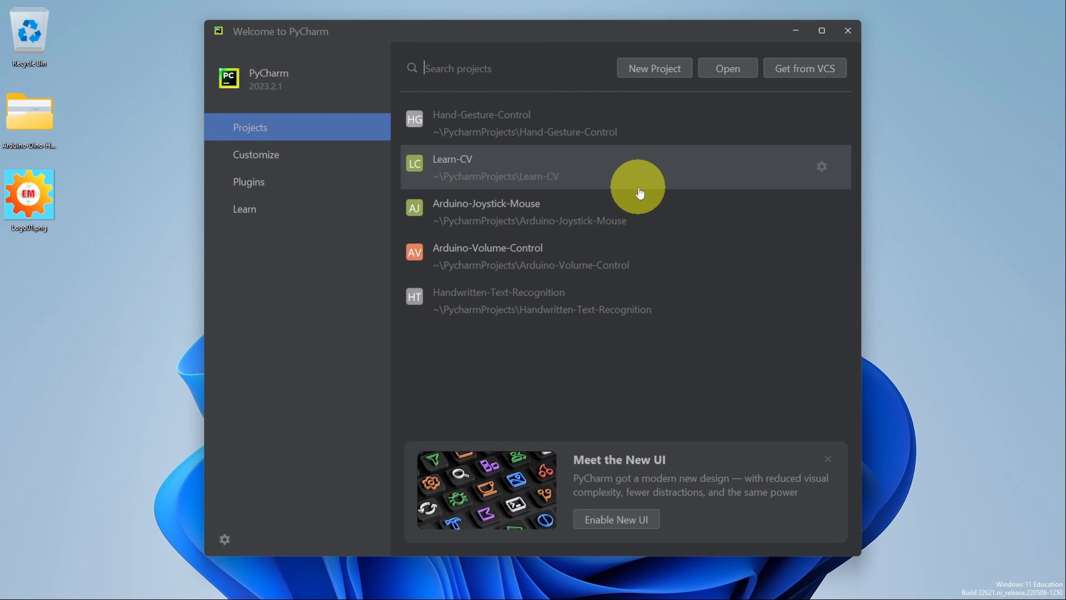
mouse_move(333, 33)
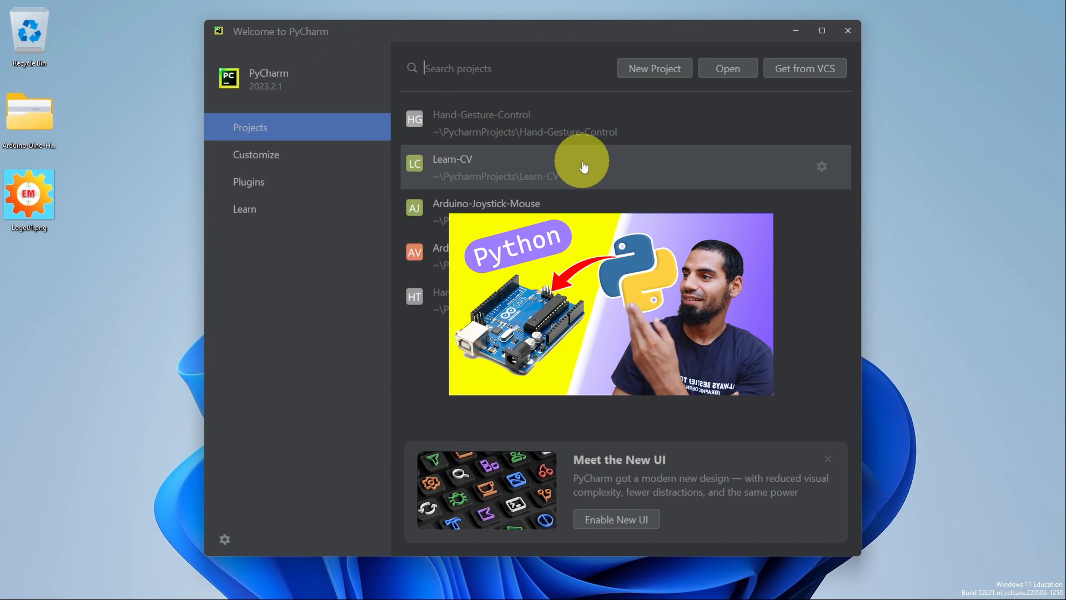
mouse_move(575, 173)
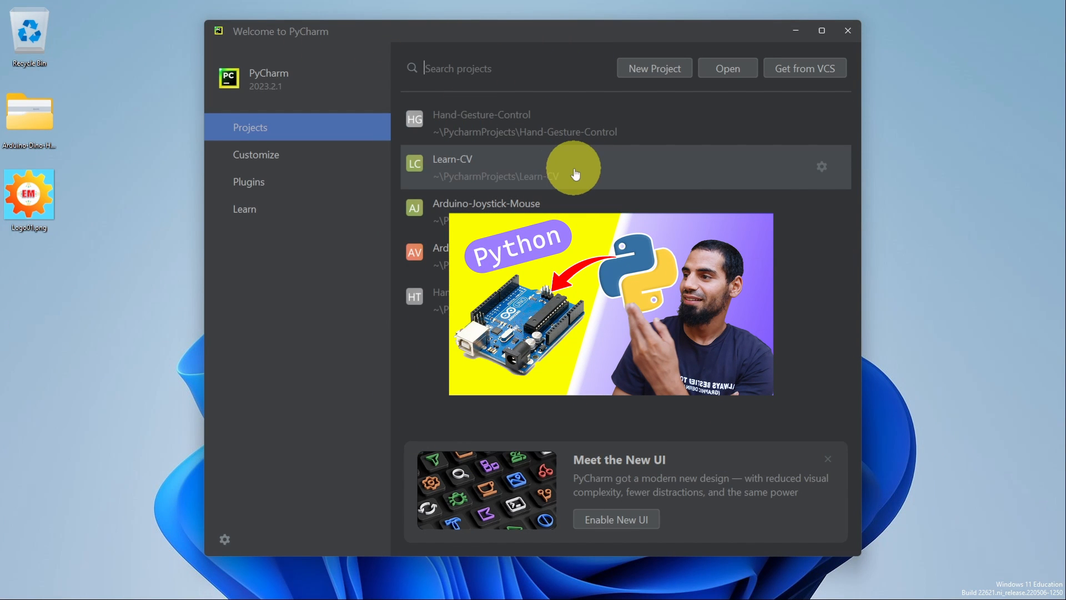
mouse_move(622, 129)
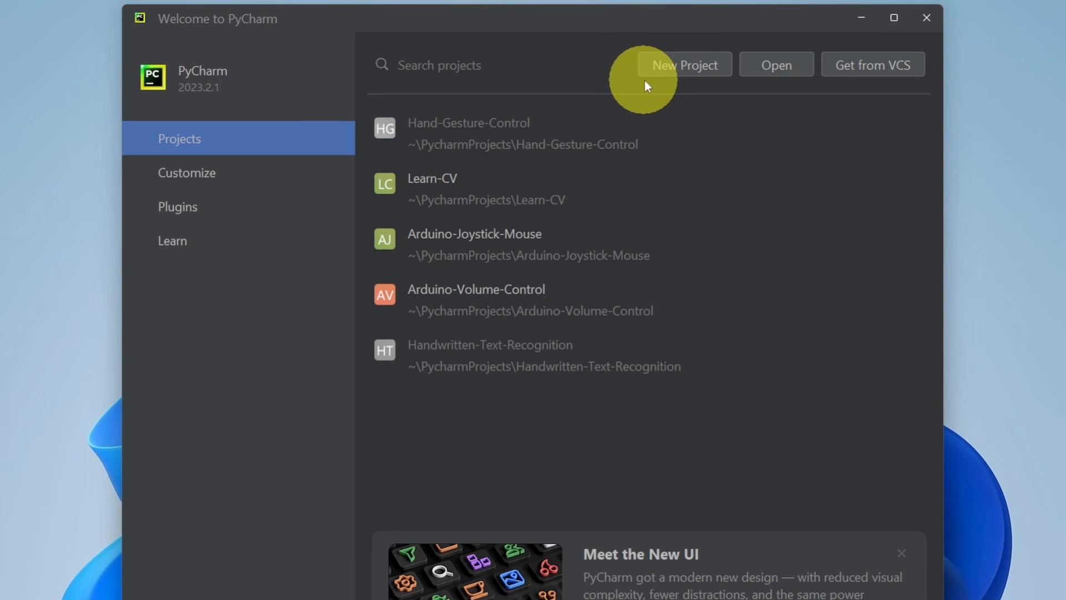
Start a new project located at PycharmProjects\Open-CV with a Virtualenv interpreter
left_click(683, 64)
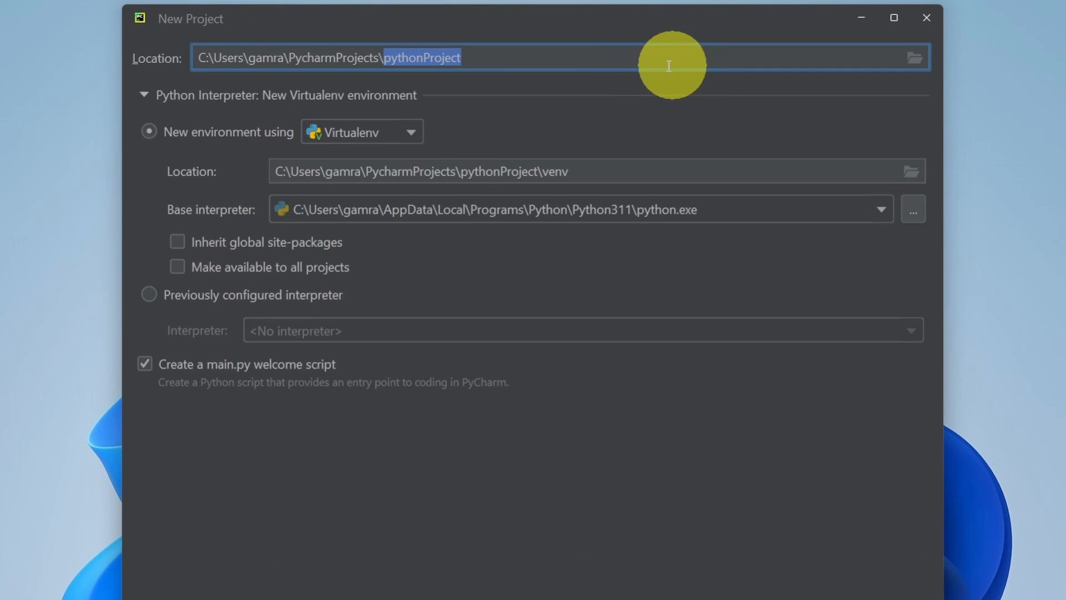
type("O")
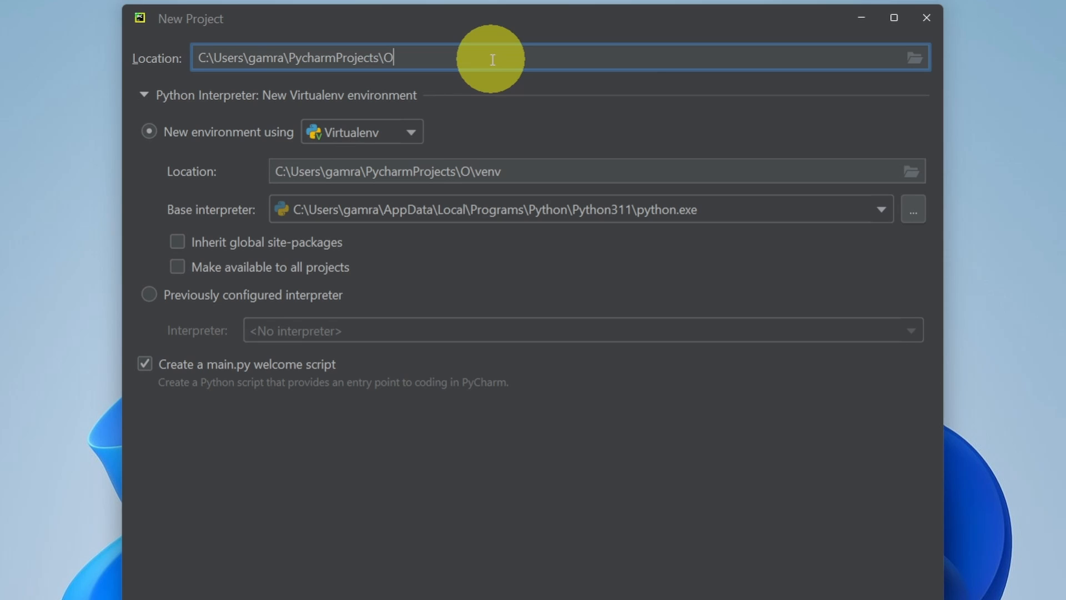
type("pen-CV")
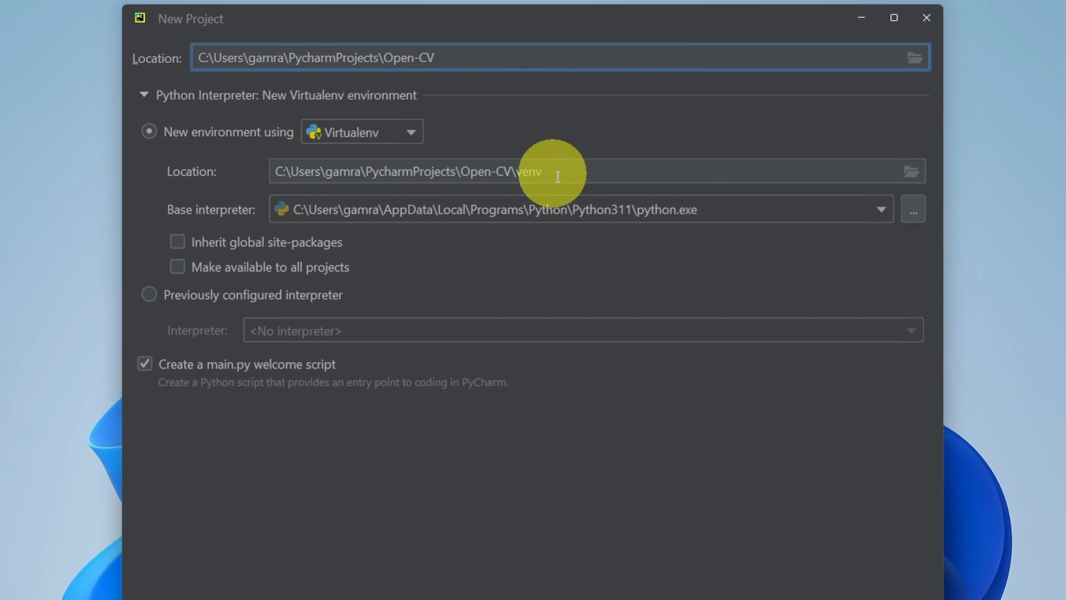
mouse_move(624, 214)
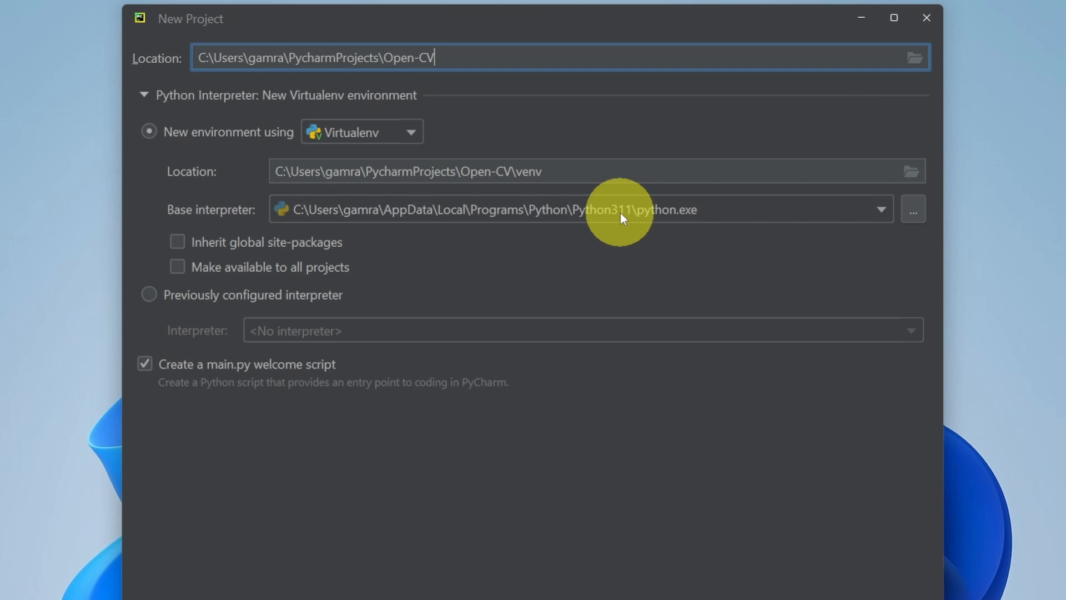
mouse_move(660, 231)
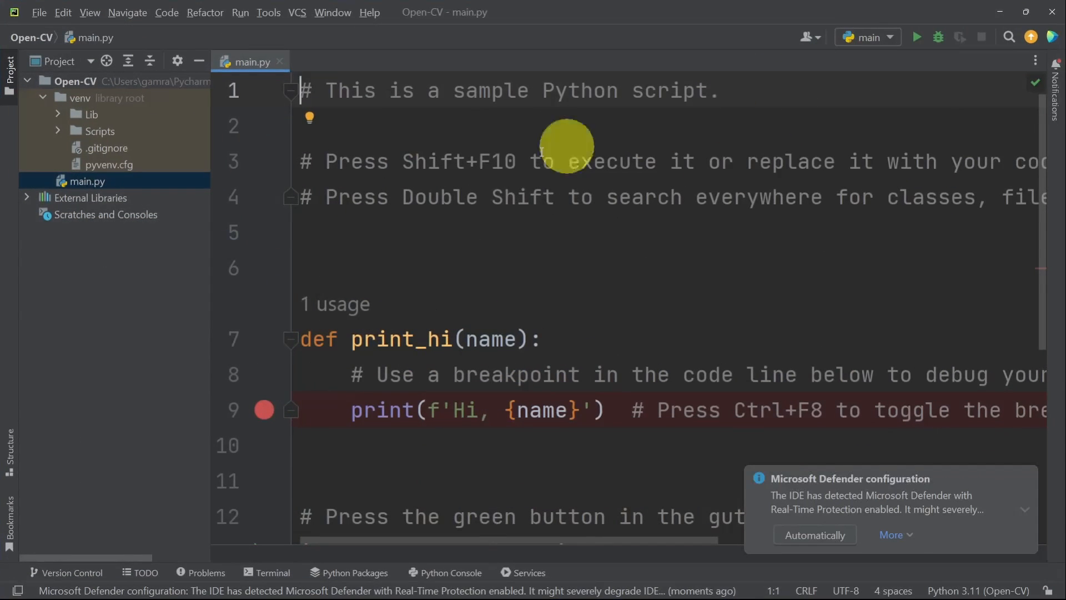
Clear the sample main.py, then write and run print("Hello OpenCV") to verify the project runs
key("ctrl+a")
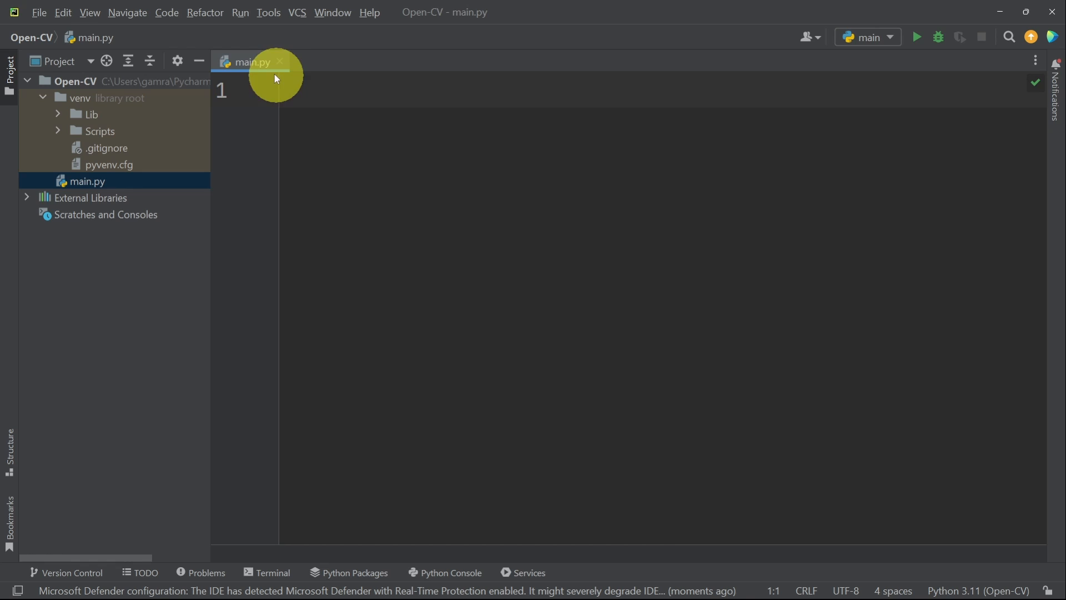
mouse_move(360, 106)
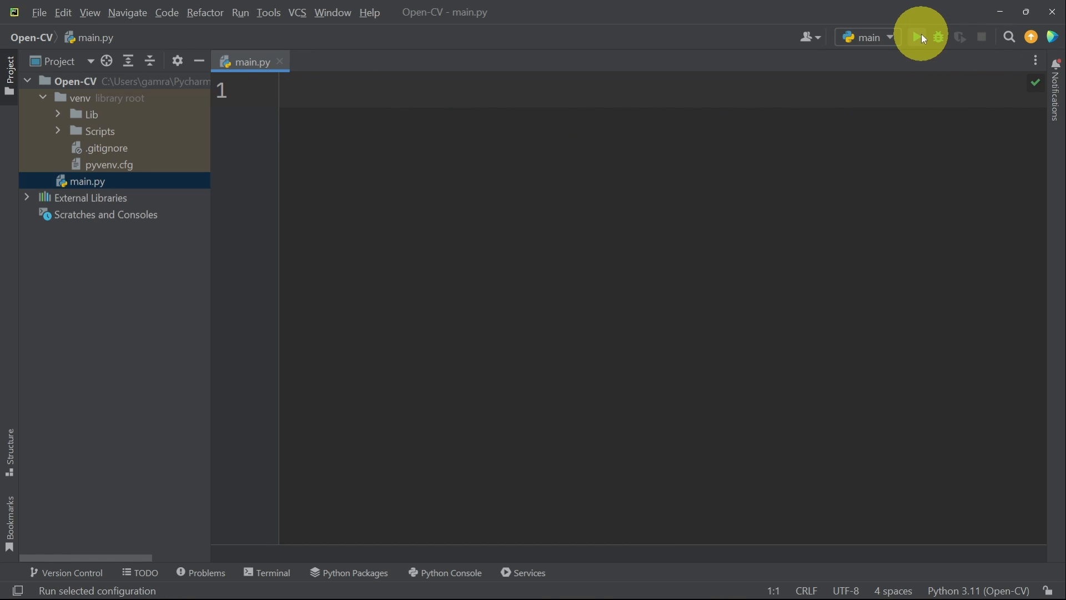
left_click(915, 37)
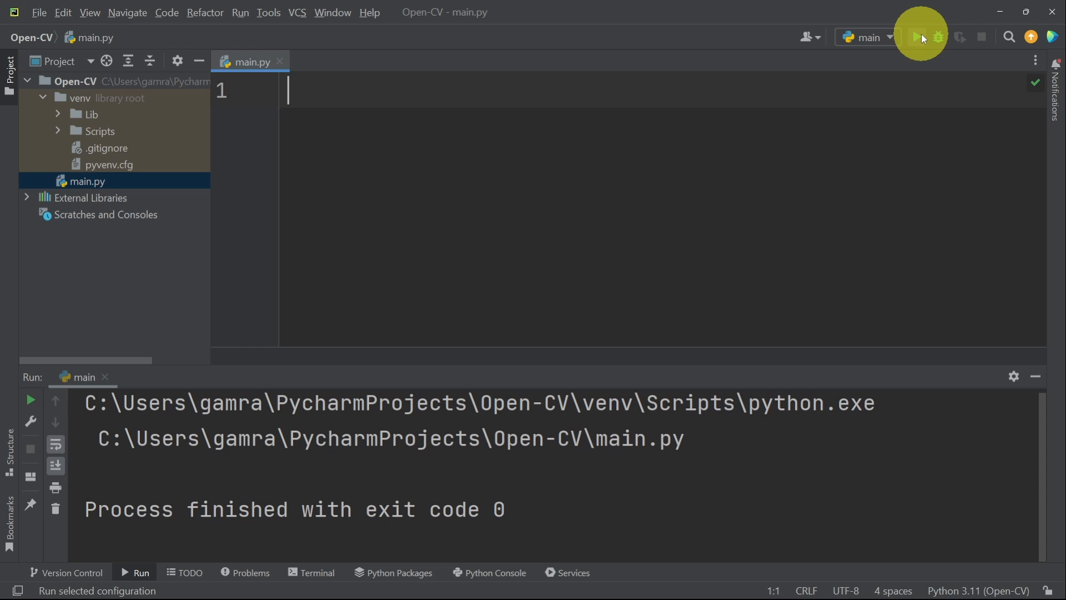
mouse_move(448, 88)
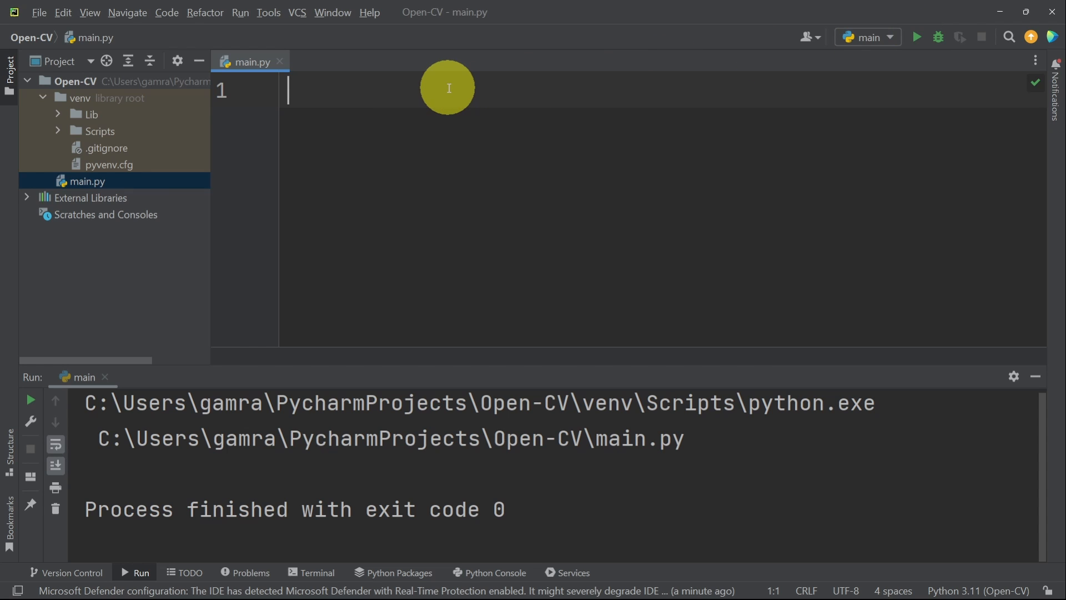
type("print(\"Hell")
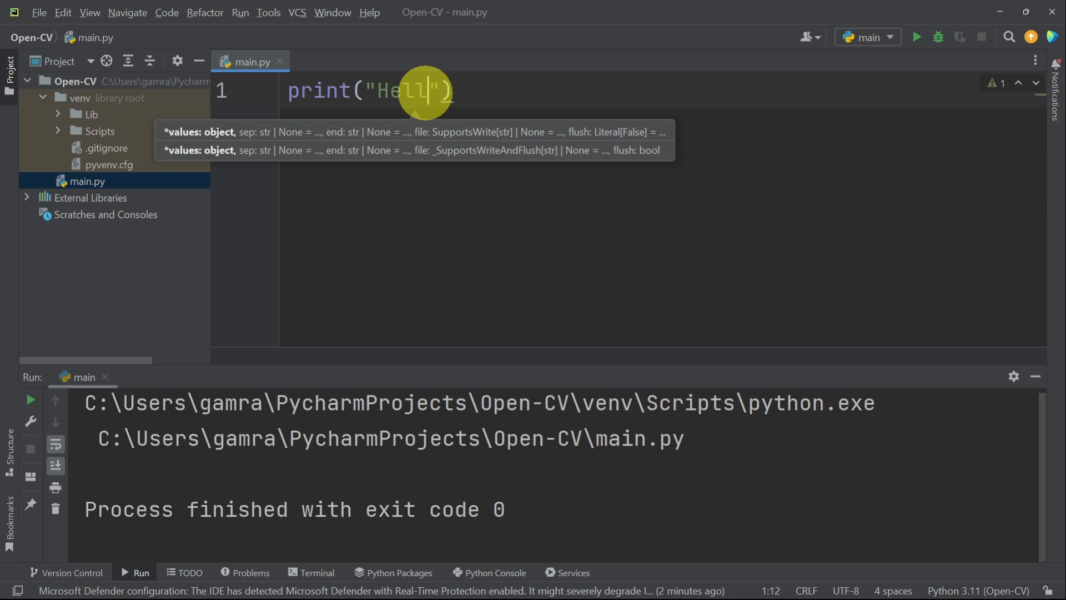
type("o OpenCV")
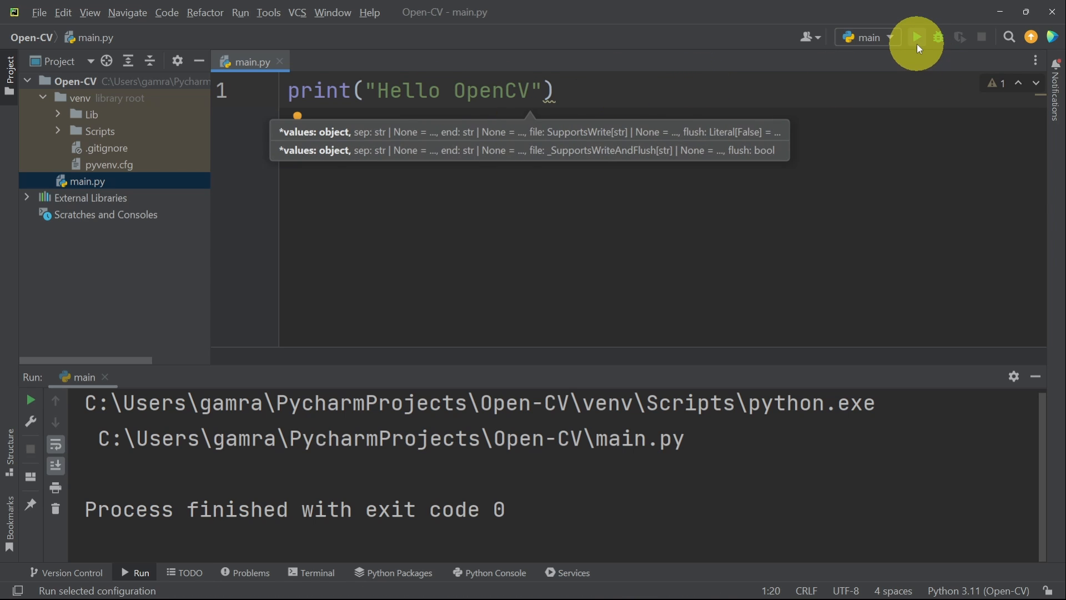
left_click(915, 37)
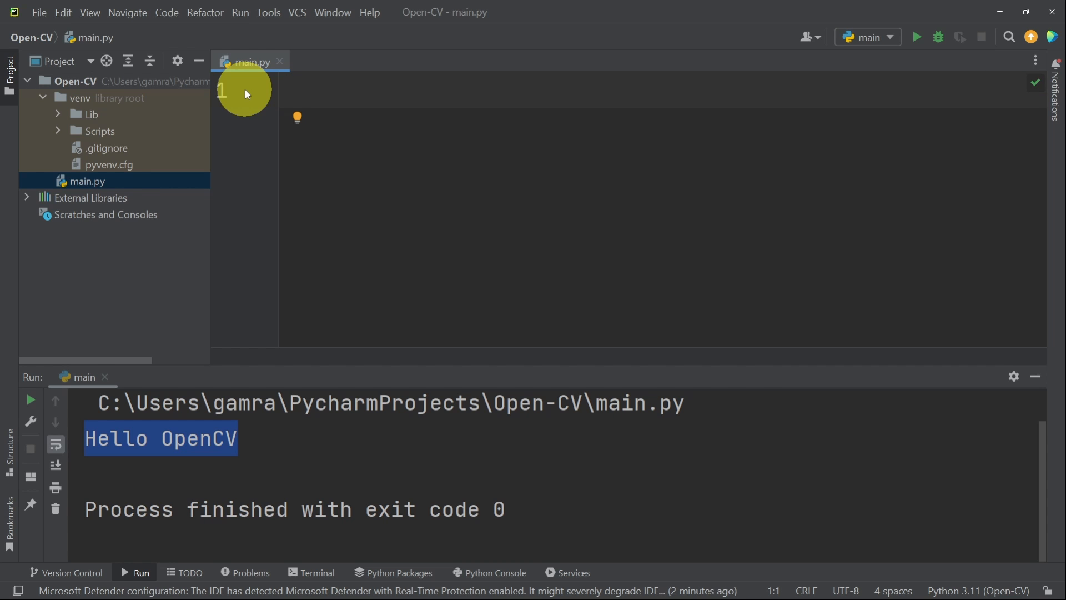
mouse_move(397, 90)
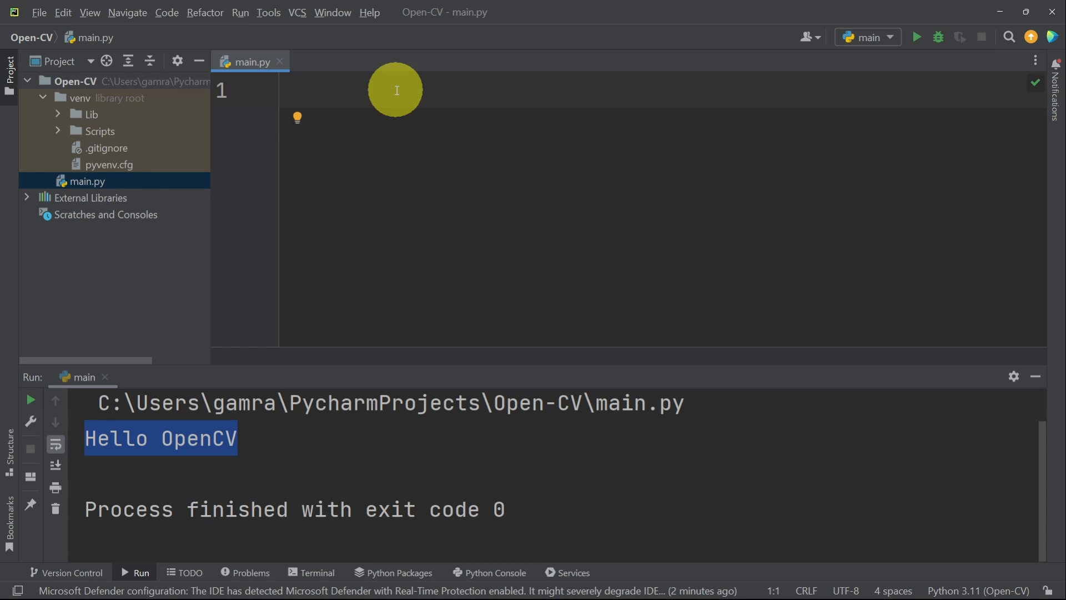
Reach the Python Interpreter settings for the Open-CV project via File > Settings
left_click(39, 12)
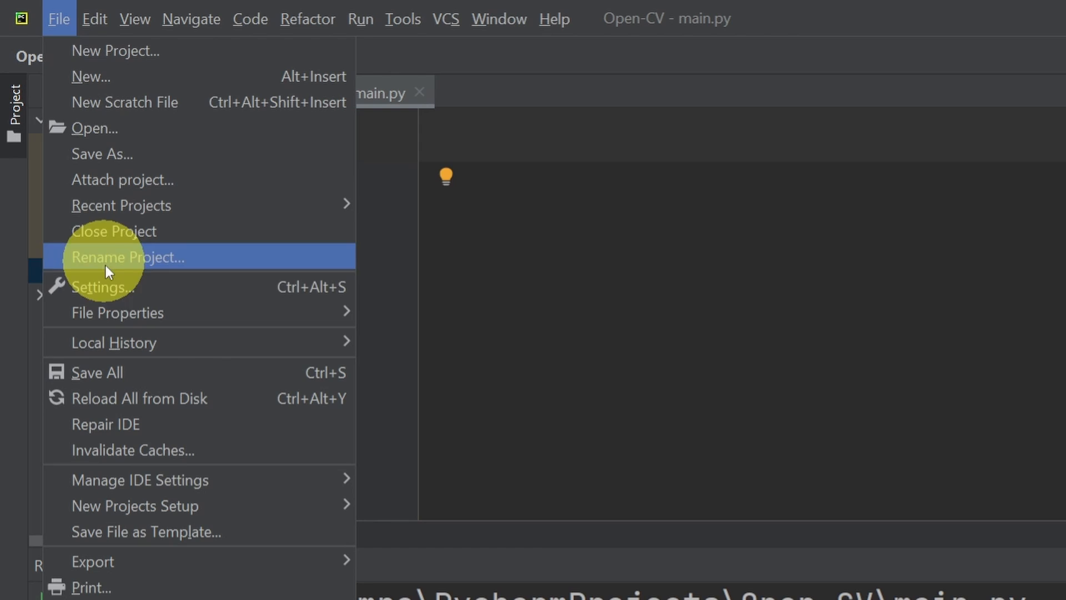
left_click(103, 286)
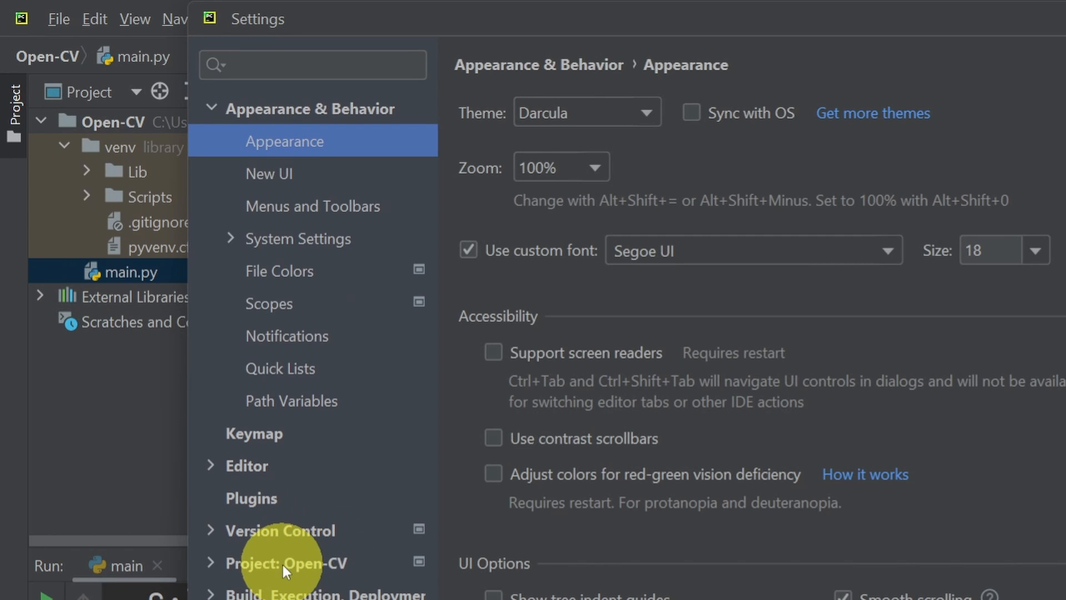
left_click(286, 562)
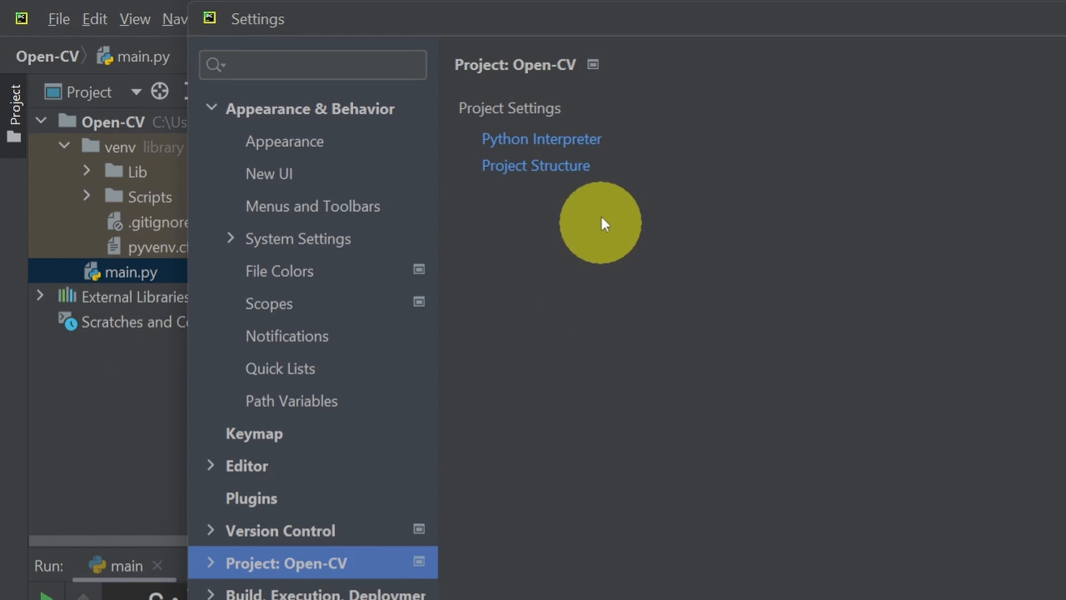
mouse_move(542, 139)
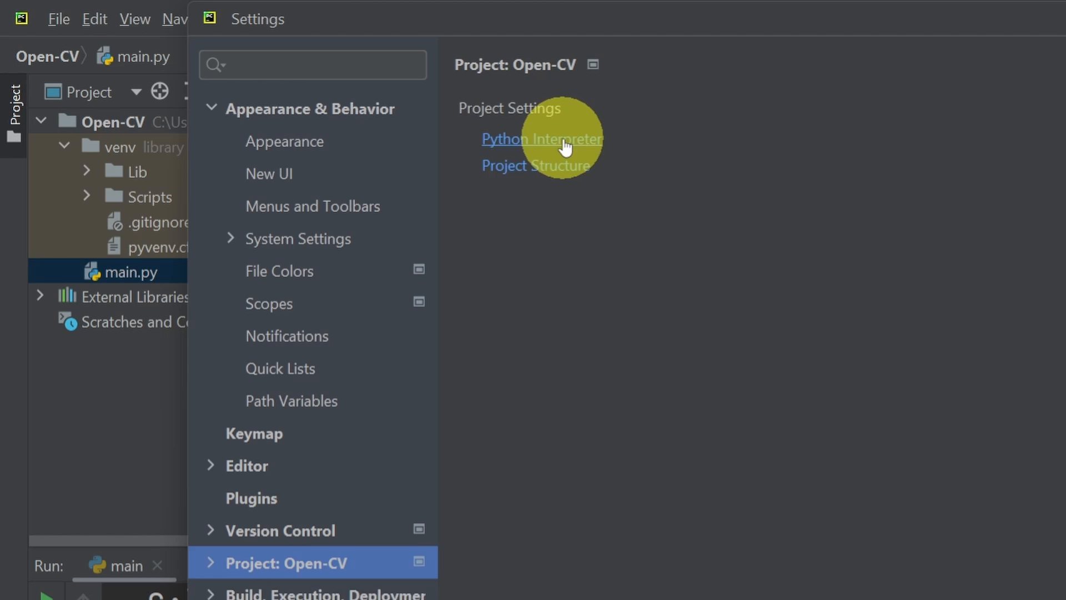
left_click(541, 138)
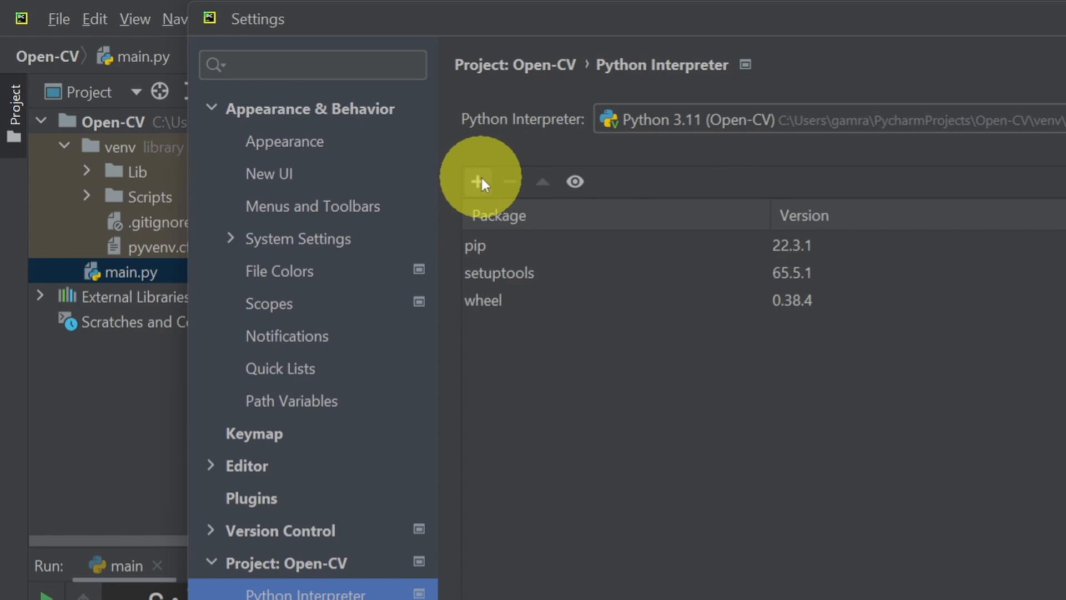
Search for opencv-python and install it into the project interpreter
left_click(477, 181)
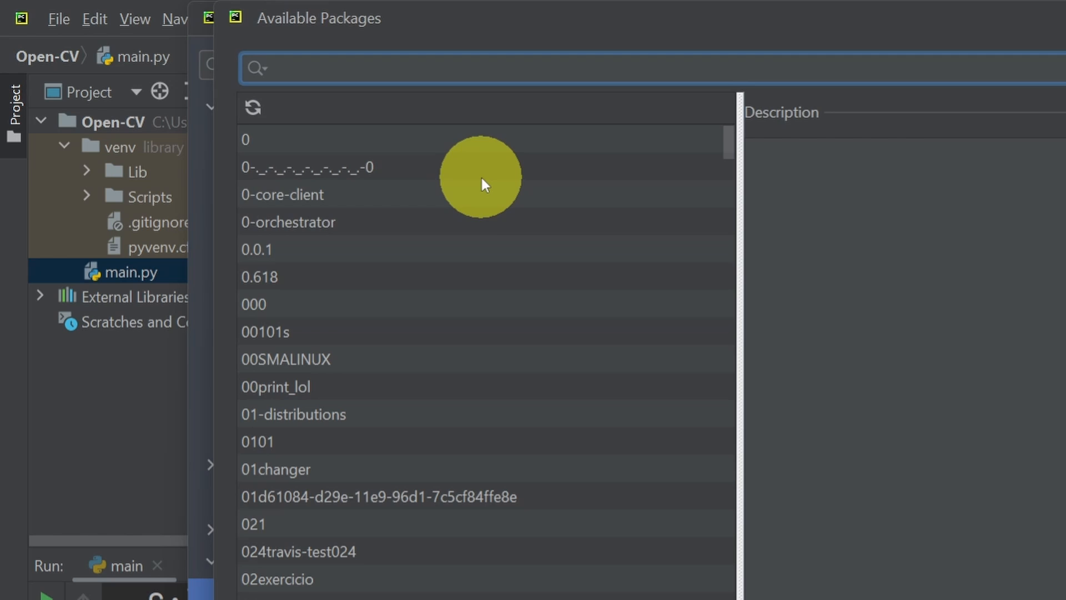
type("opencv-python")
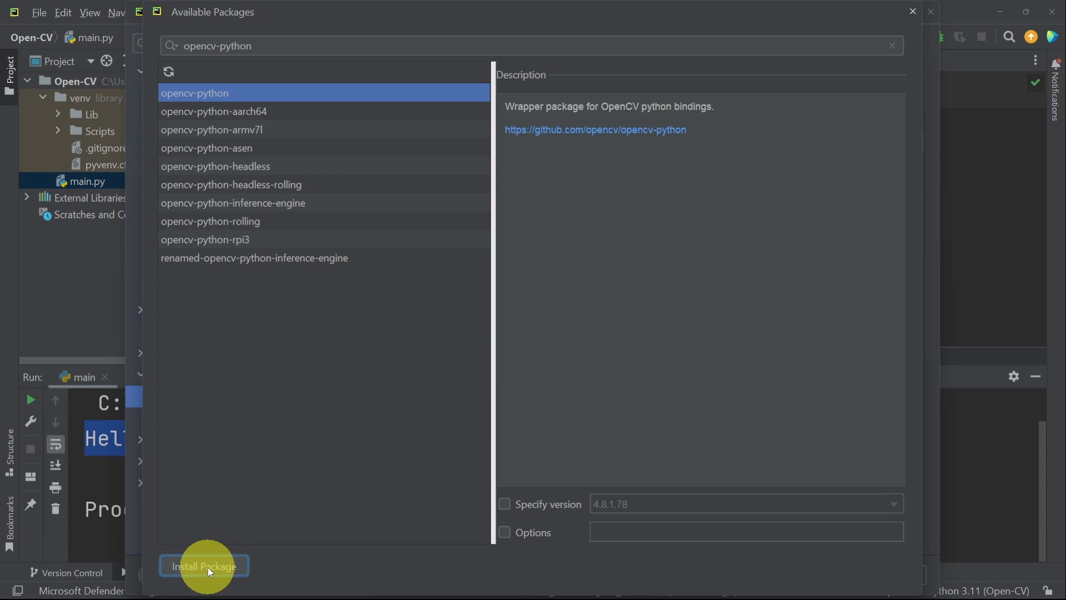
left_click(203, 565)
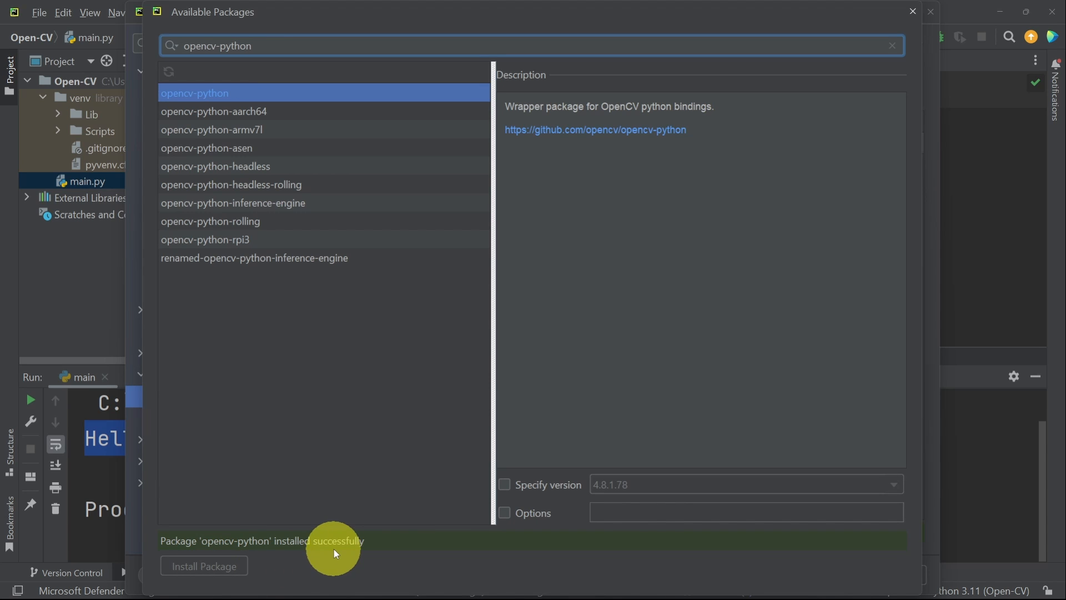
left_click(912, 11)
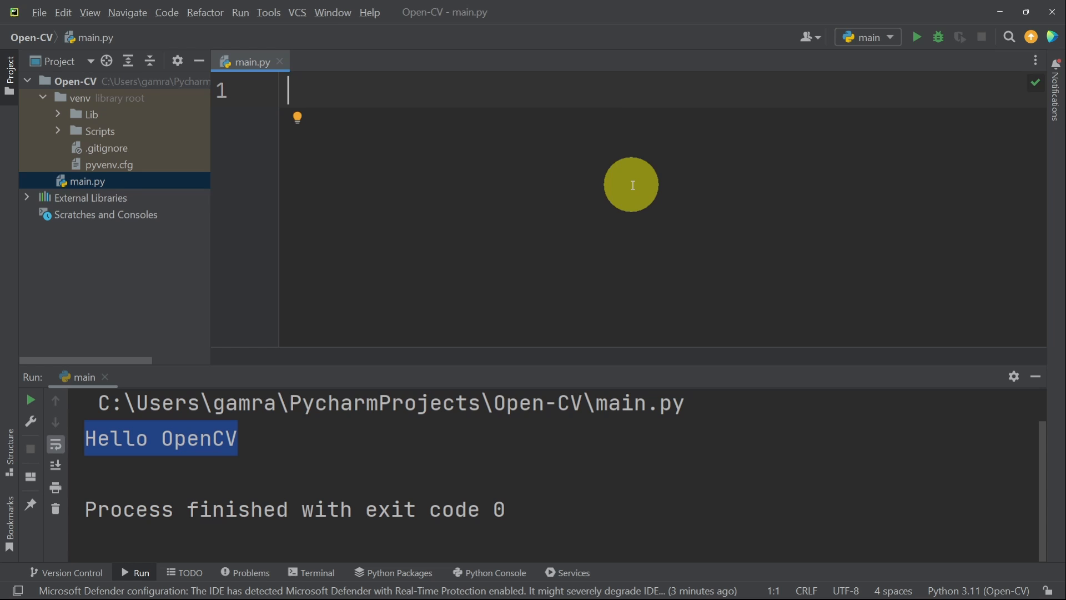
Write import cv2 and begin a cv2.imread("") call on line 3
type("import")
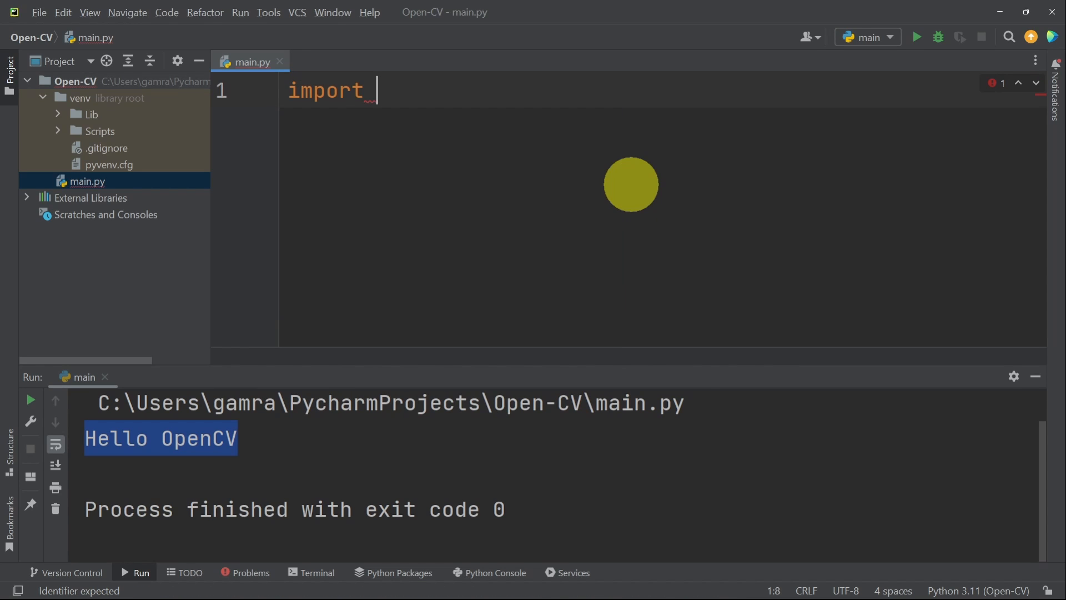
type("cv2")
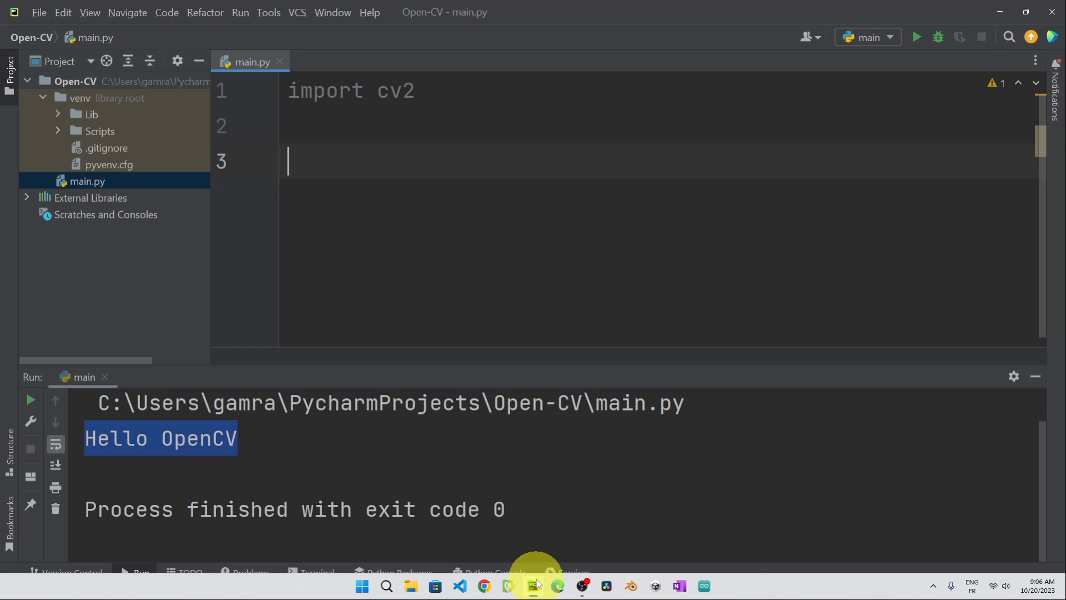
type("c")
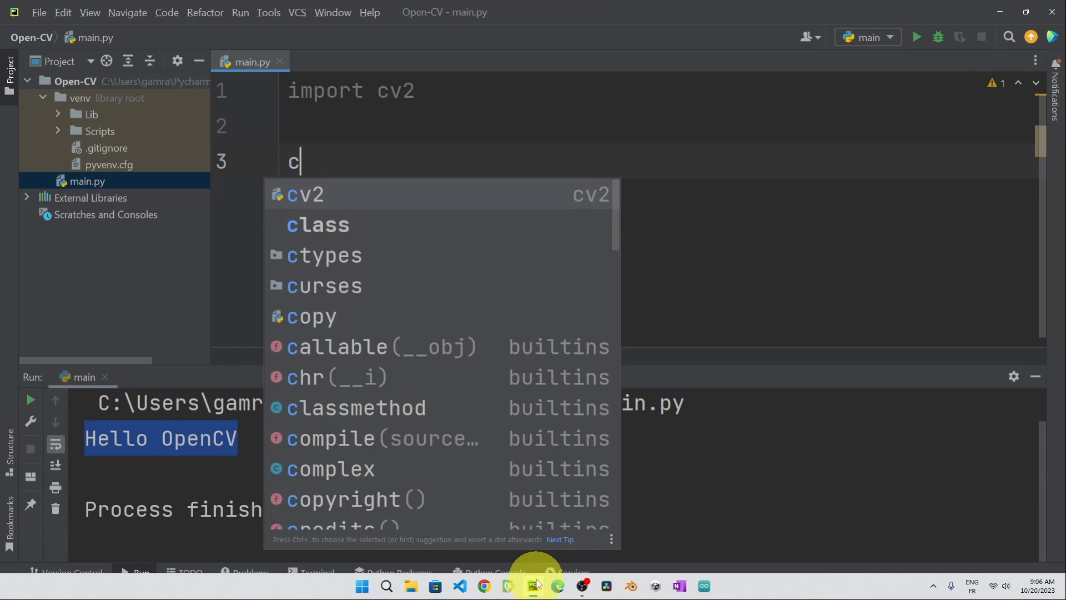
type("v2.imread(\"")
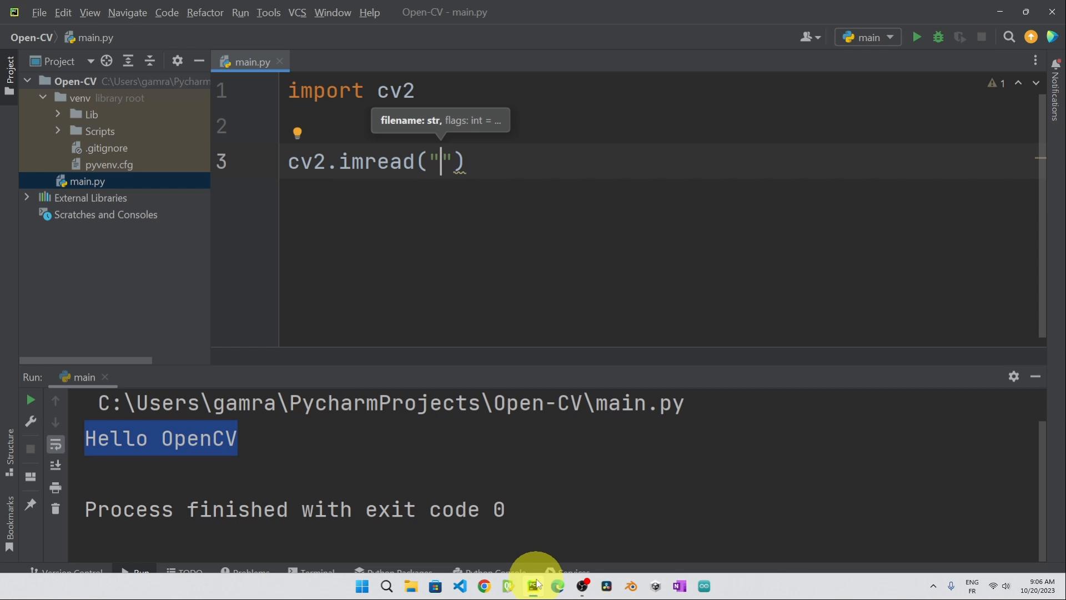
mouse_move(1046, 51)
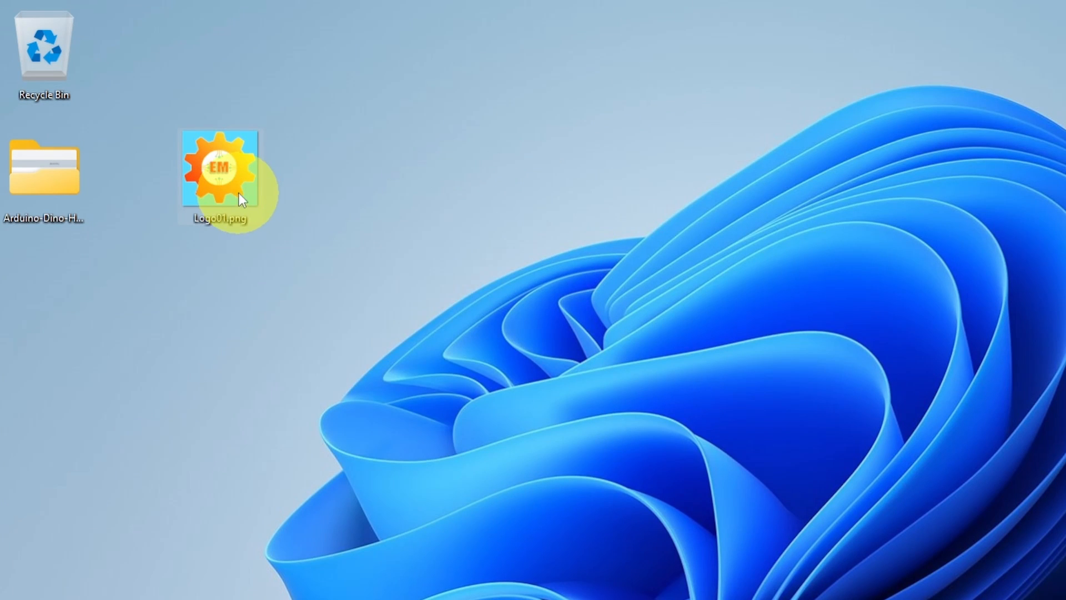
Reveal main.py's project folder in File Explorer to place my-logo.png there
right_click(218, 166)
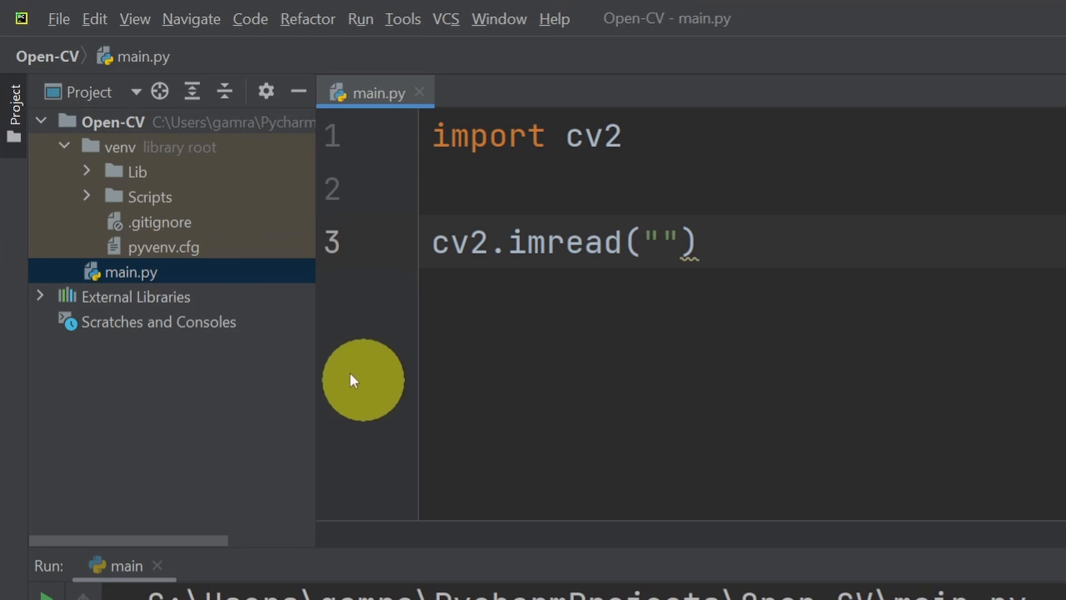
right_click(123, 272)
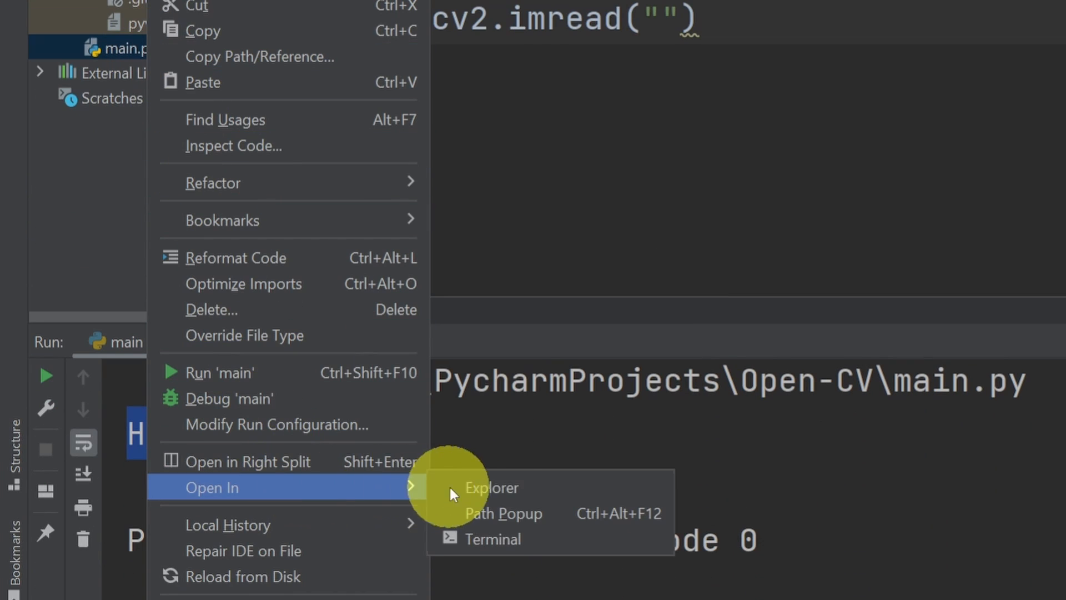
left_click(491, 487)
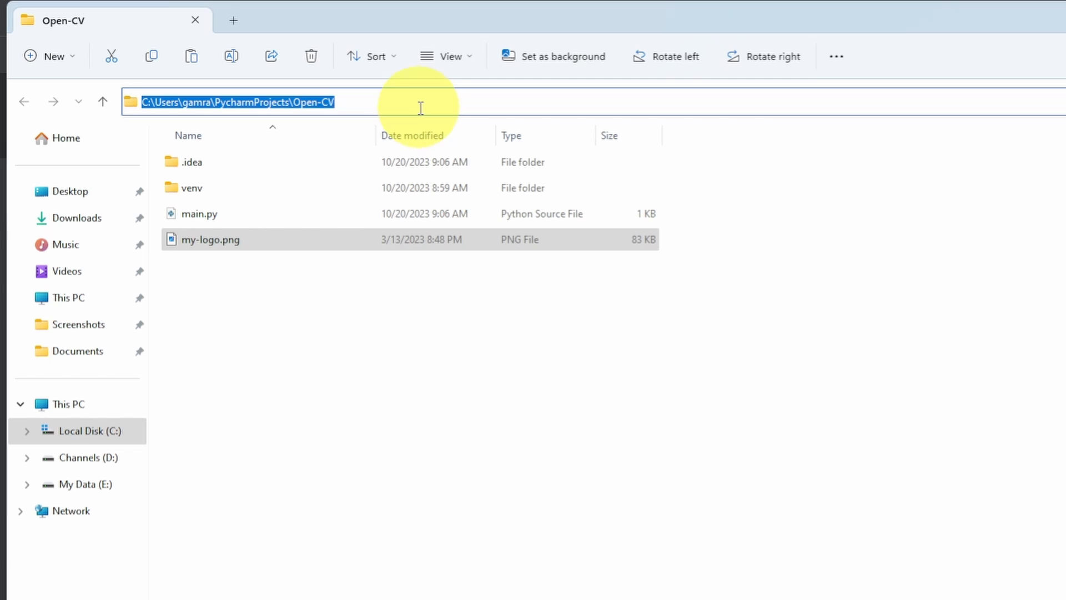
mouse_move(328, 284)
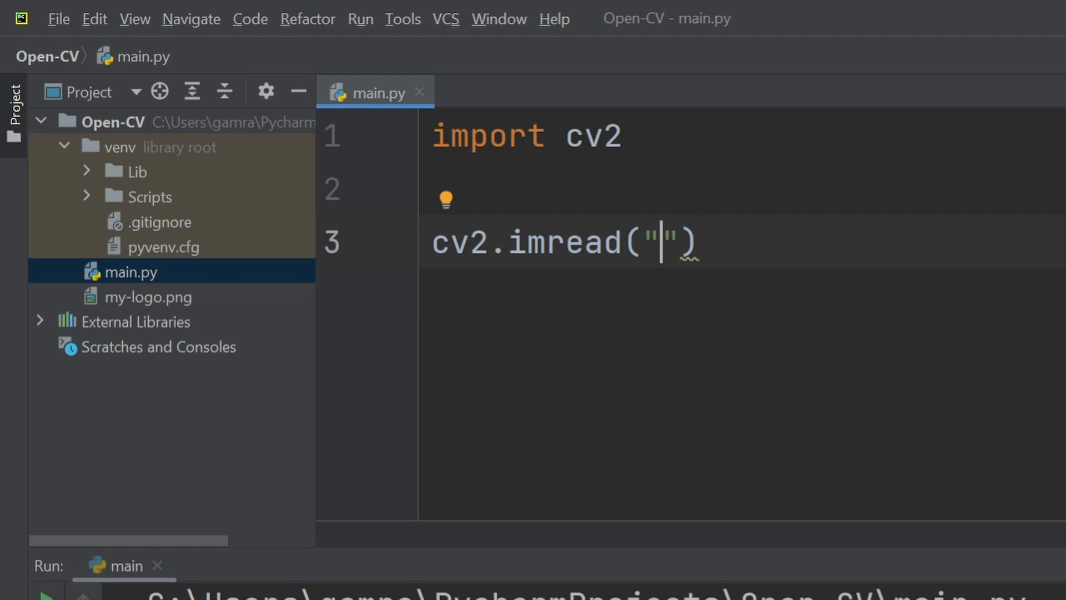
Read my-logo.png into a logo variable and start a cv2.imshow call
type("my-logo.png")
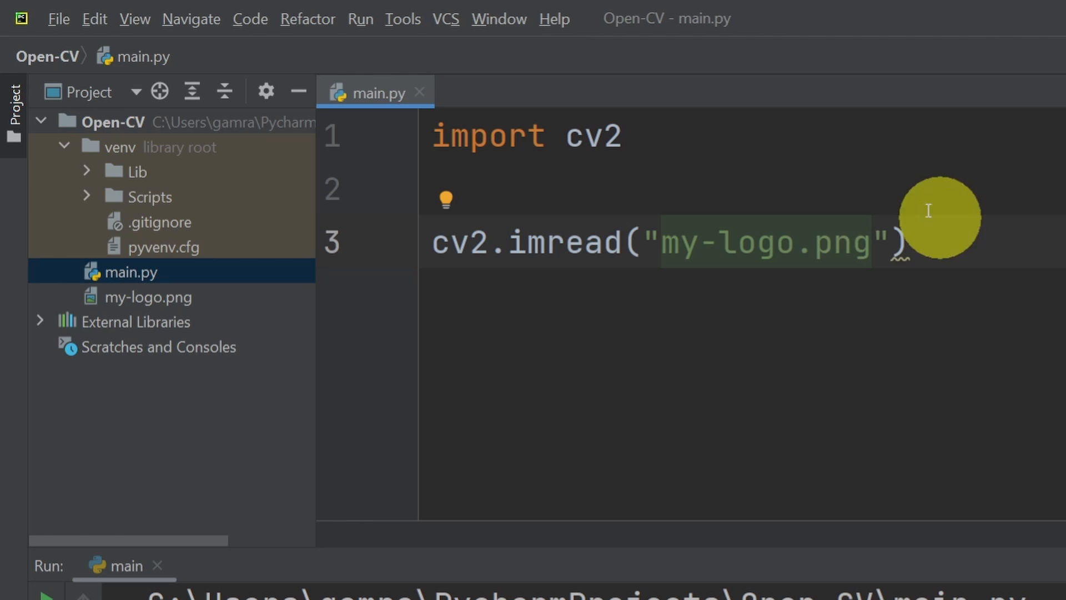
mouse_move(561, 265)
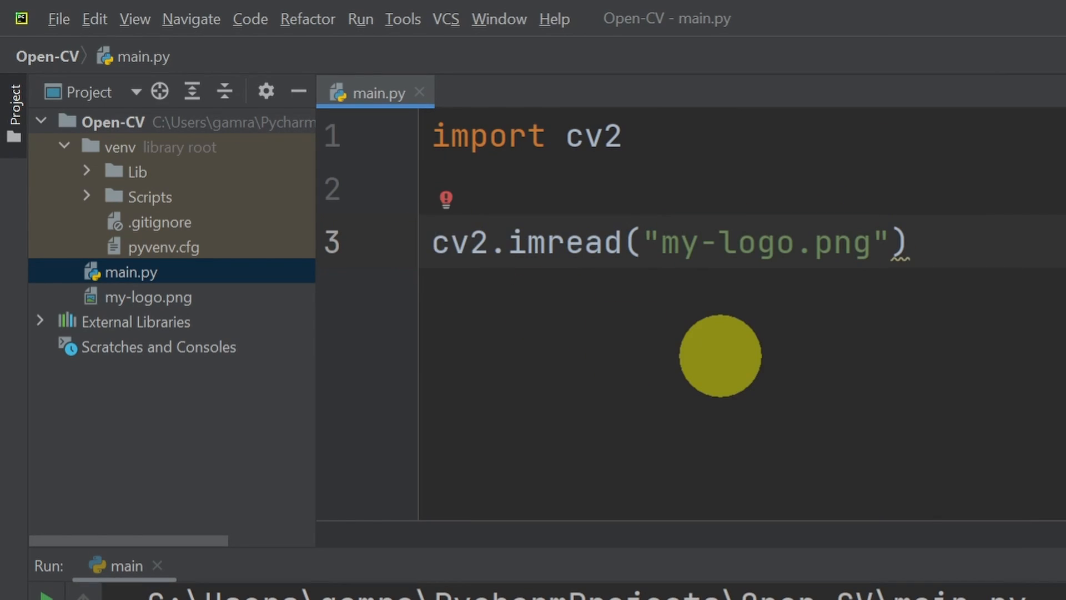
type("logo =")
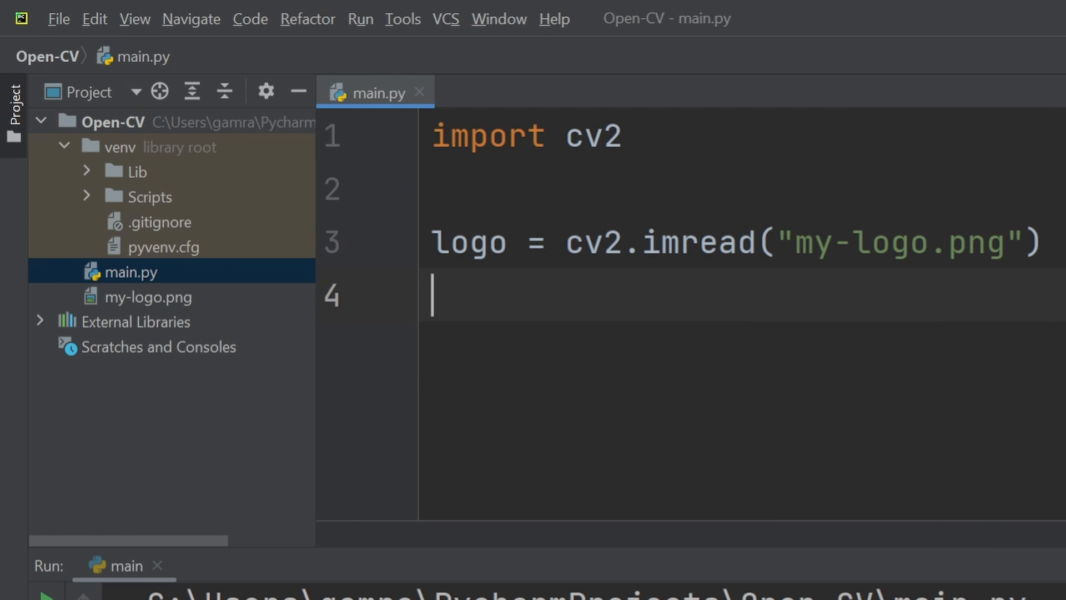
type("cv2.i")
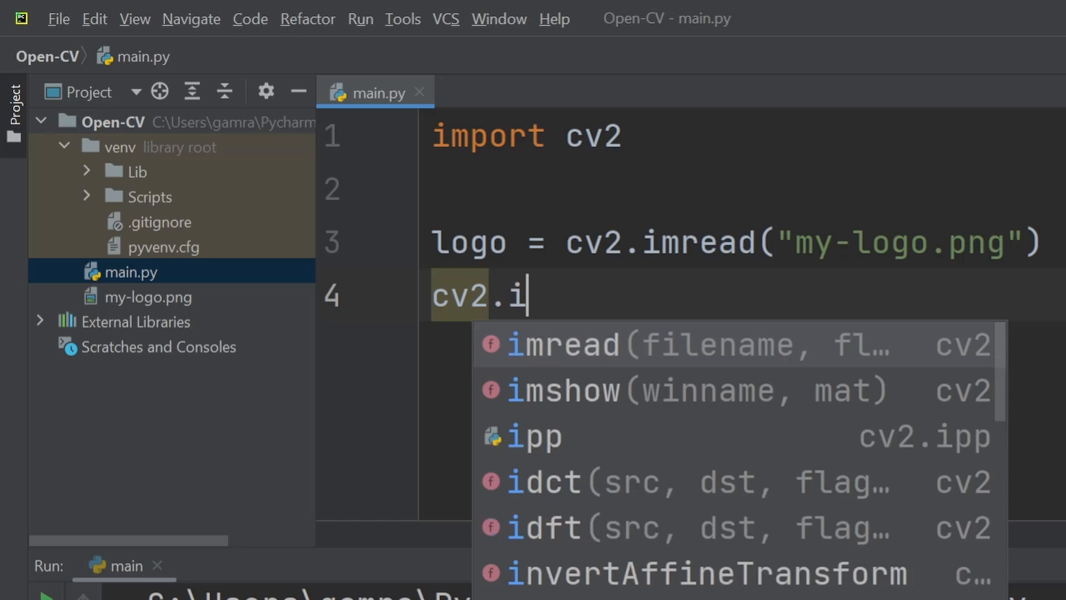
left_click(563, 391)
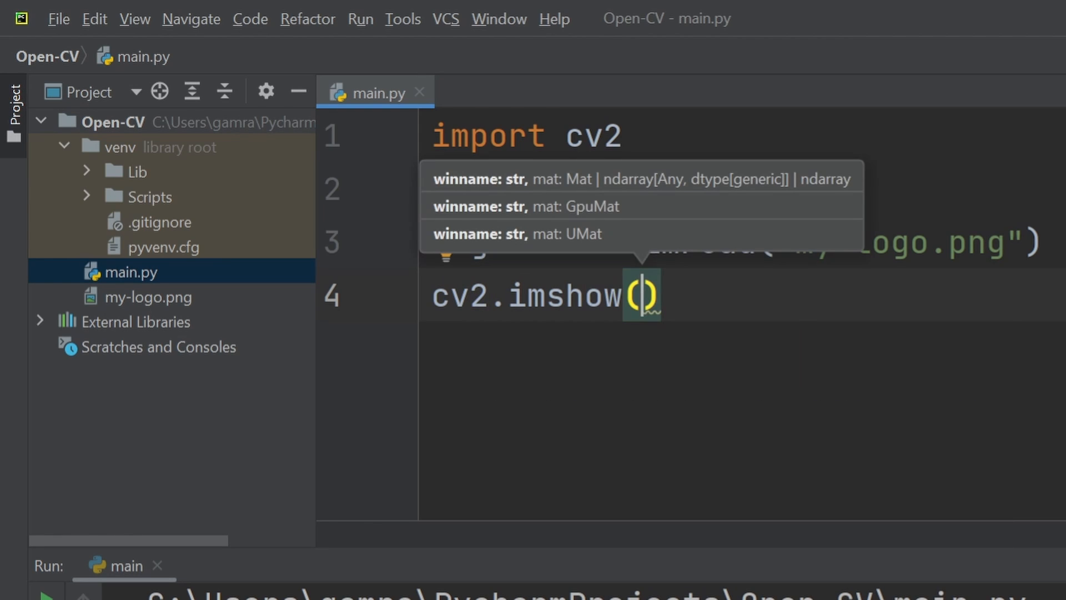
Complete cv2.imshow("my logo", logo) and run the script
type("\"")
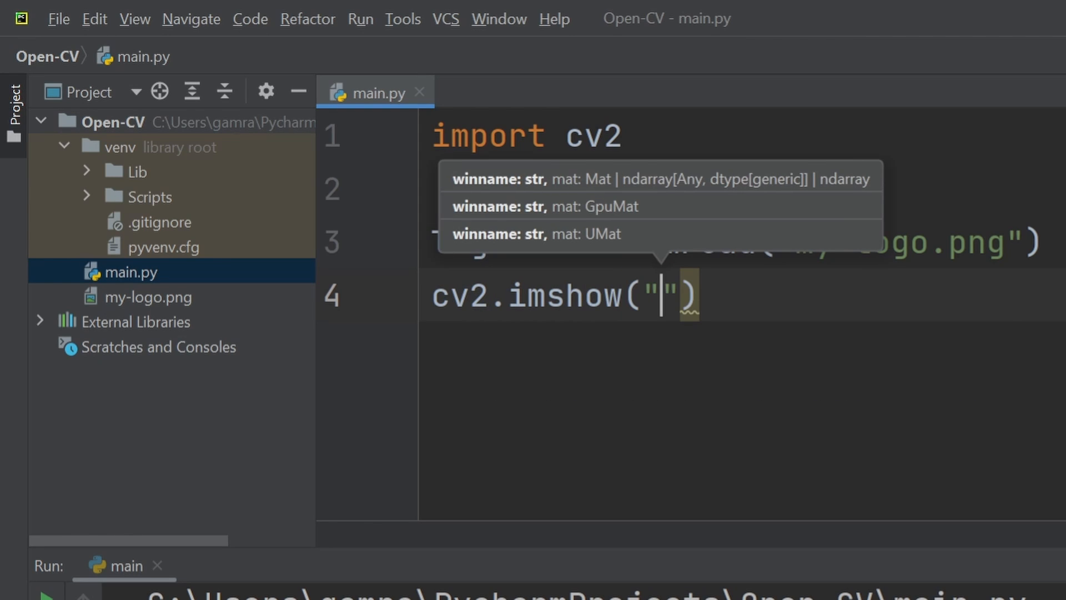
type("my")
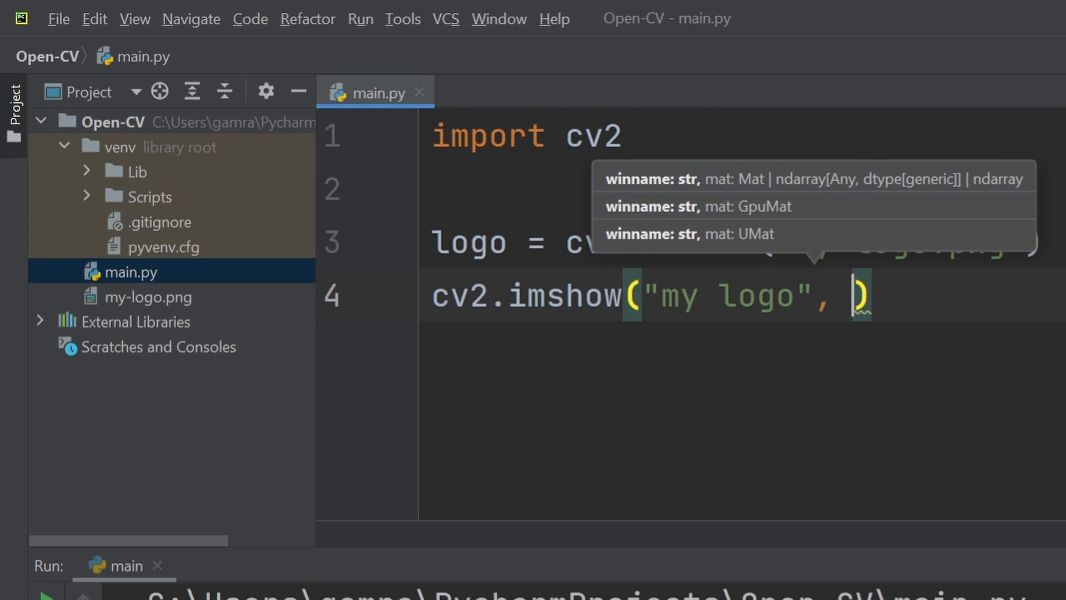
type("lo")
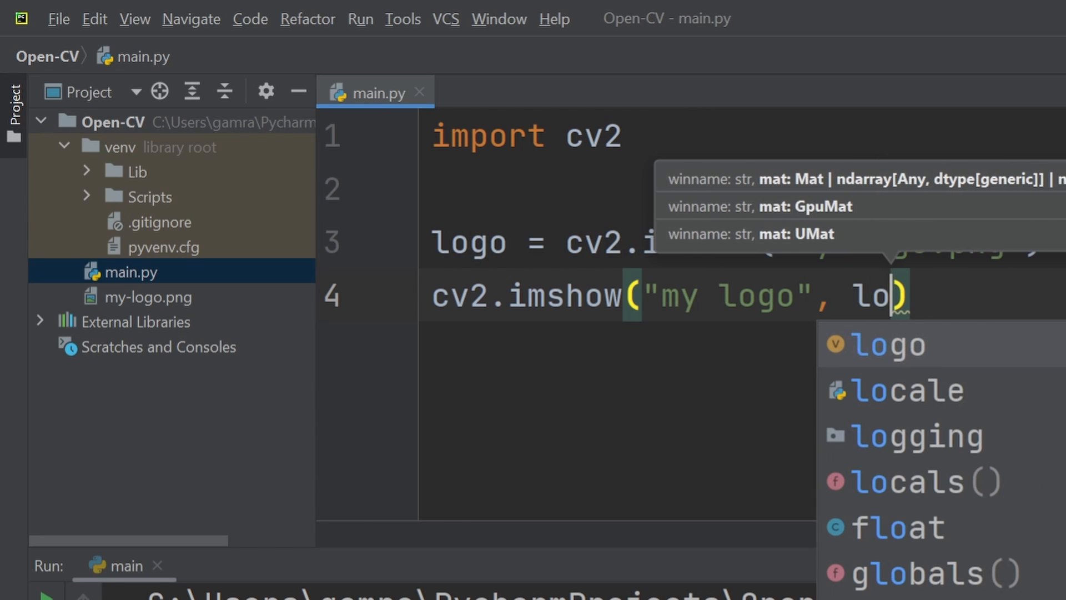
left_click(917, 37)
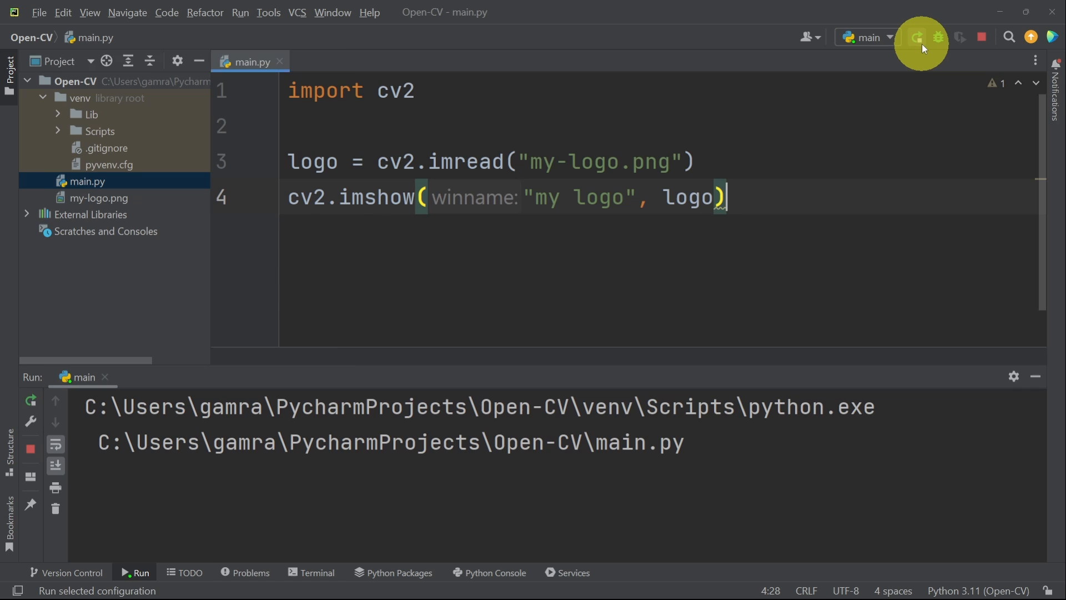
After the run finishes, start a new line 5 below the imshow call
left_click(917, 37)
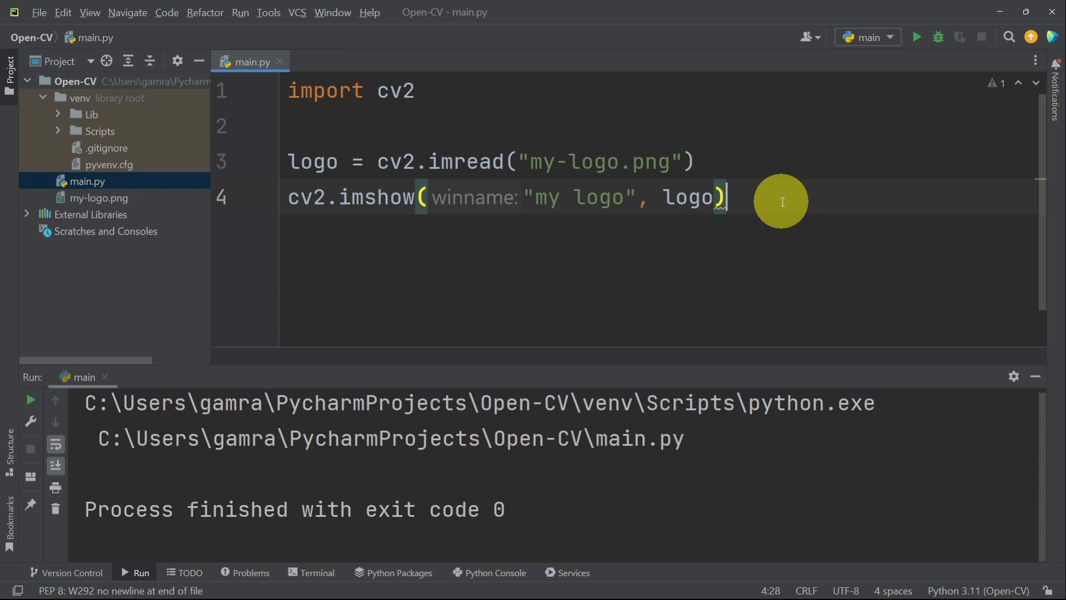
mouse_move(778, 146)
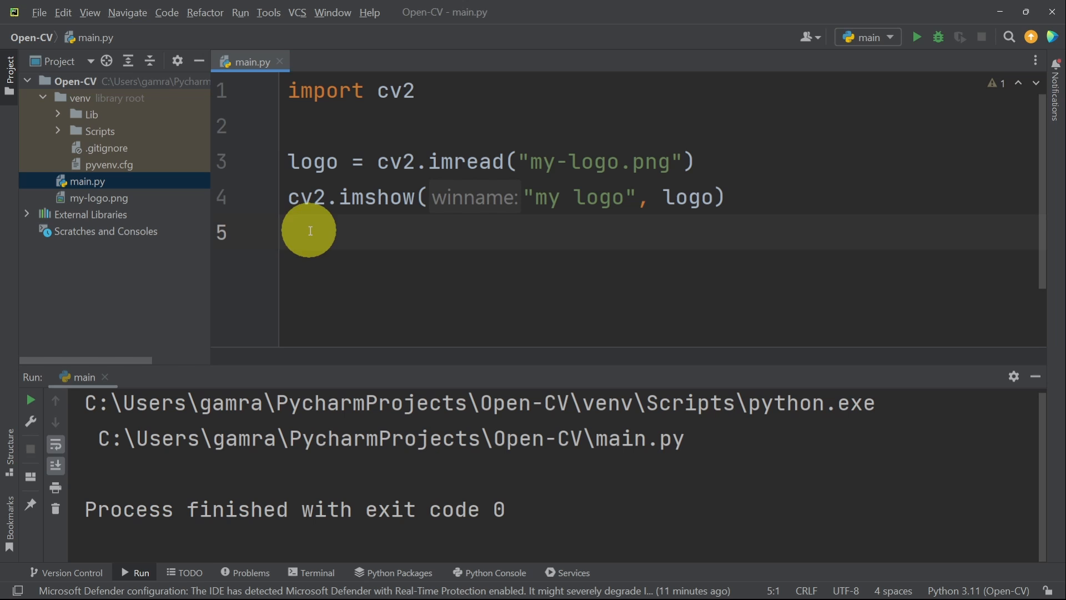
left_click(726, 197)
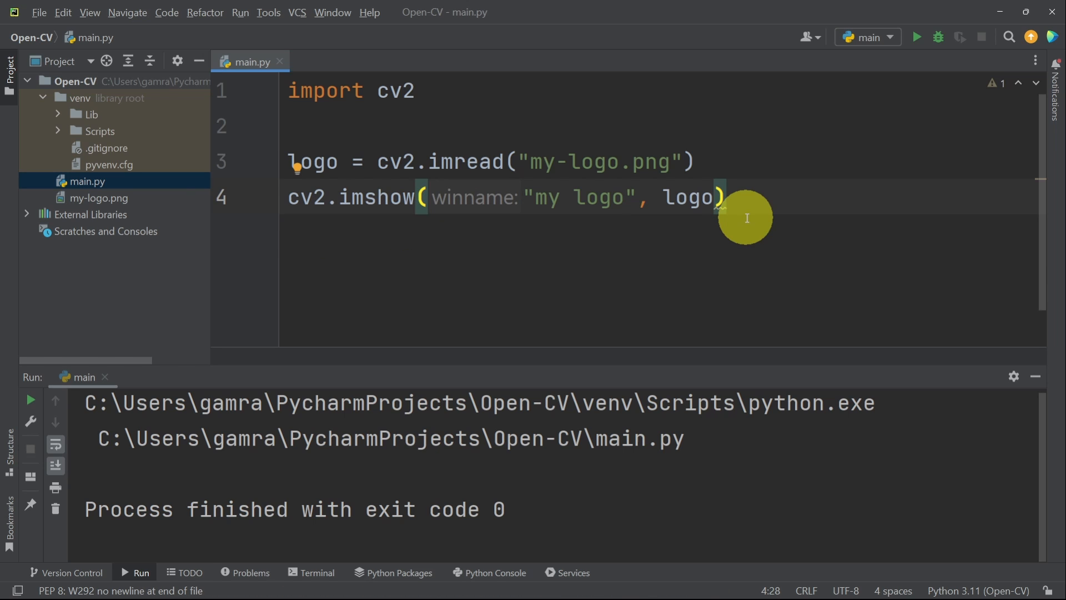
type("c")
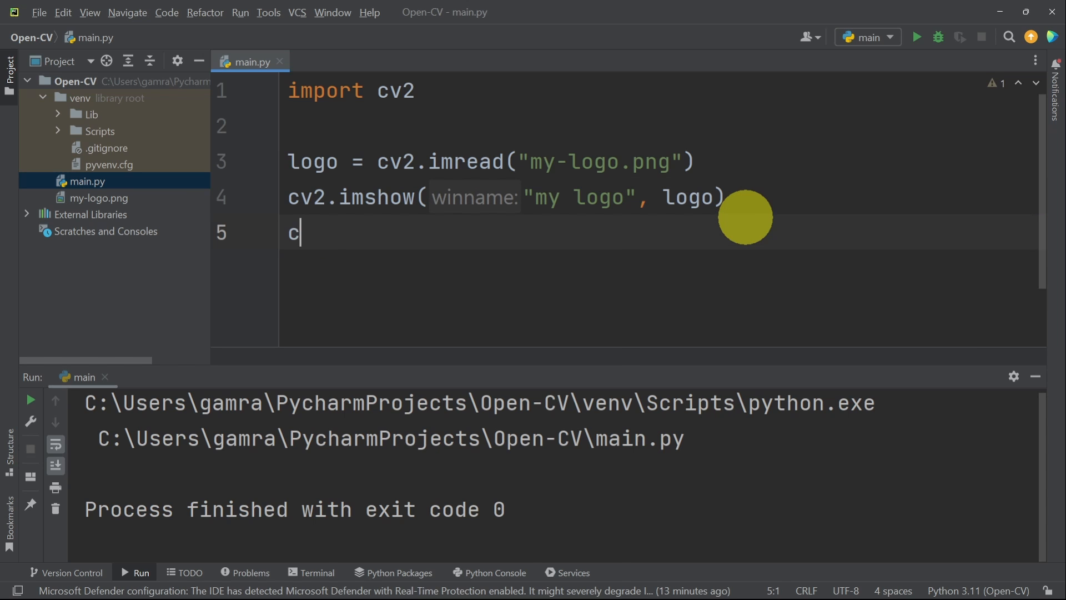
Add cv2.waitKey() on line 5, run, and dismiss the my logo window with a key
type("v2.waitKey(")
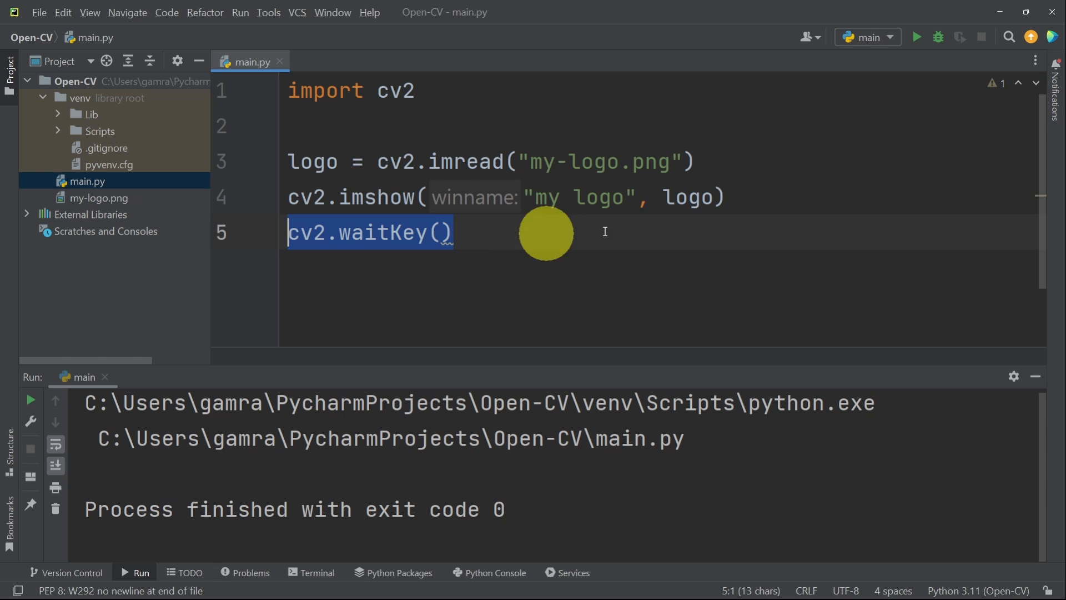
left_click(917, 36)
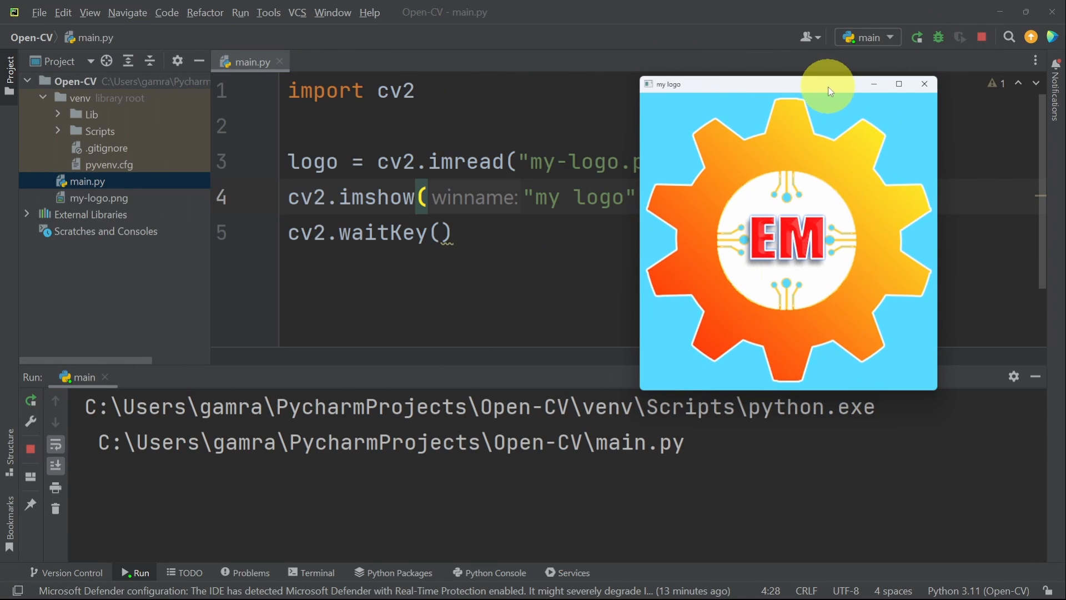
mouse_move(681, 88)
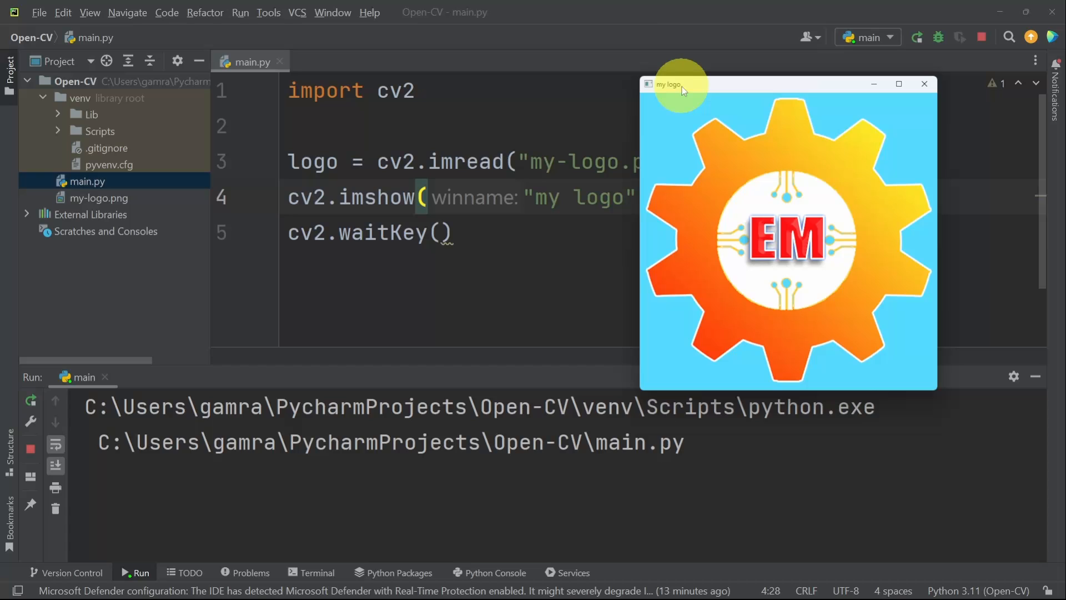
mouse_move(690, 92)
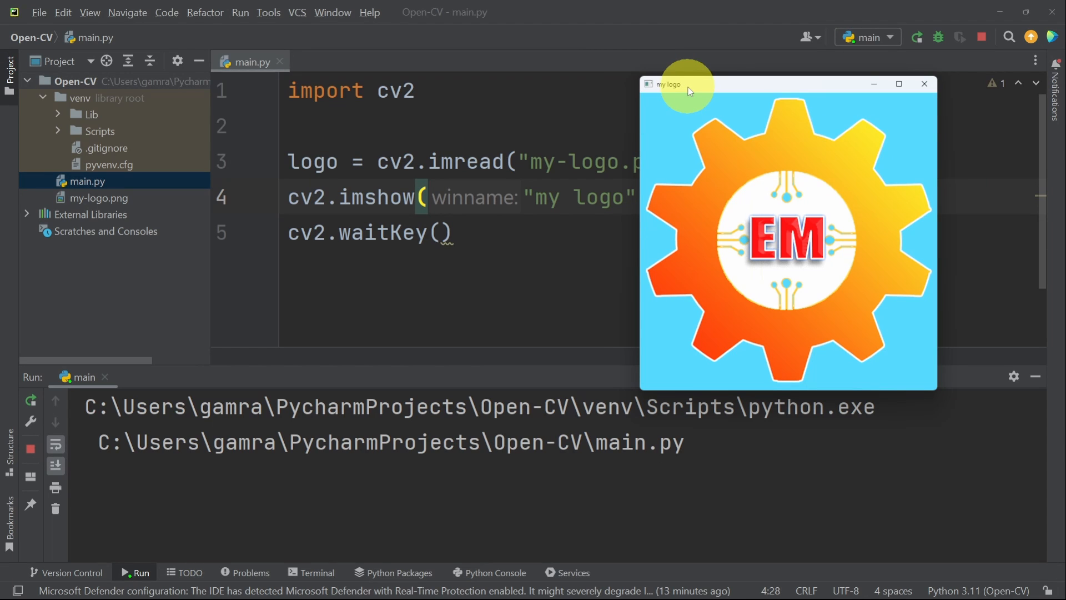
left_click(923, 84)
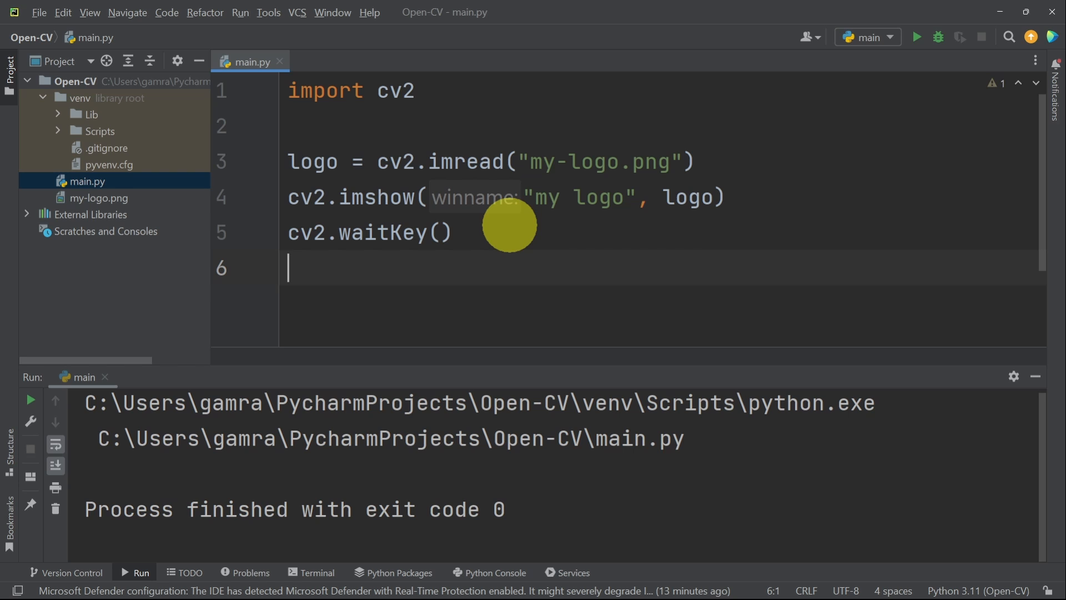
Append cv2.destroyAllWindows() and rerun to show the logo window again
type("cv2")
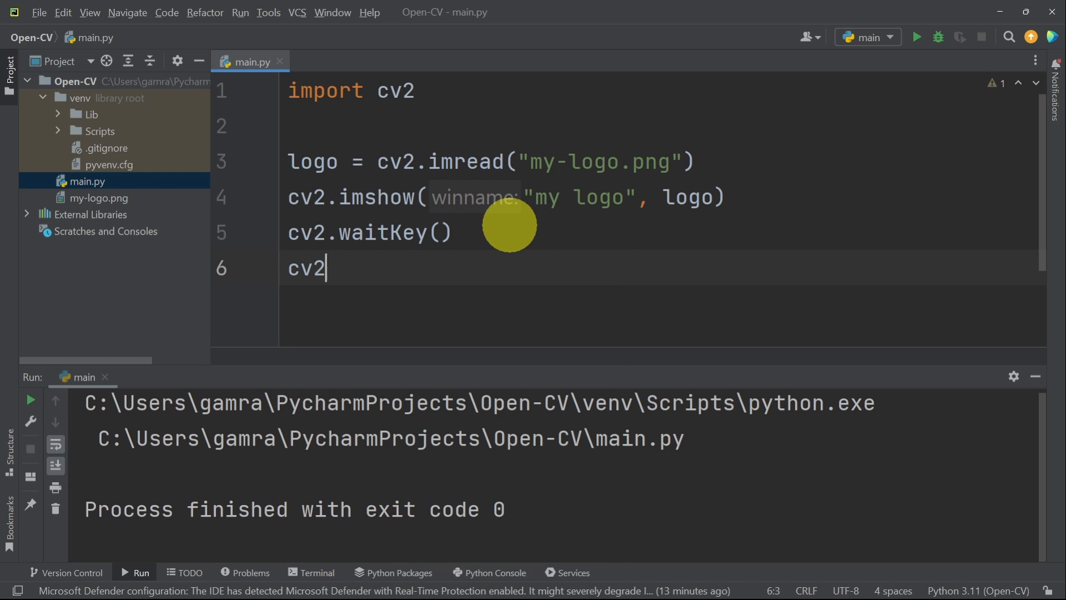
type(".de")
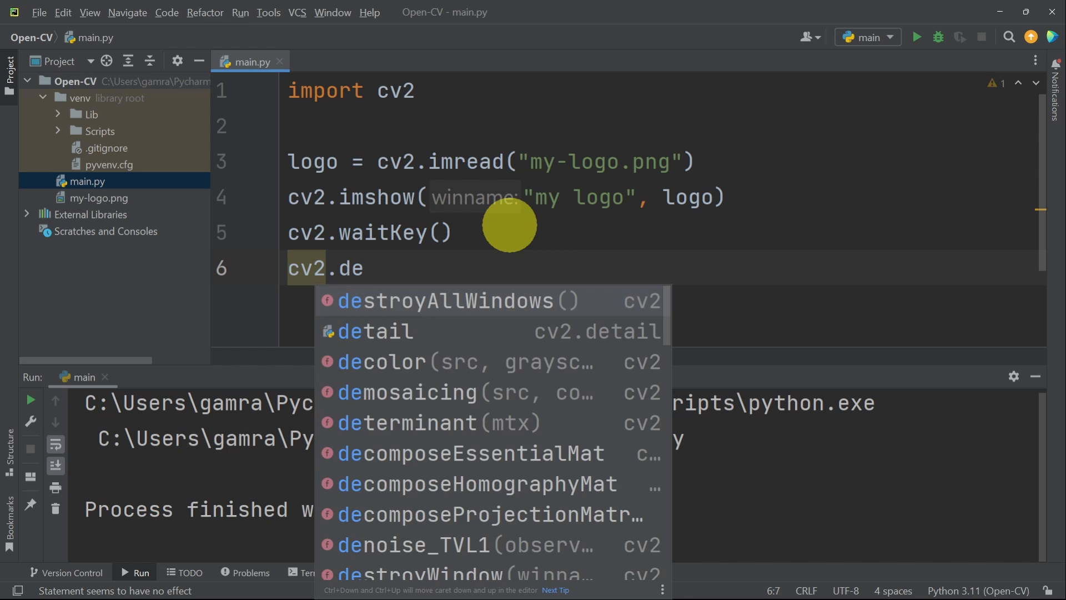
left_click(447, 300)
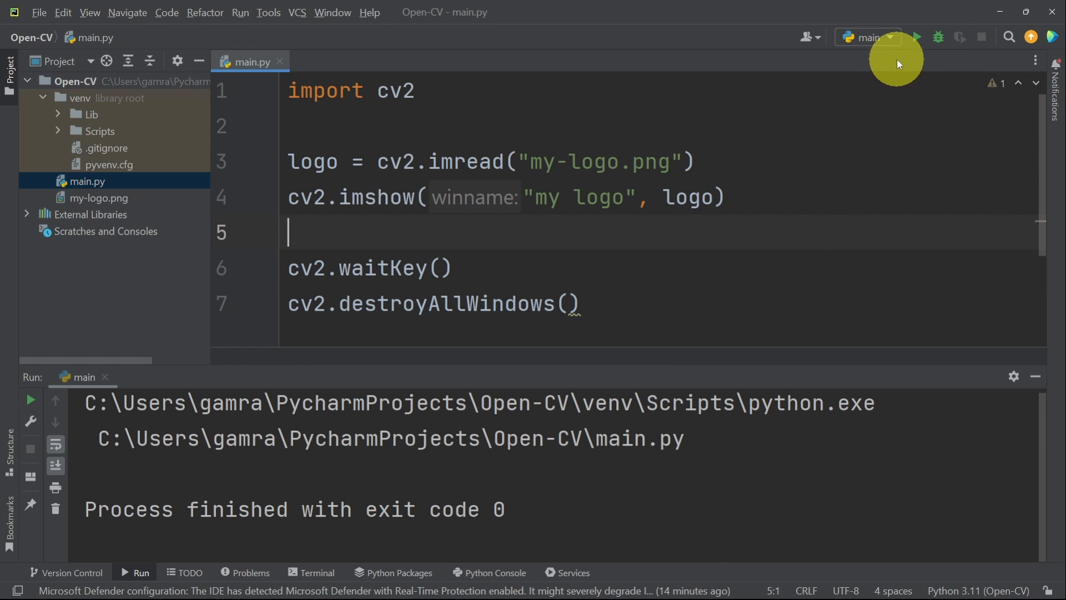
left_click(917, 37)
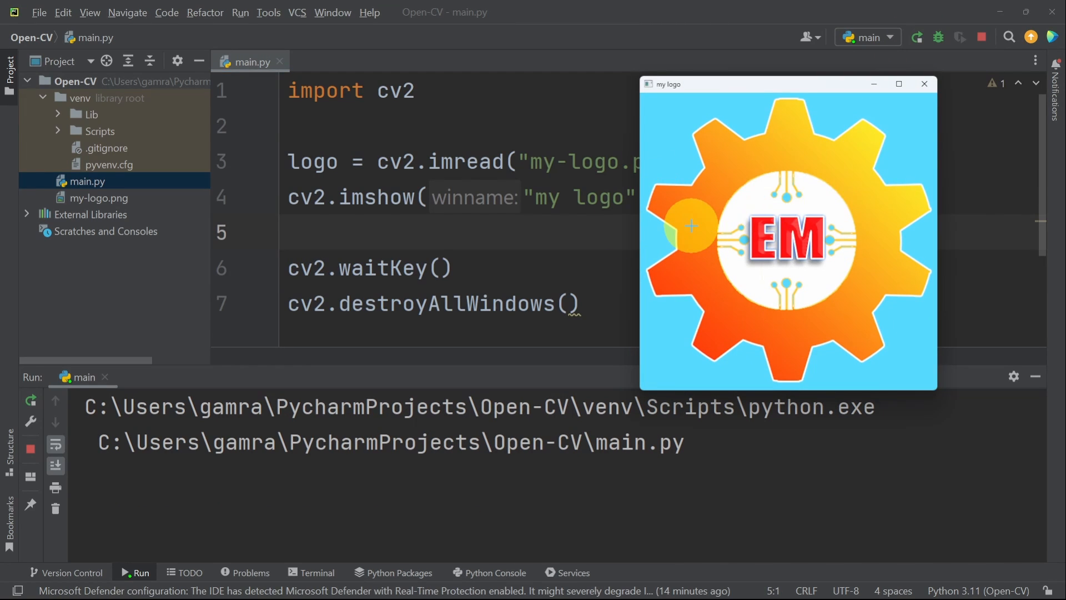
mouse_move(764, 197)
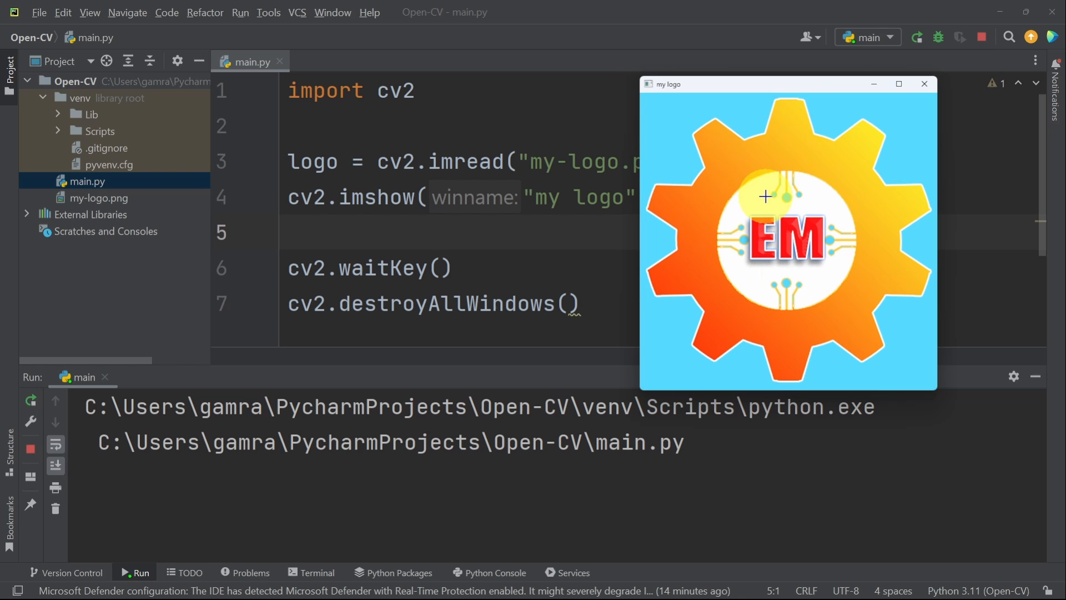
left_click(924, 84)
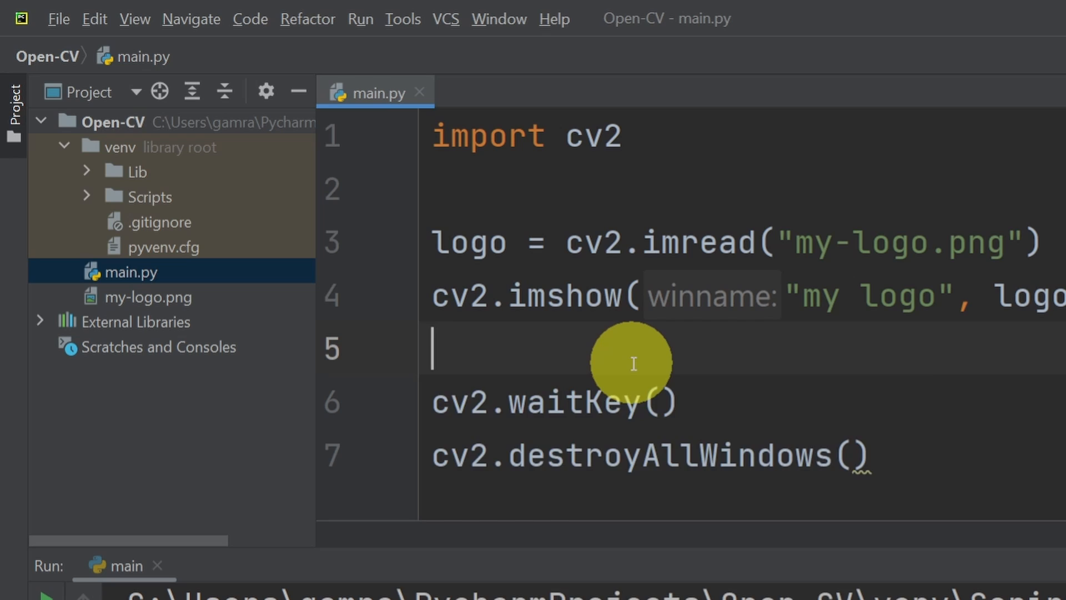
Add cv2.imwrite("my-logo.jpeg", logo) to save a jpeg copy of the logo
type("cv2.")
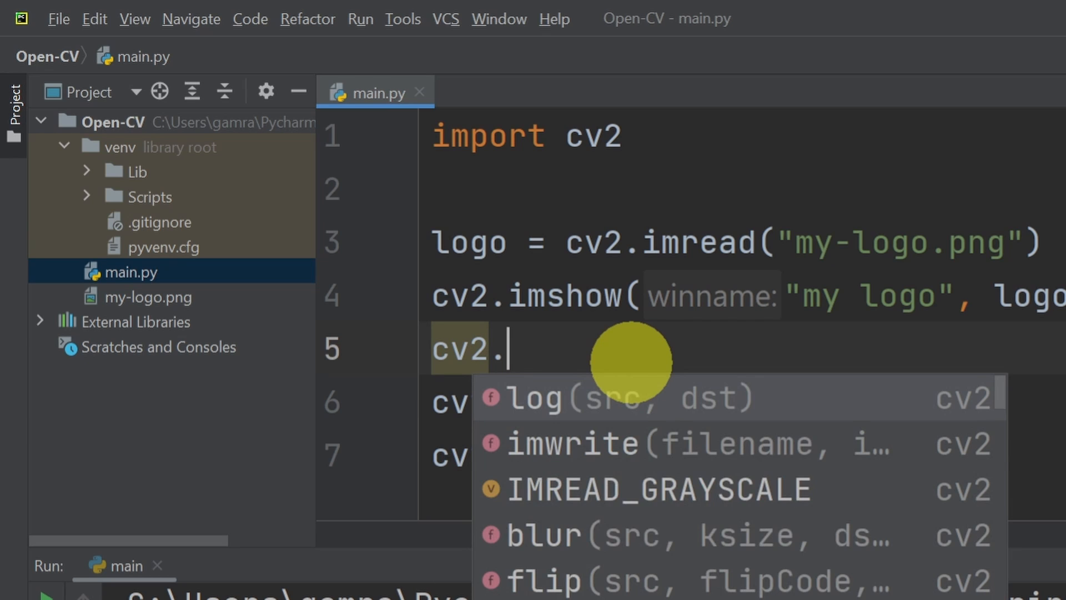
left_click(572, 443)
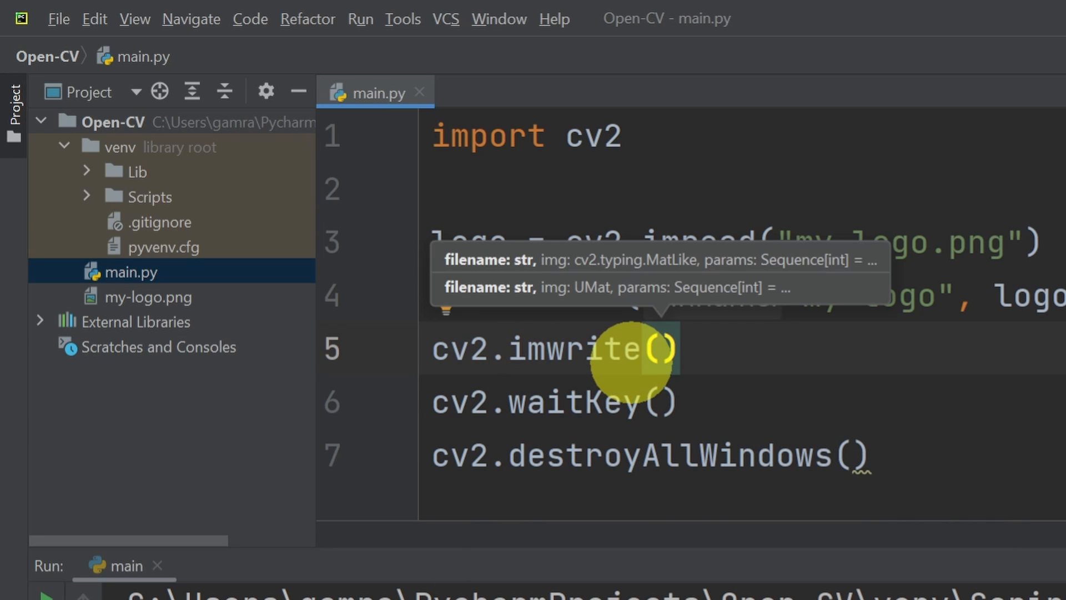
type("\"\"")
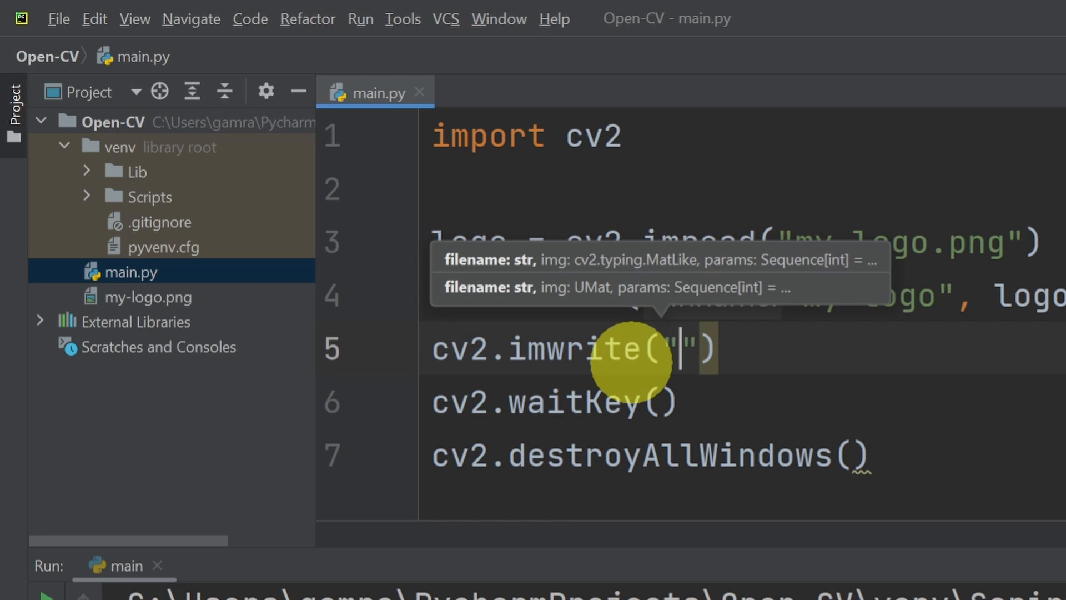
type("m")
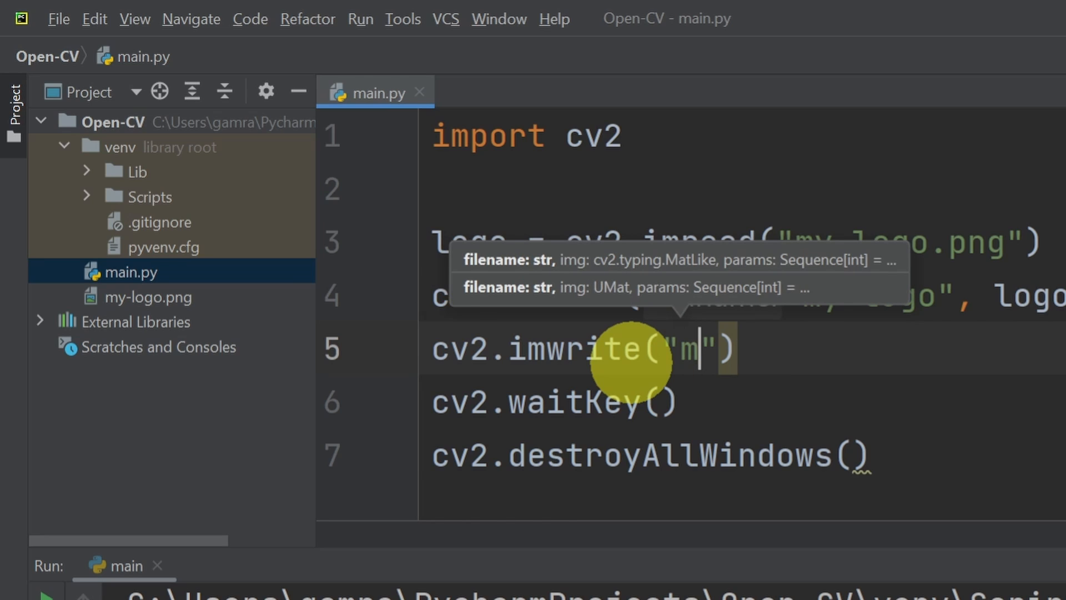
type("y-logo.png")
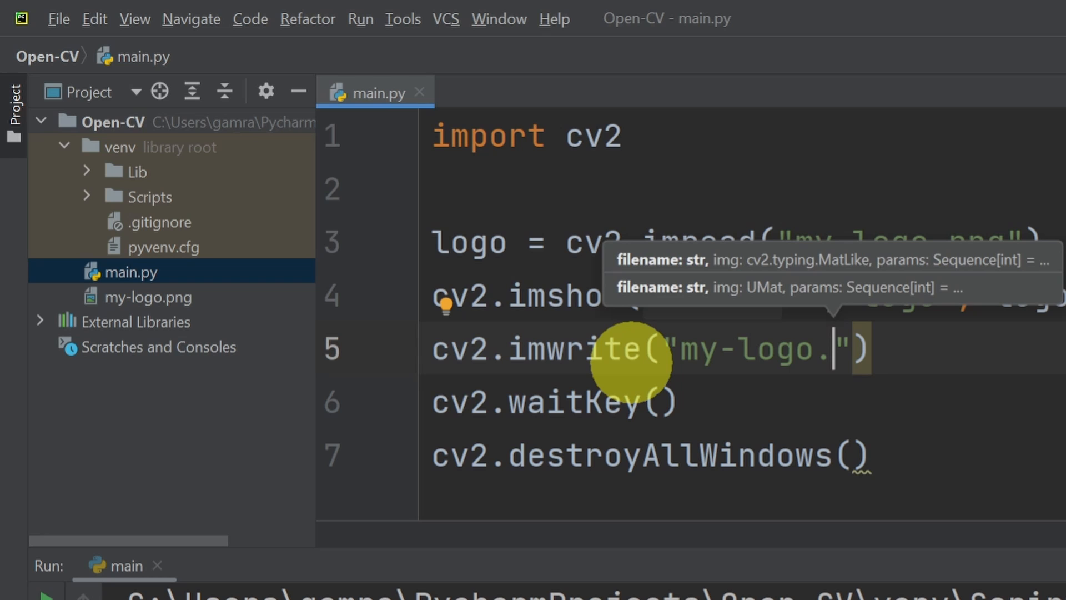
type("jpeg")
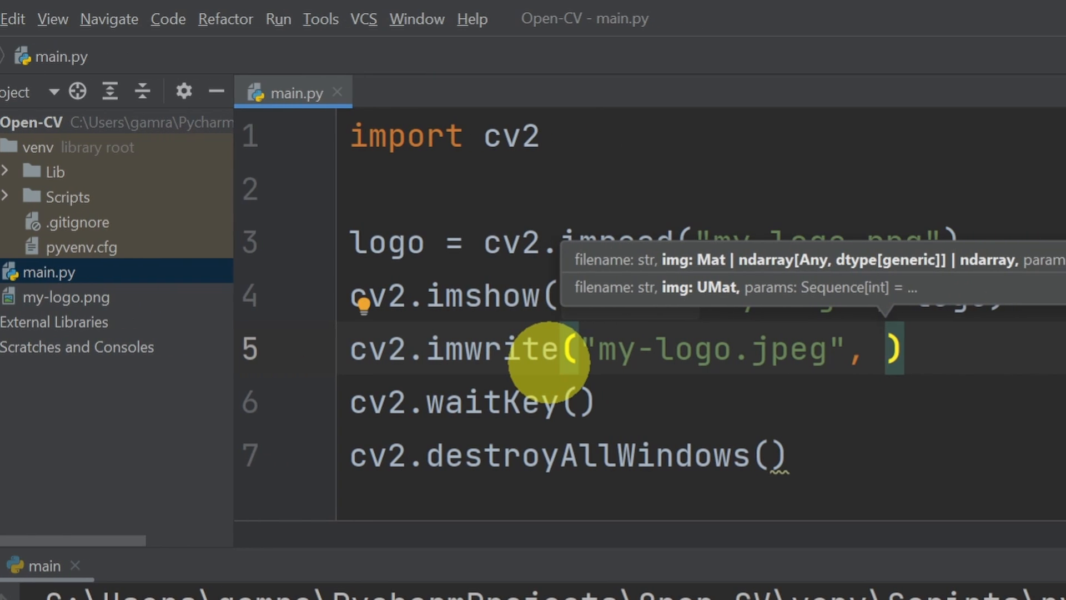
type("logo")
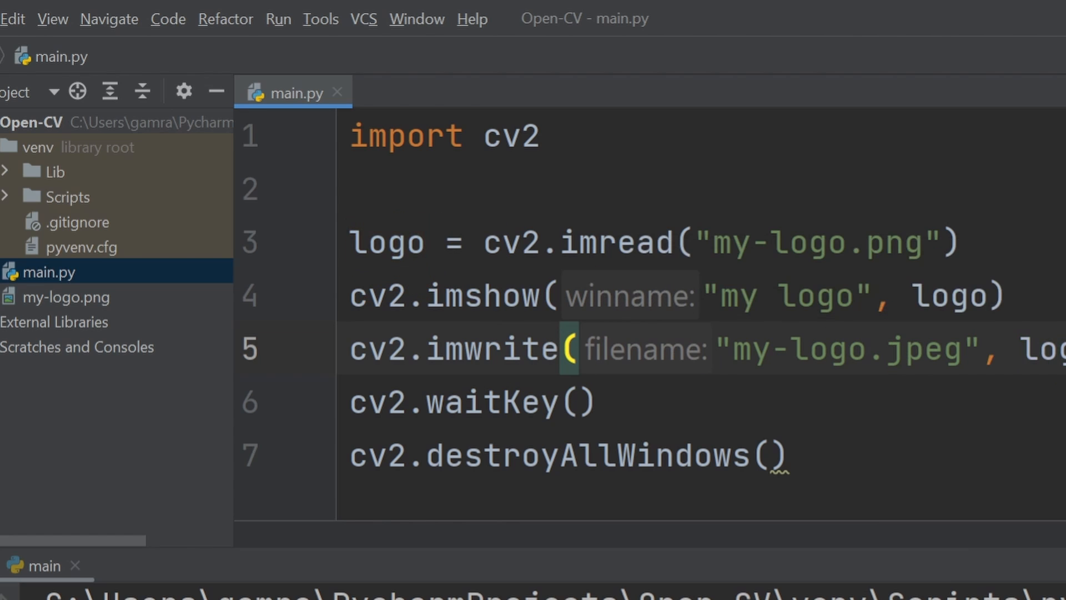
Run the script and view the newly created my-logo.jpeg in the project
left_click(915, 37)
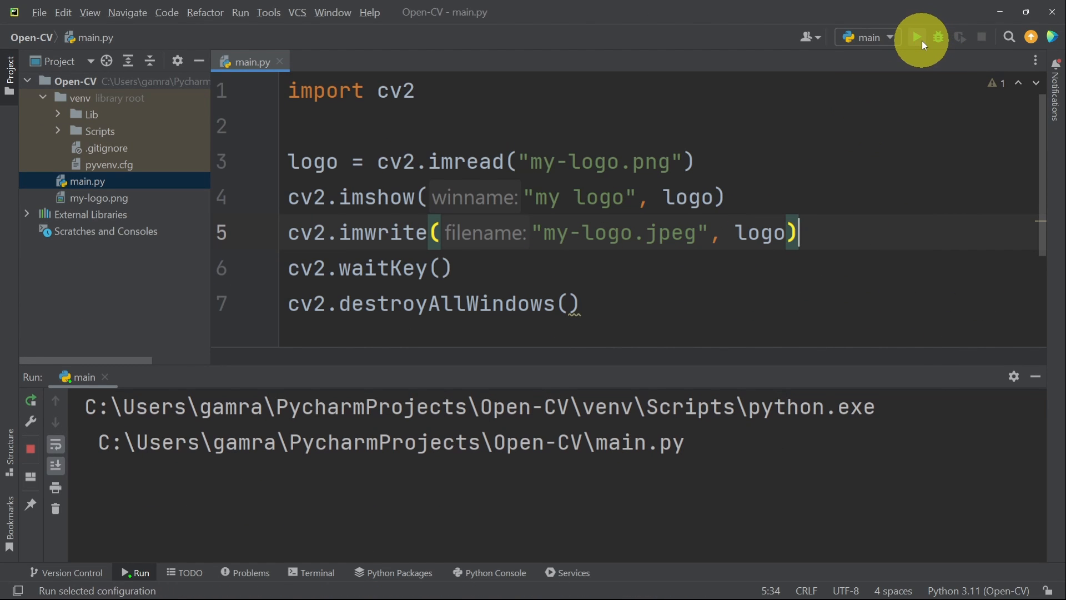
left_click(916, 37)
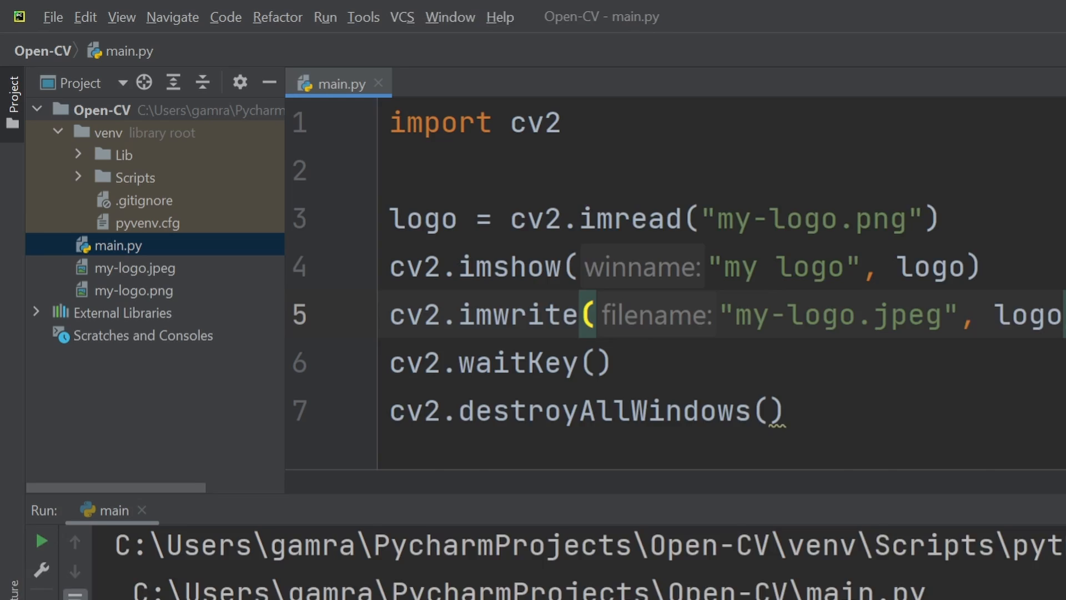
double_click(135, 268)
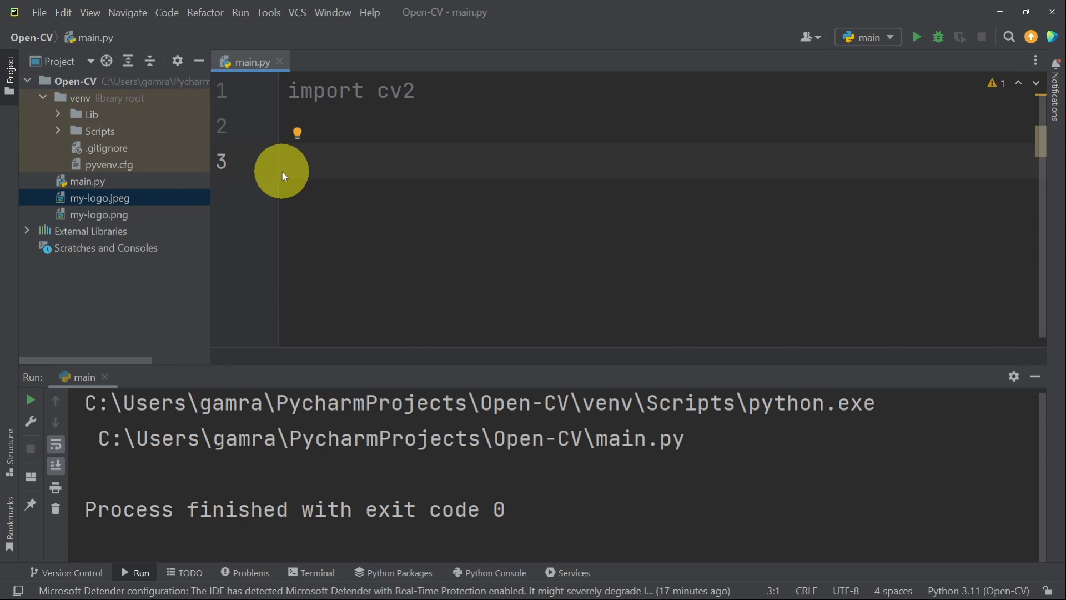
Write cap = cv2.VideoCapture(0) on line 3 and begin a cap.set call
type("cap")
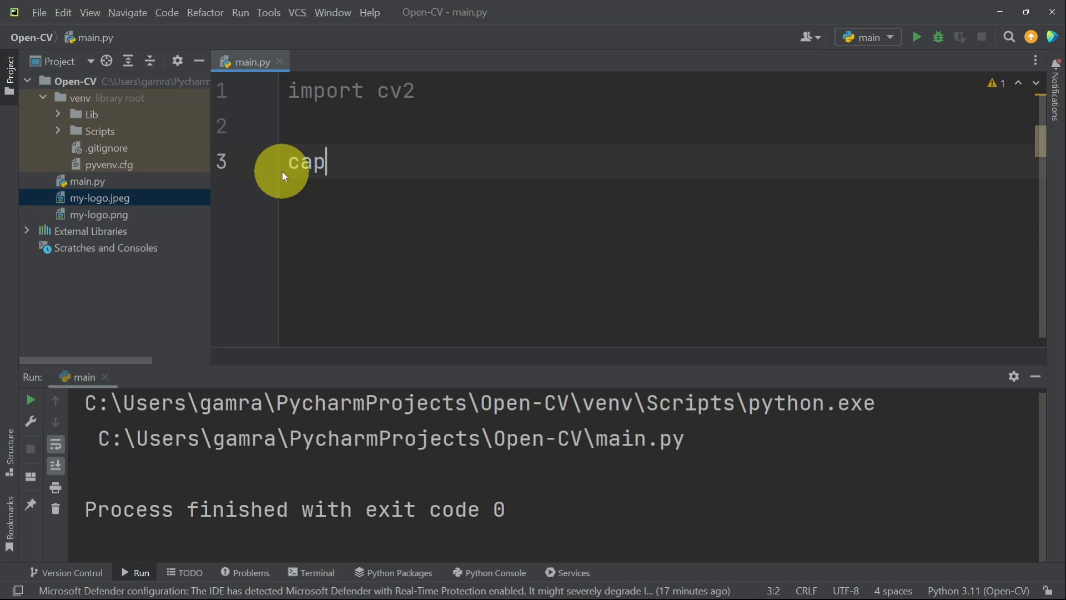
type("=")
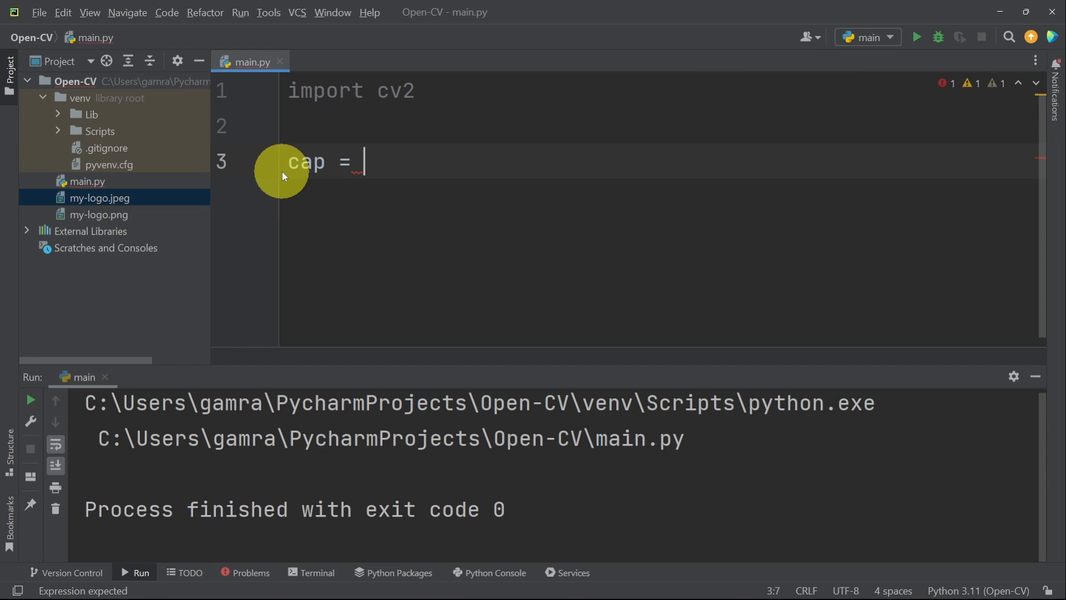
type("cv2.")
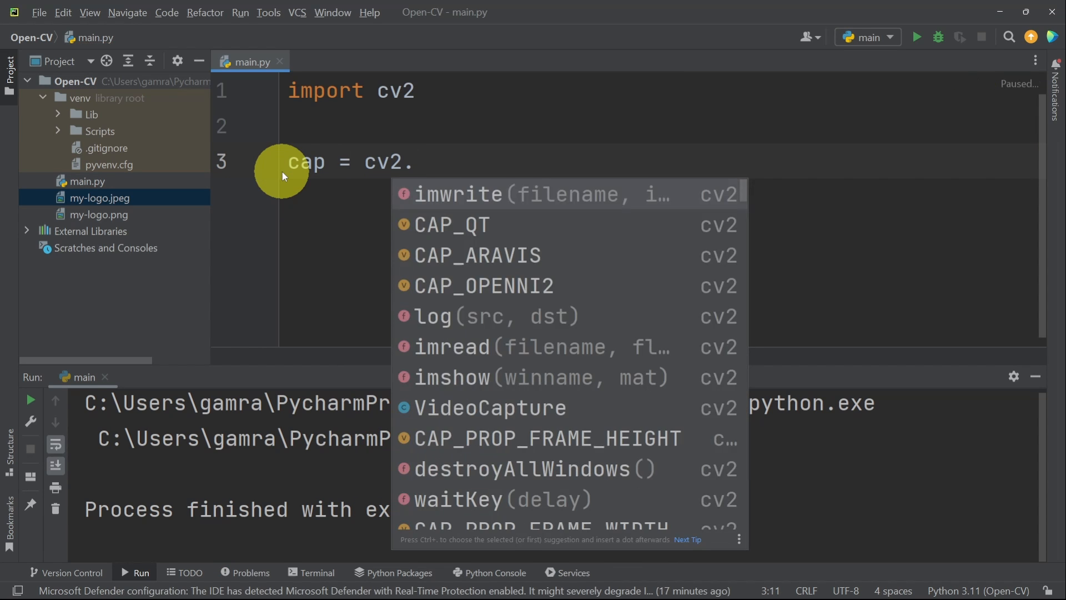
type("V")
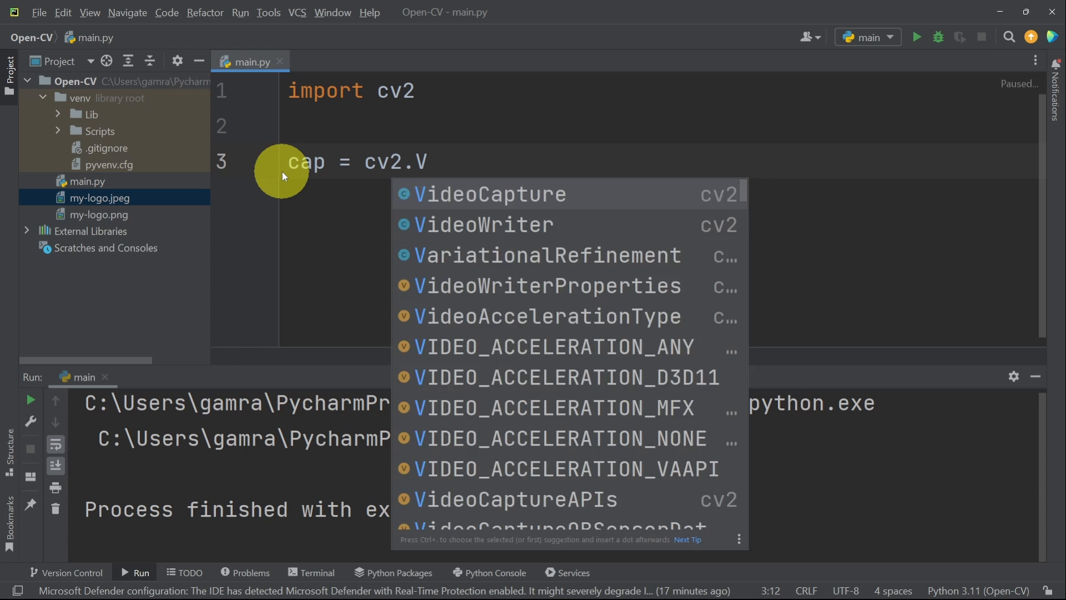
left_click(490, 194)
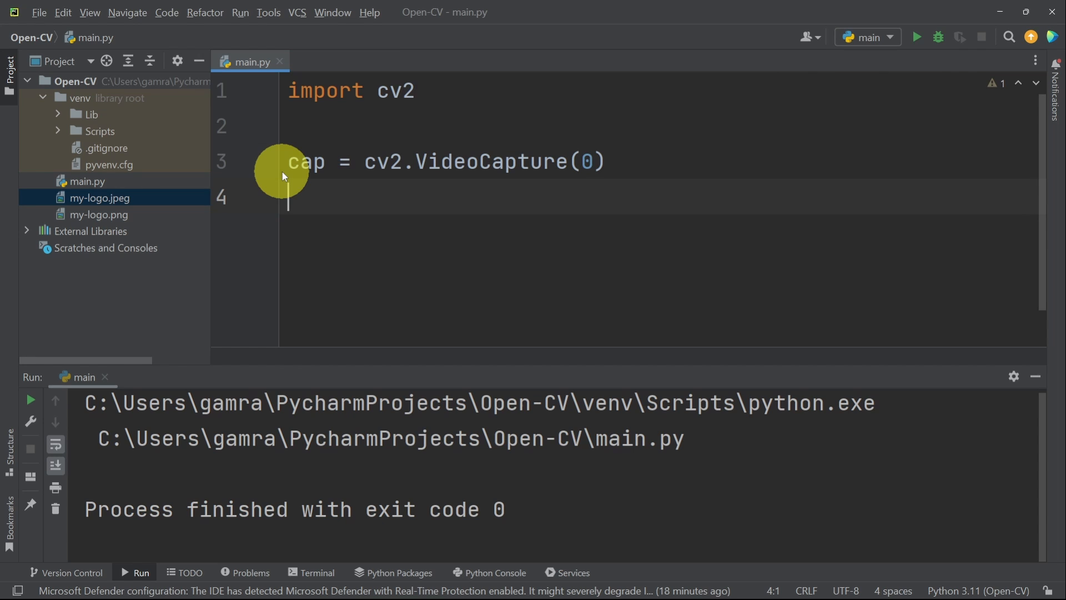
type("cap.set(")
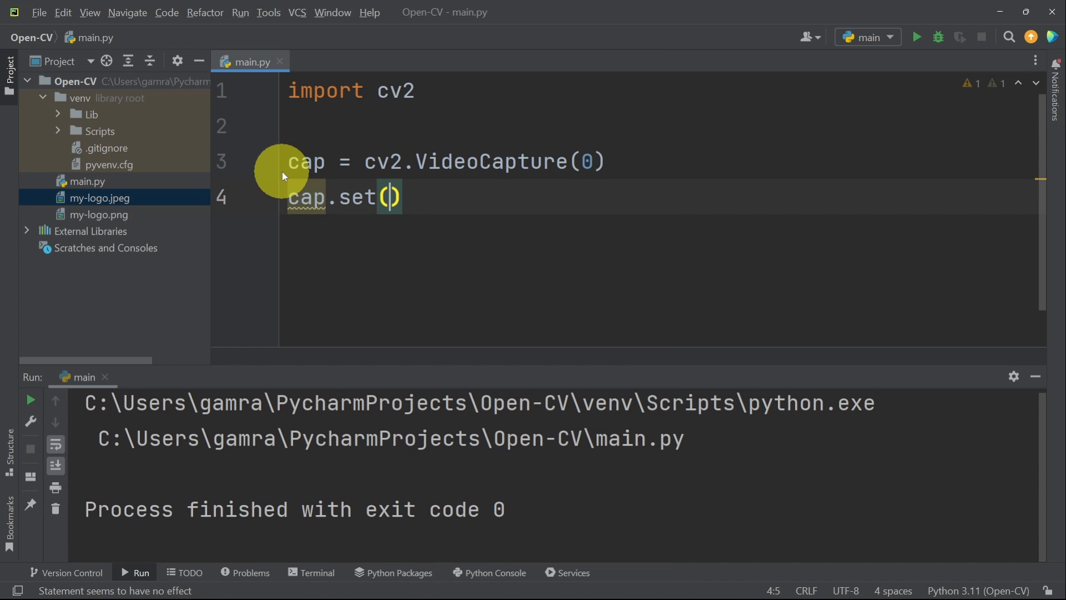
Add cap.set(cv2.CAP_PROP_FRAME_WIDTH, 600) below the VideoCapture line
type("\"")
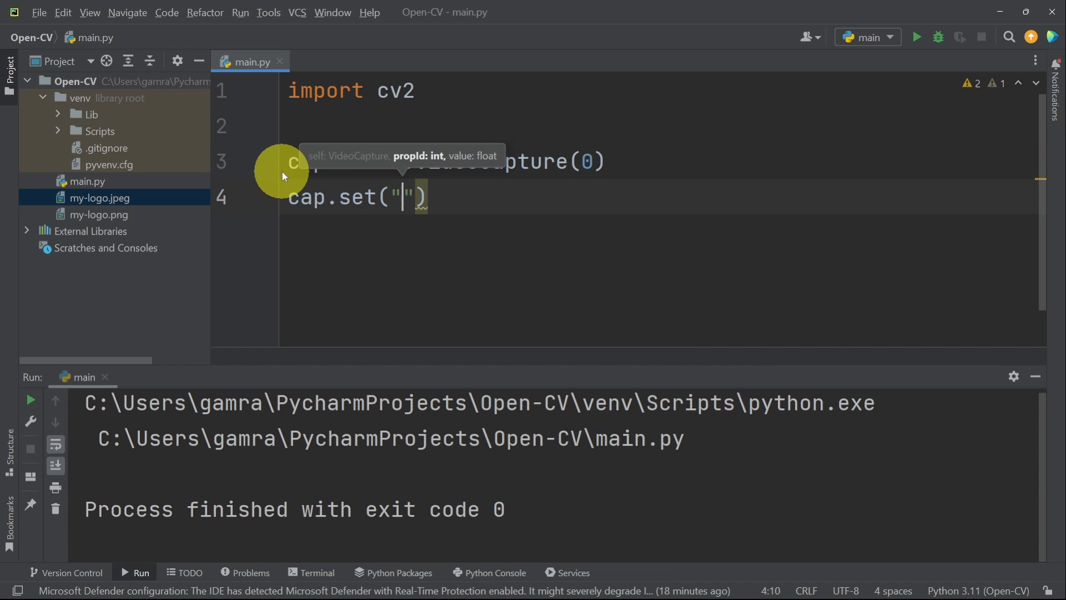
type("cv")
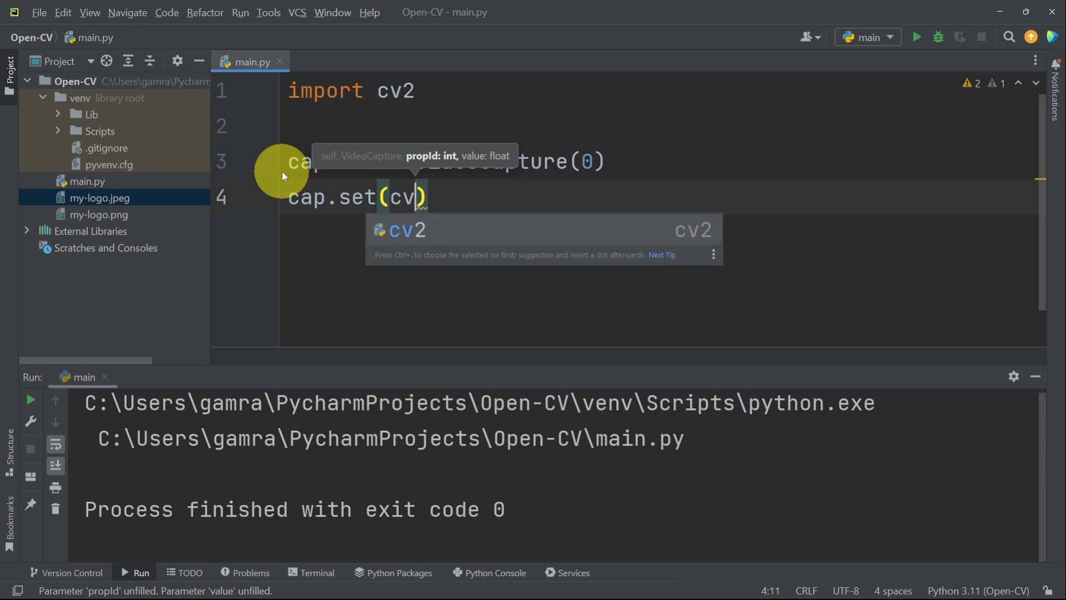
type("2.CA")
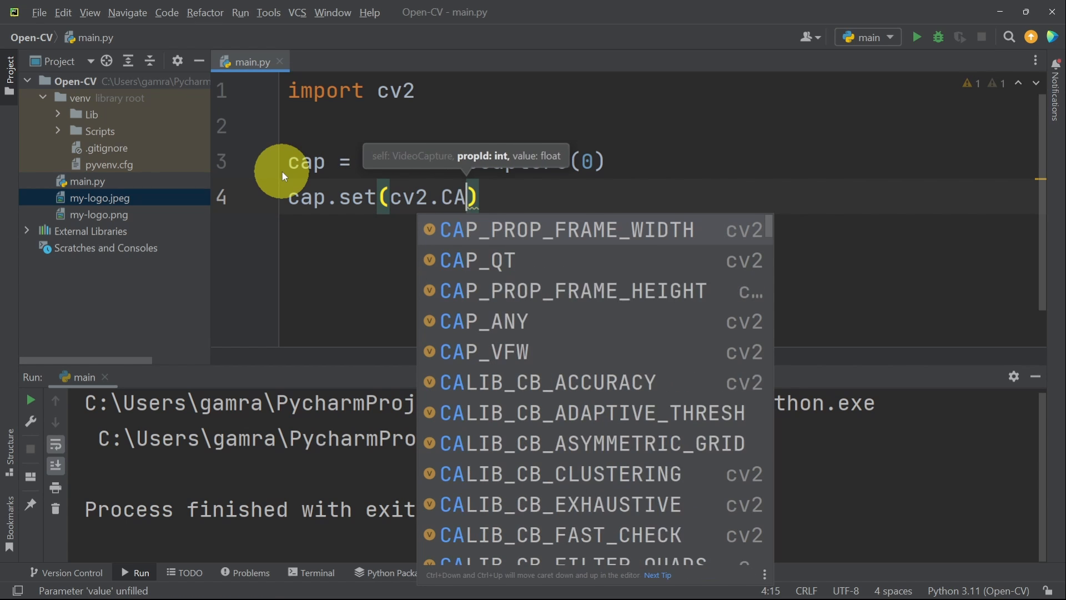
type("_")
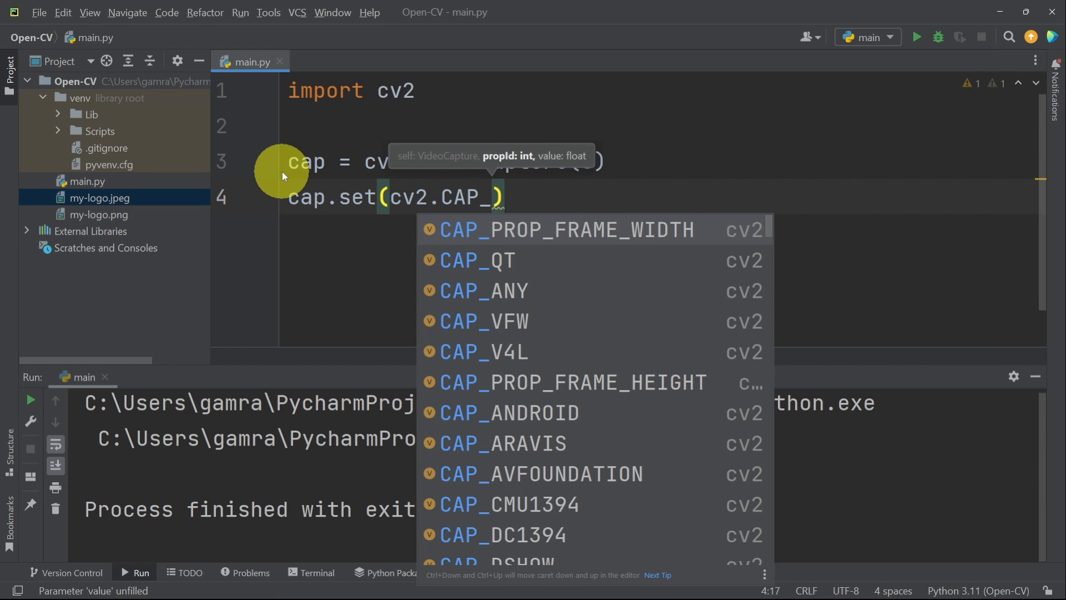
type("P")
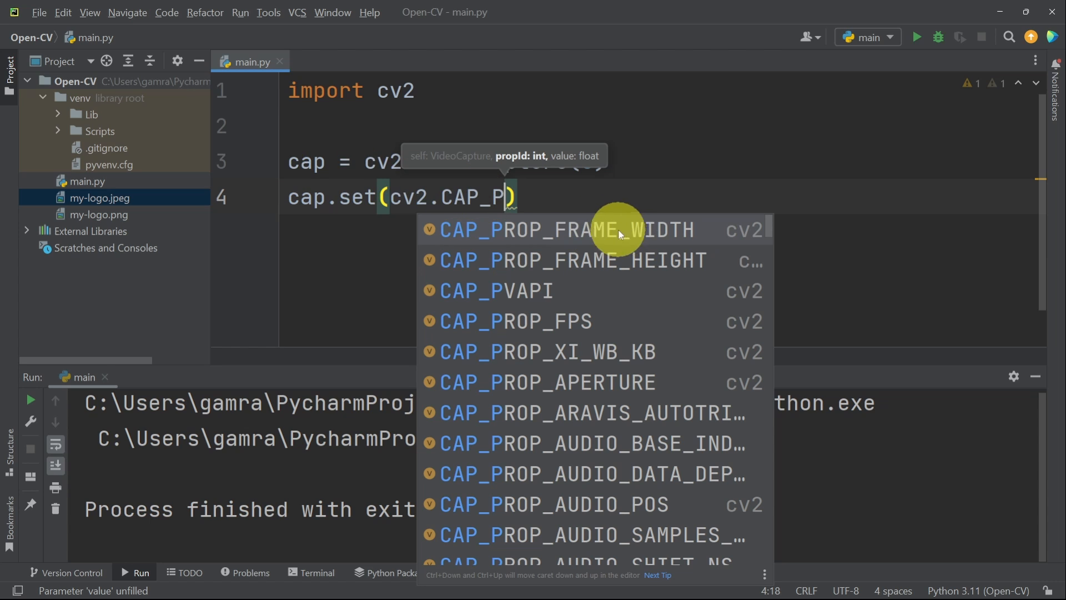
left_click(566, 230)
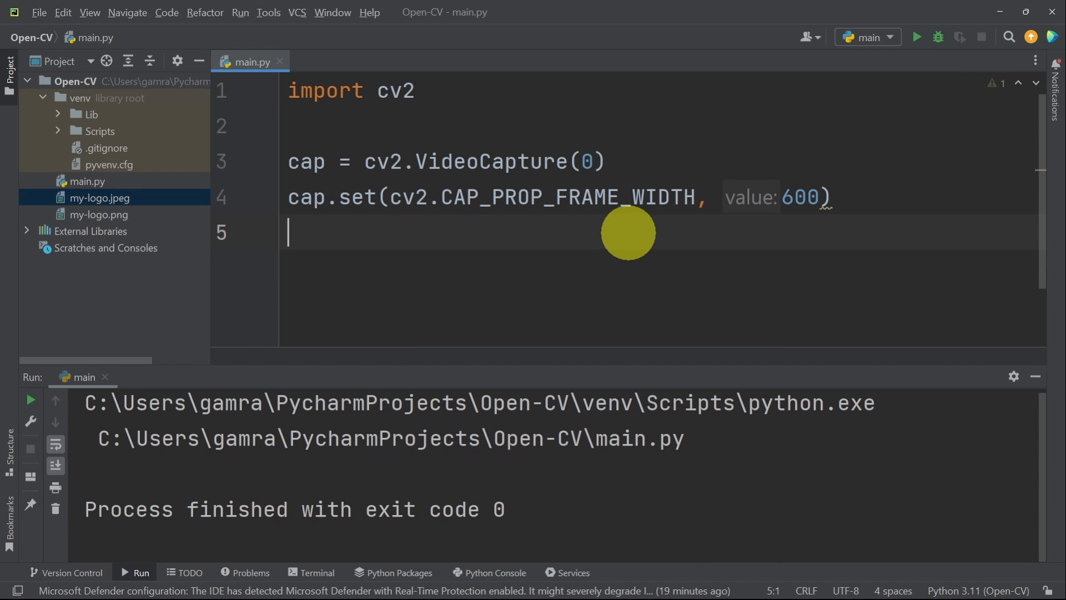
Add cap.set(cv2.CAP_PROP_FRAME_HEIGHT, 500) on the next line
type("cap.set(")
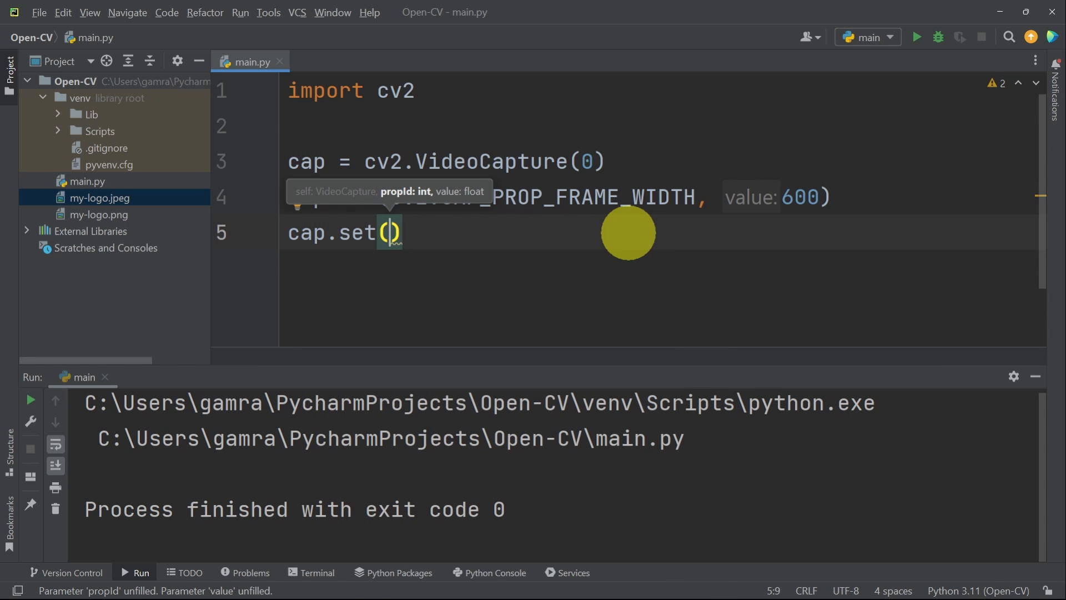
type("cv2.")
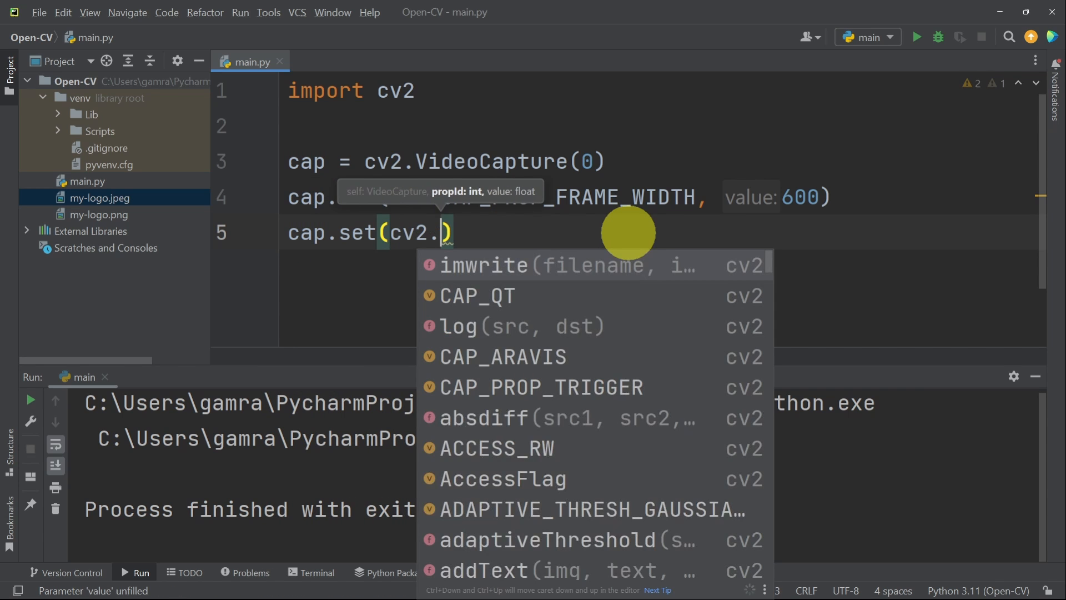
type("CAP_")
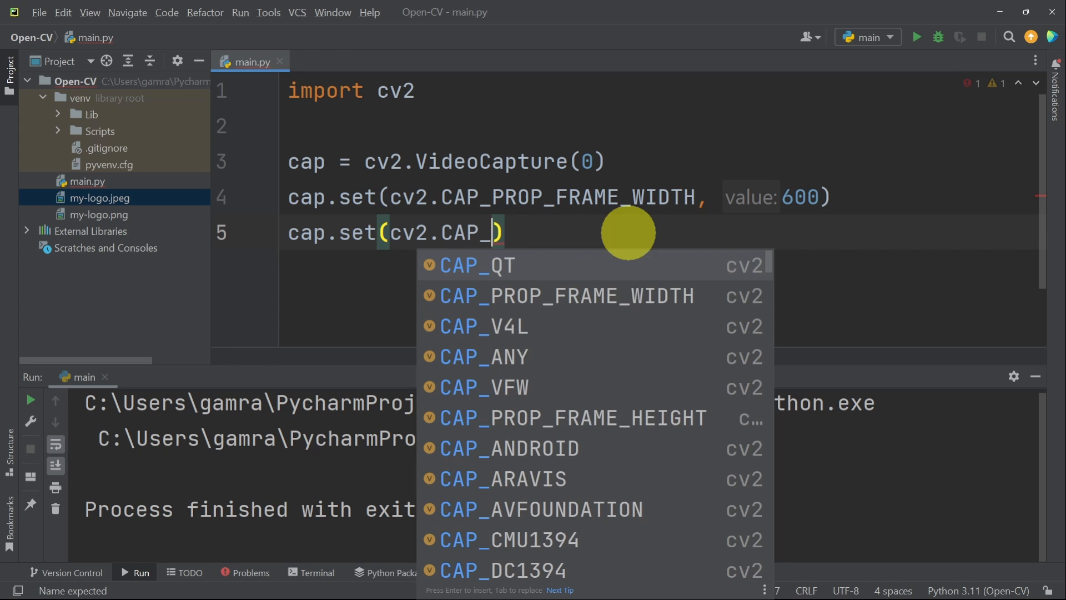
type("PROP_FRAME_HEIGHT,")
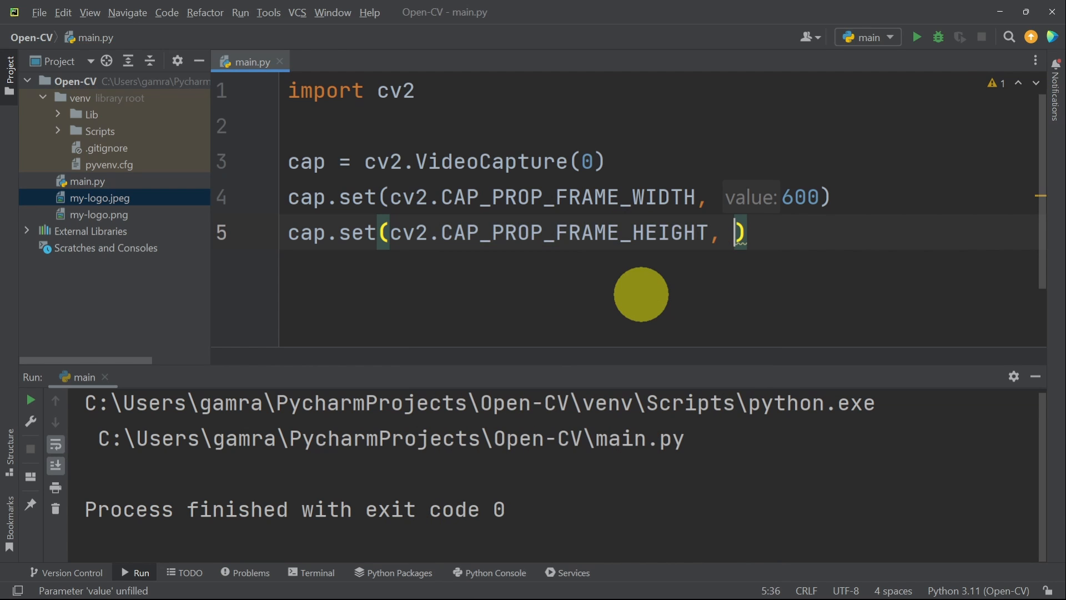
type("500")
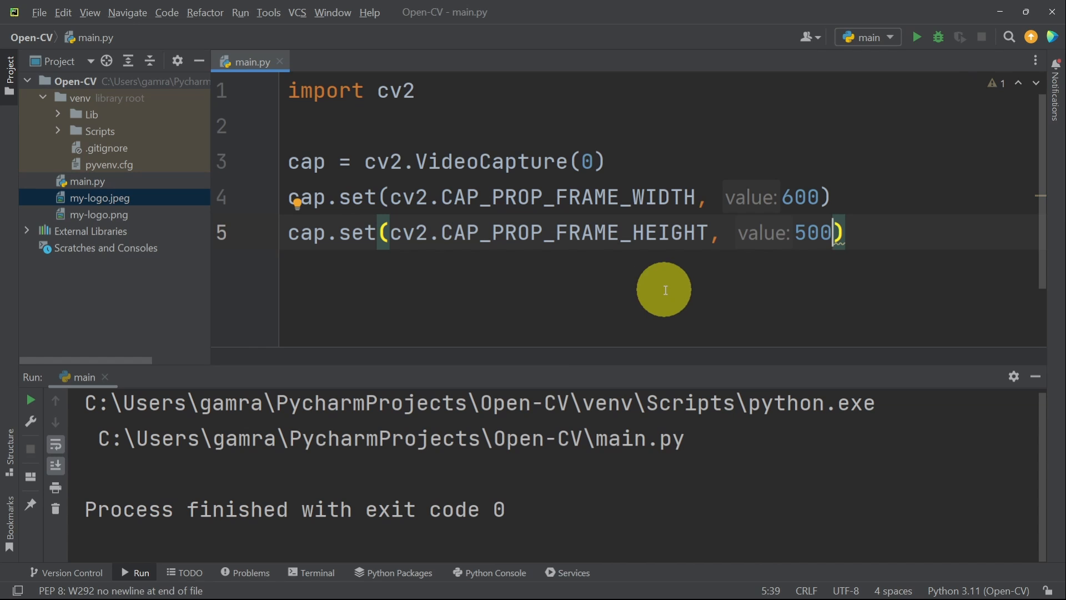
mouse_move(573, 197)
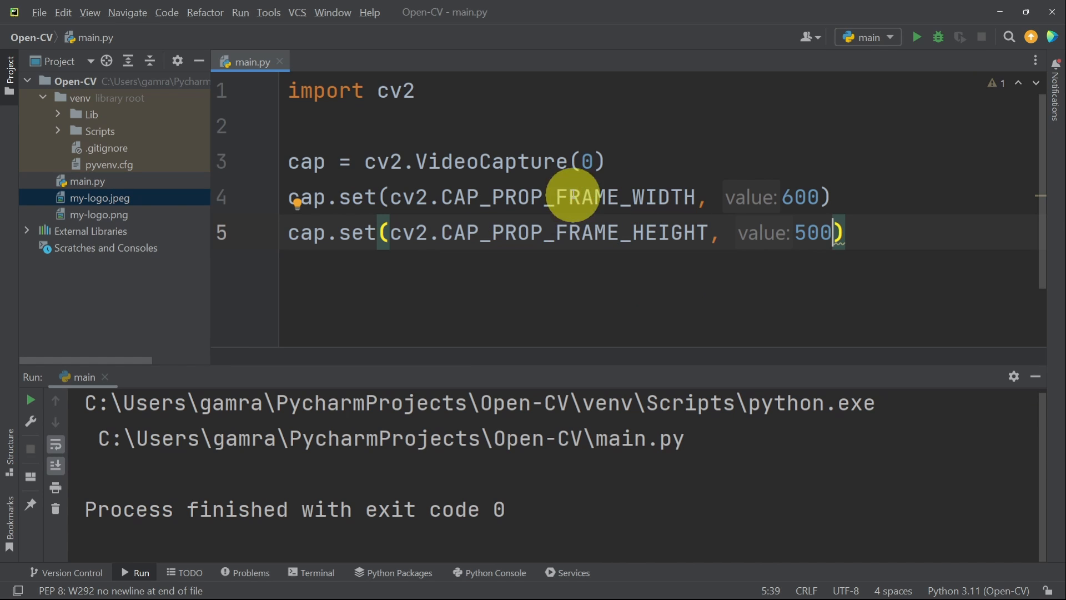
mouse_move(437, 160)
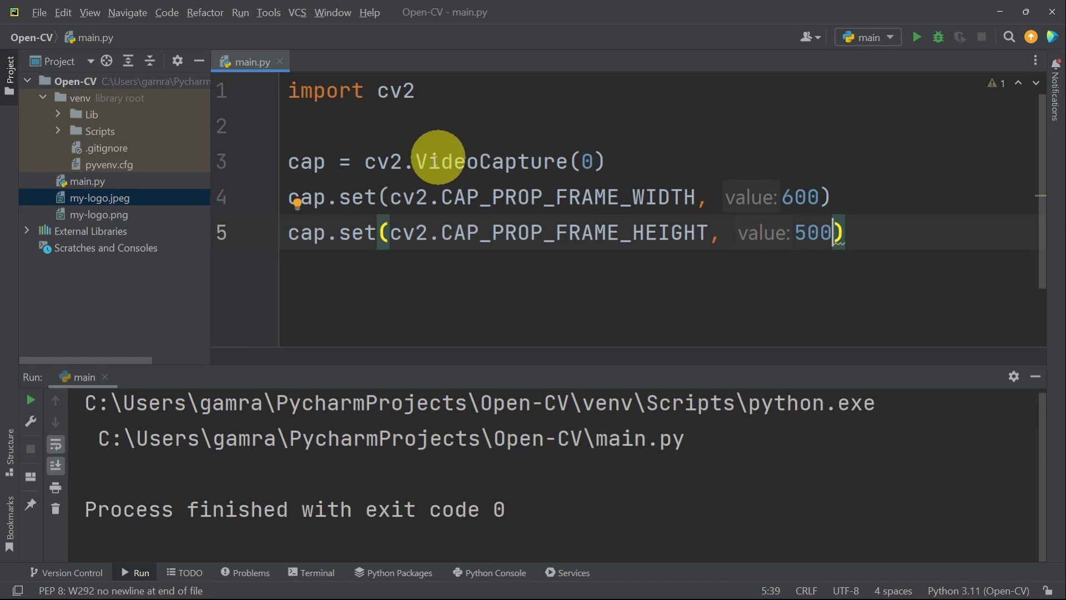
mouse_move(902, 235)
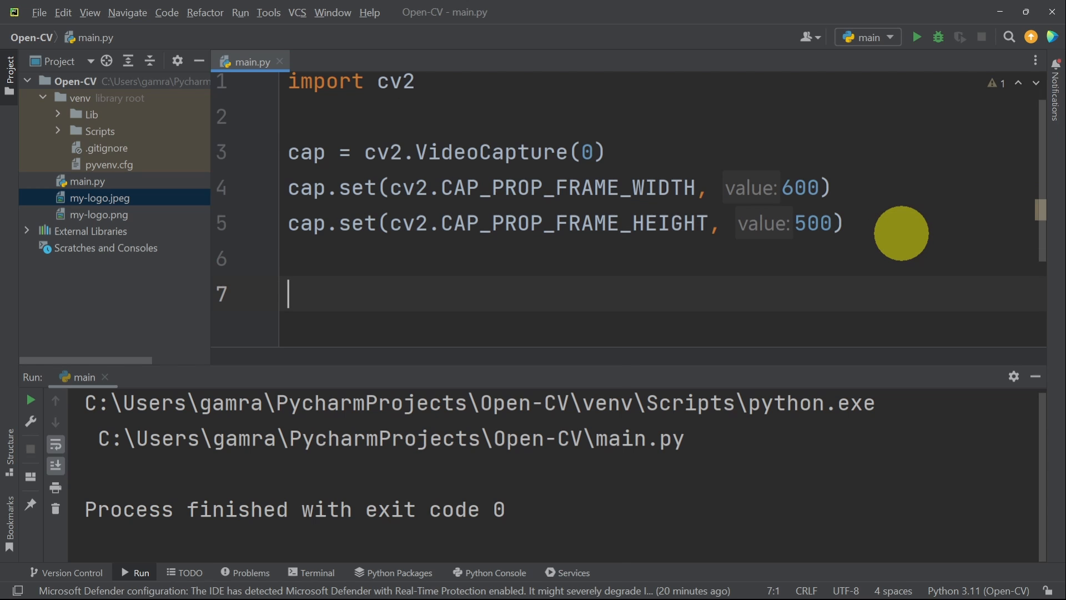
Write success, frame = cap.read() to grab one webcam frame
type("cap.")
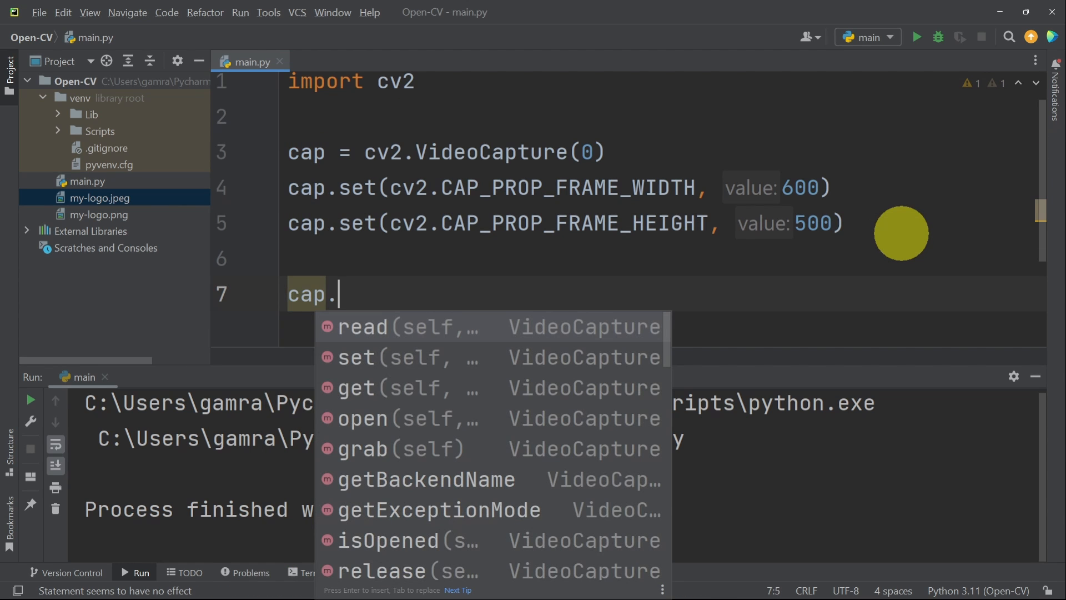
left_click(362, 326)
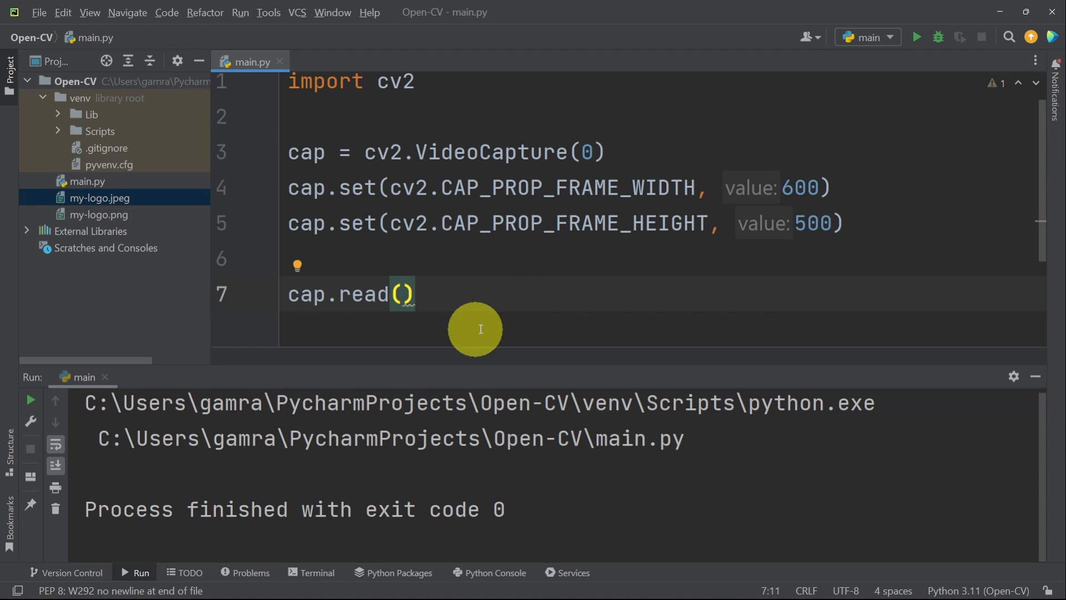
mouse_move(468, 304)
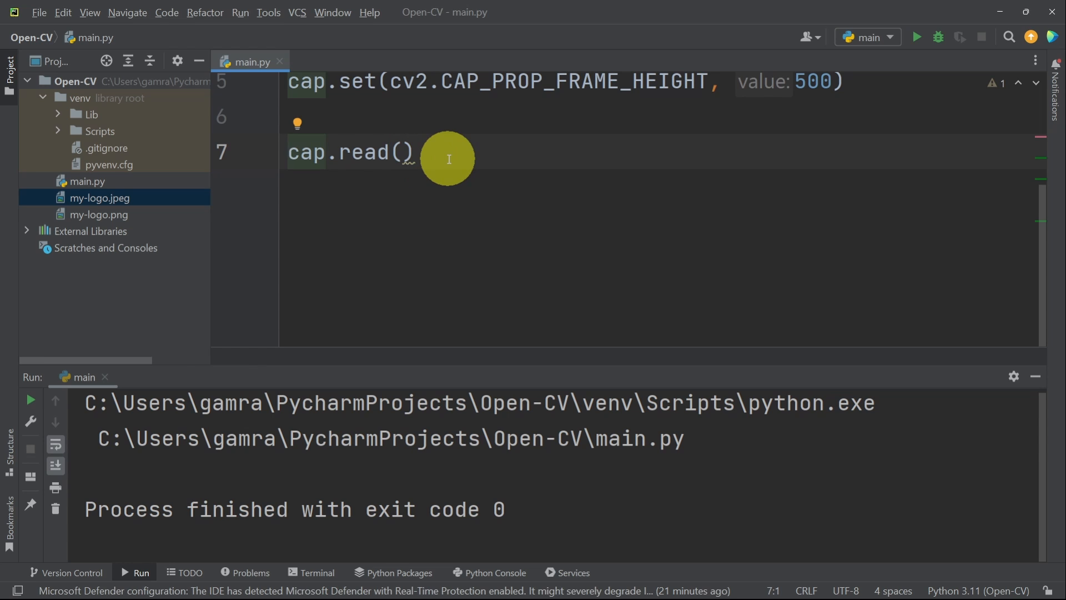
left_click(305, 151)
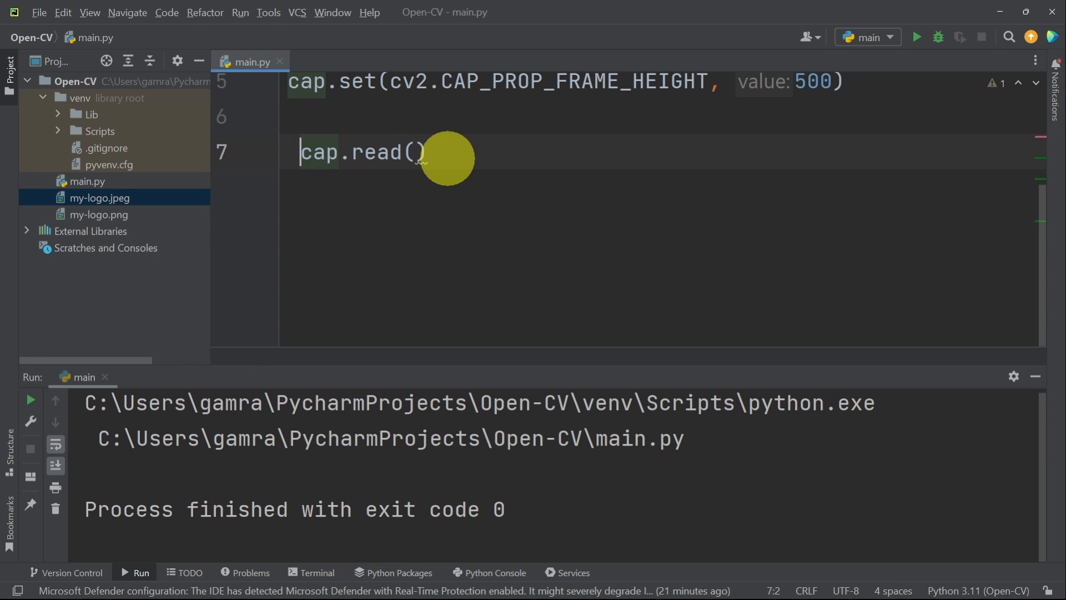
type("su")
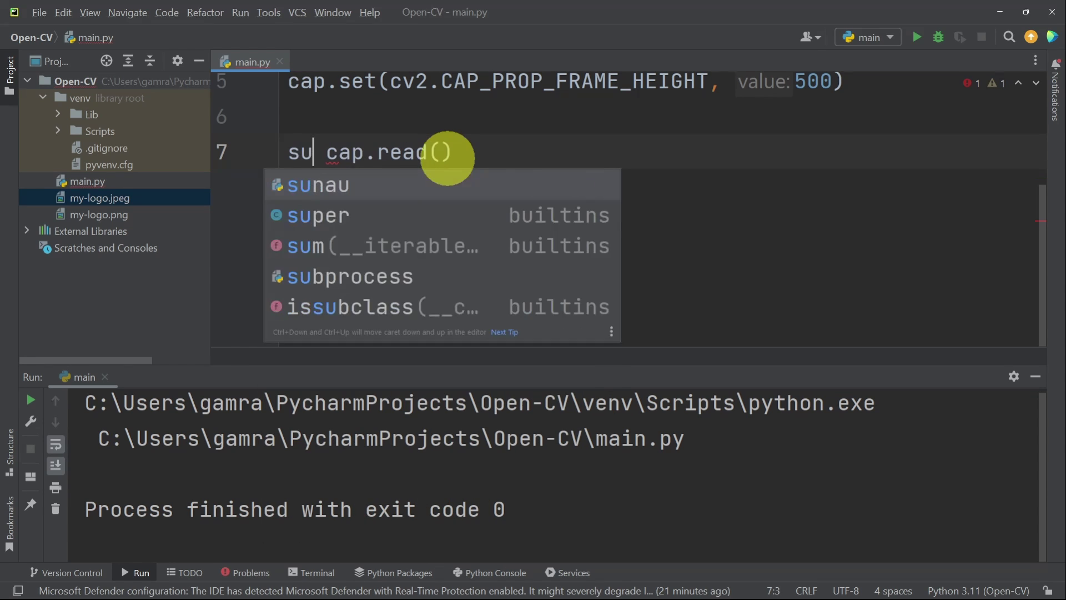
type("ccess,")
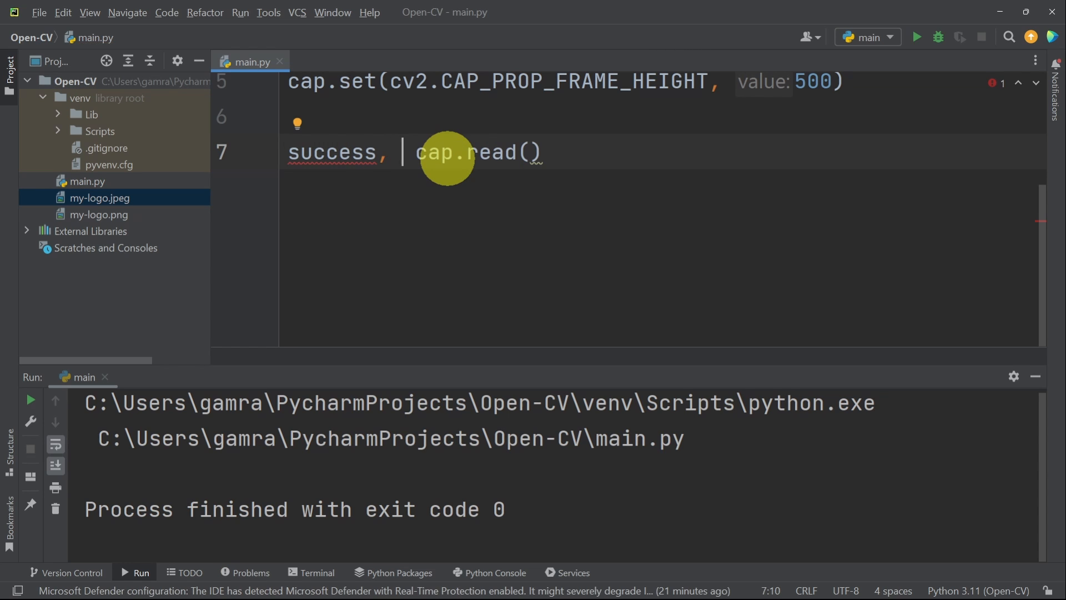
type("f")
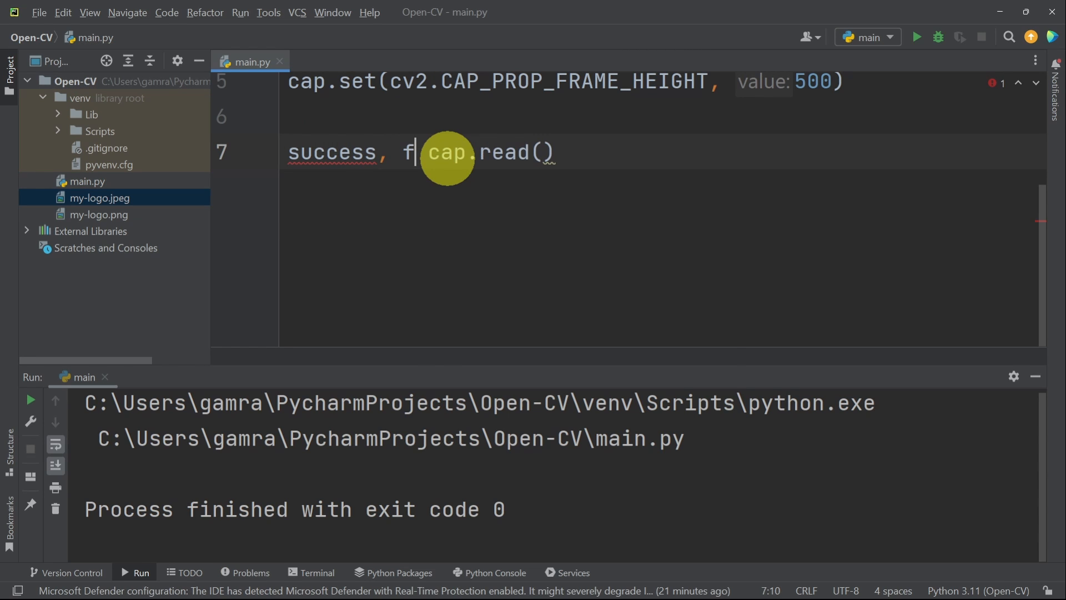
type("ram")
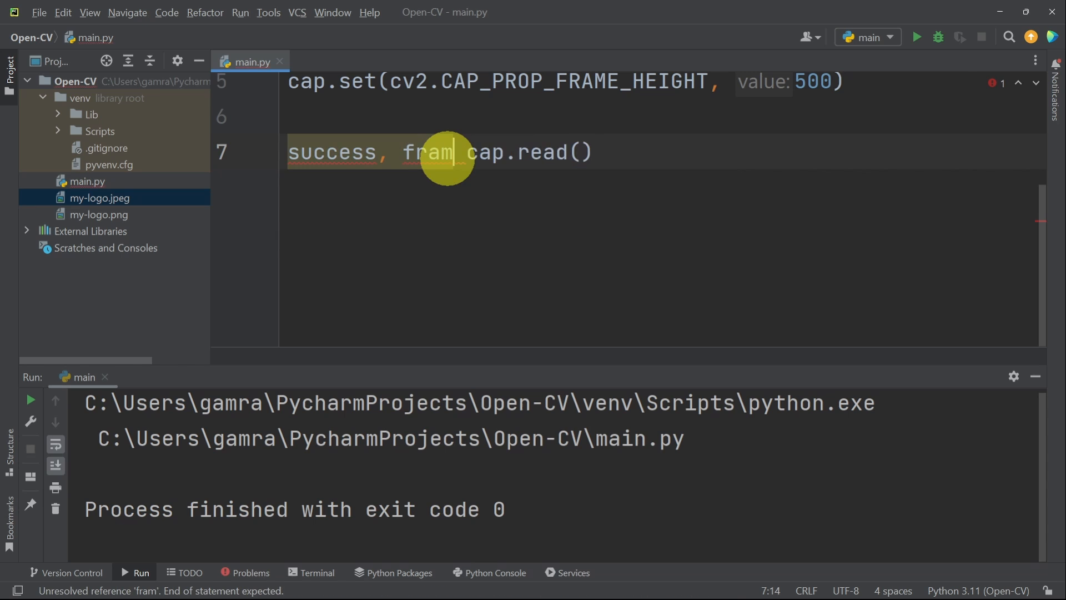
type("e =")
type("if")
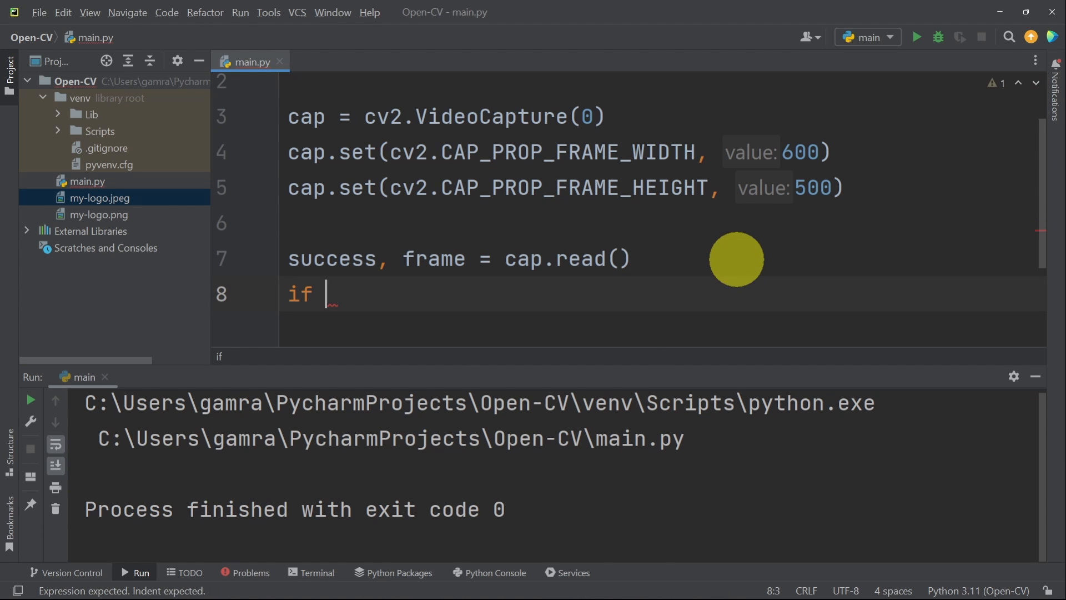
Add if success: with cv2.imshow("capture image", frame) in its body
type("success==")
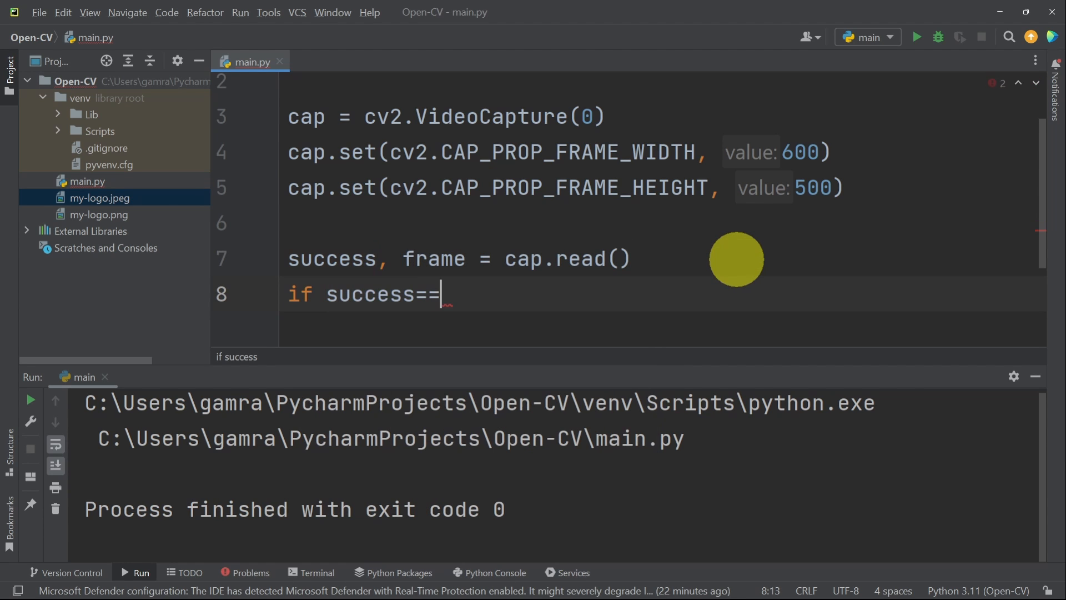
key("Backspace")
type(":")
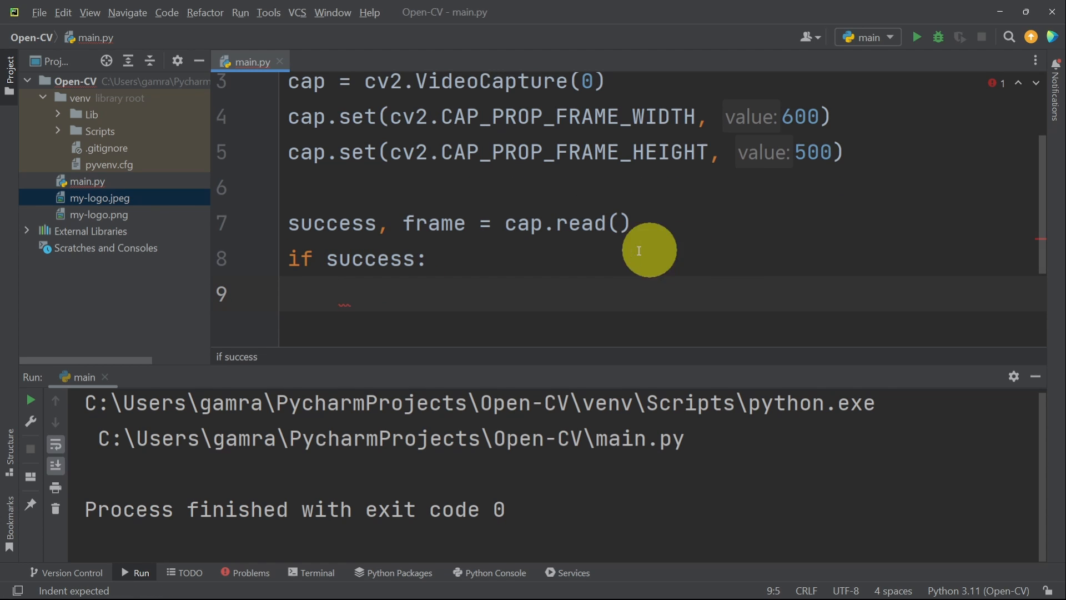
mouse_move(442, 280)
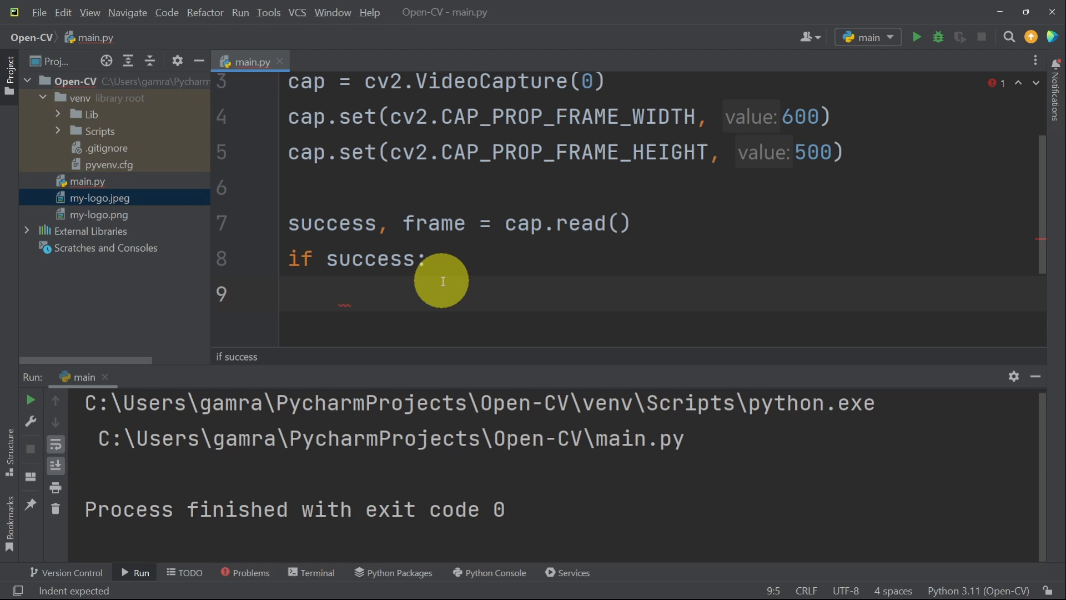
type("cv2.imshow(")
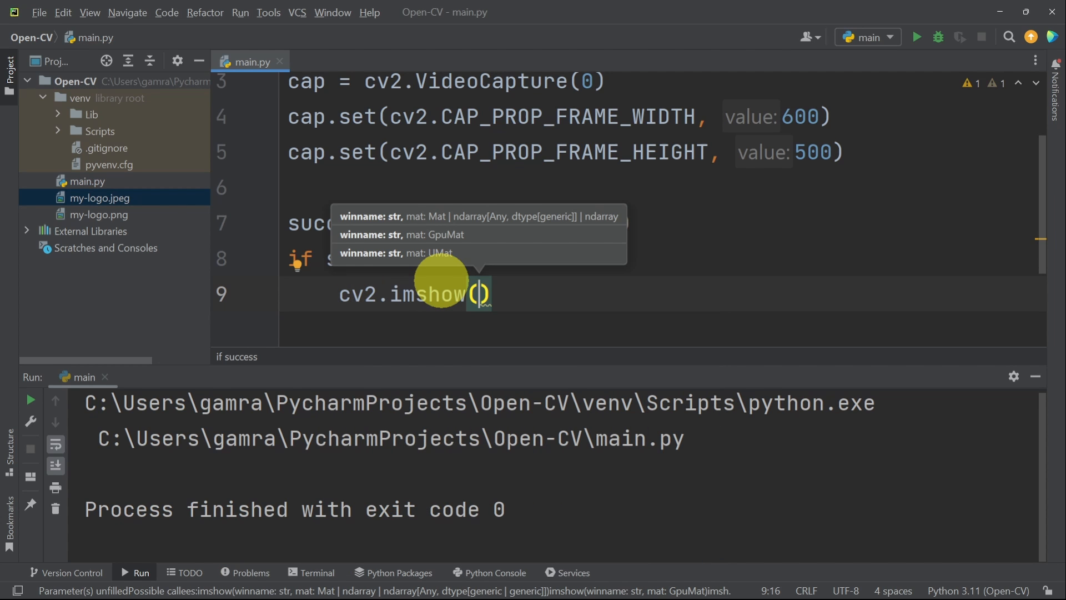
type("\"cap\"")
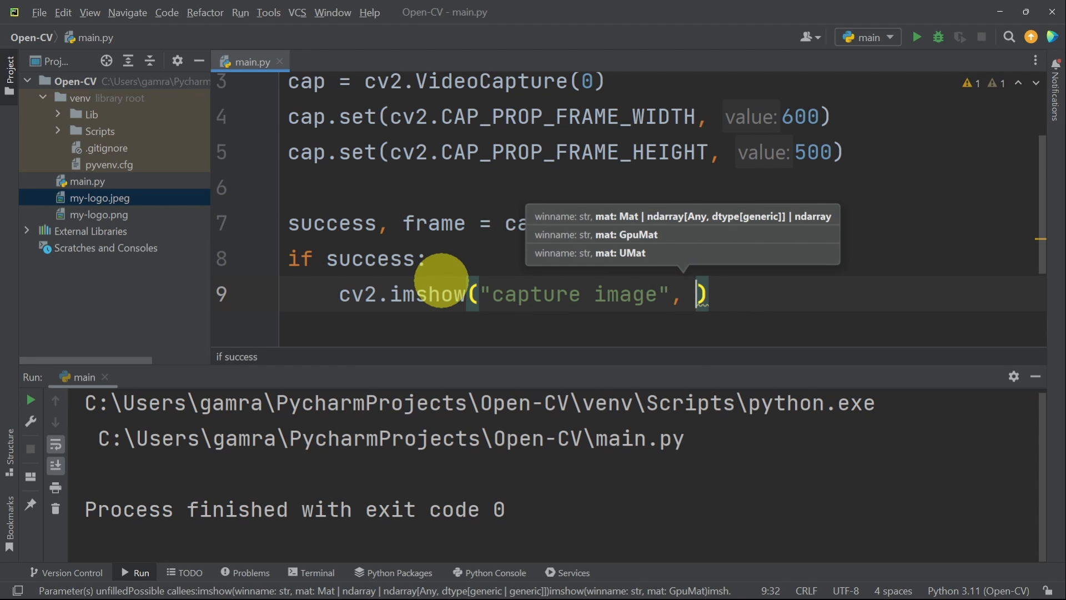
type("frame")
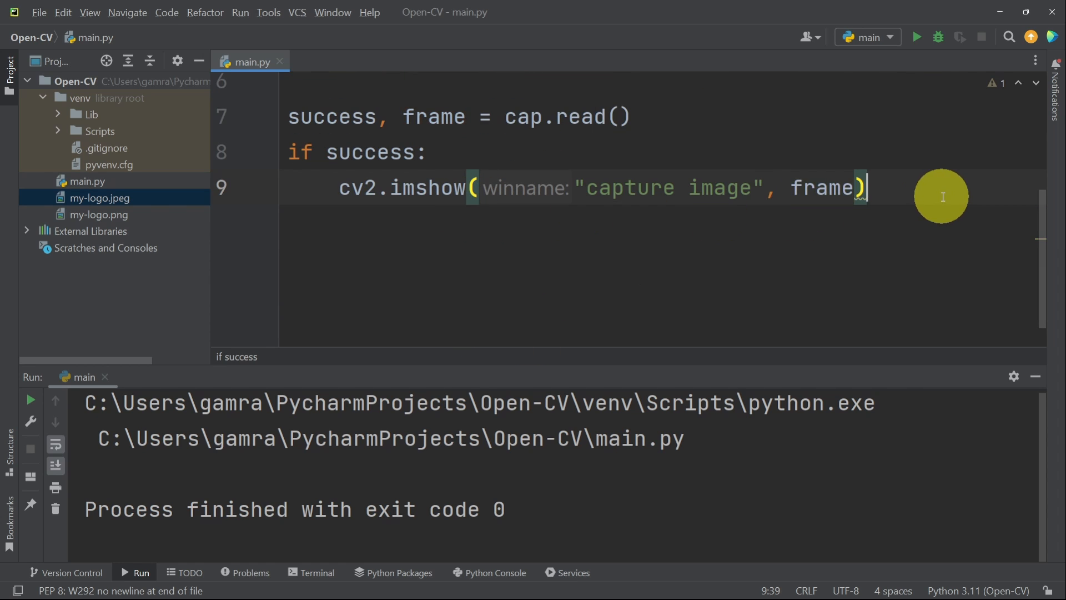
Follow imshow with cv2.waitKey() and cv2.destroyAllWindows()
type("cv")
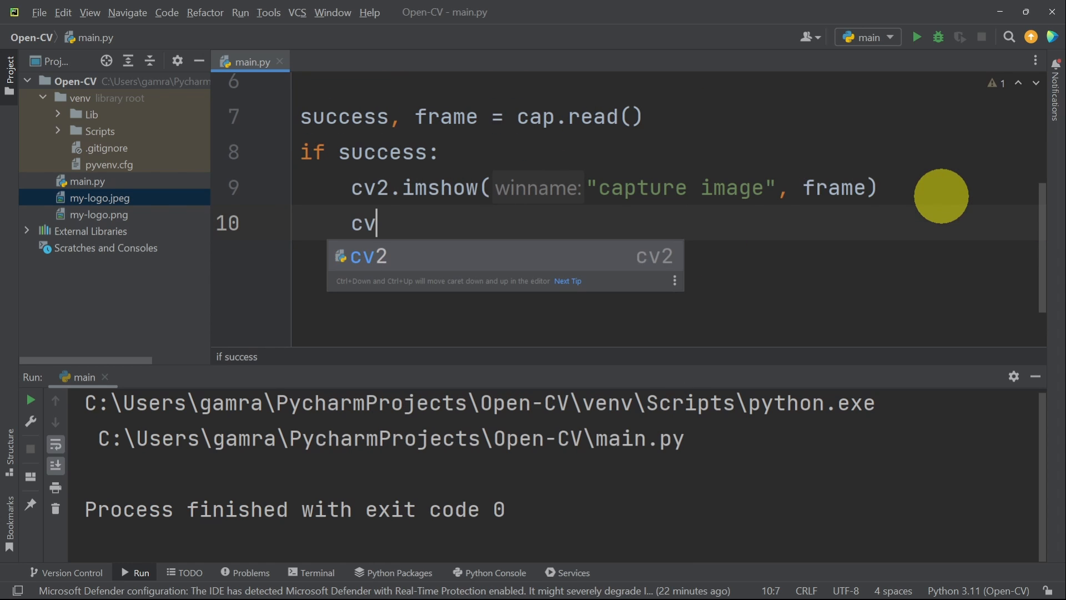
type("2.waitKey(")
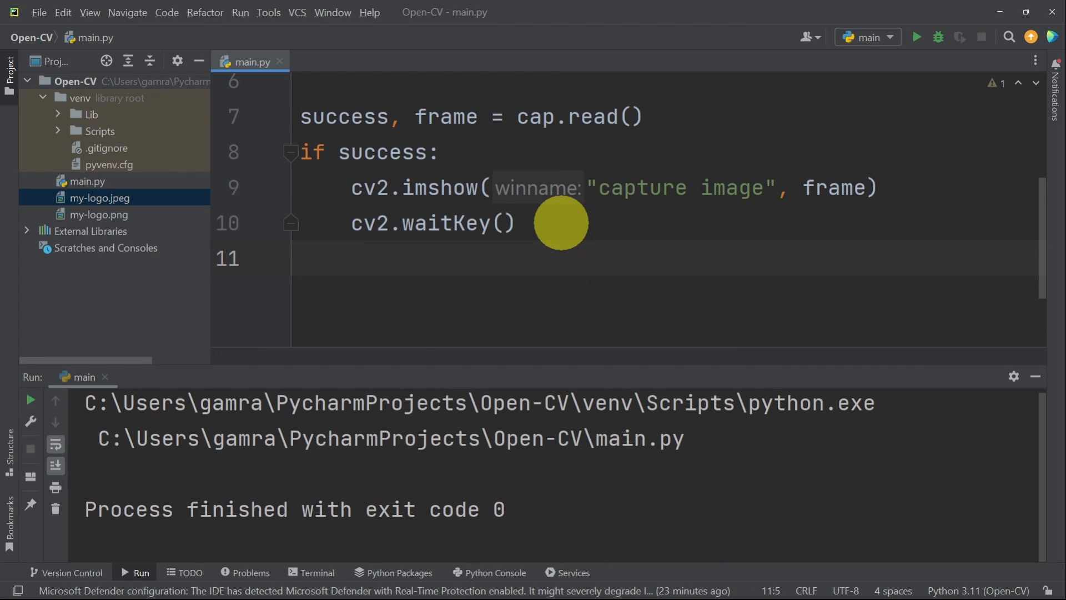
type("cv2.")
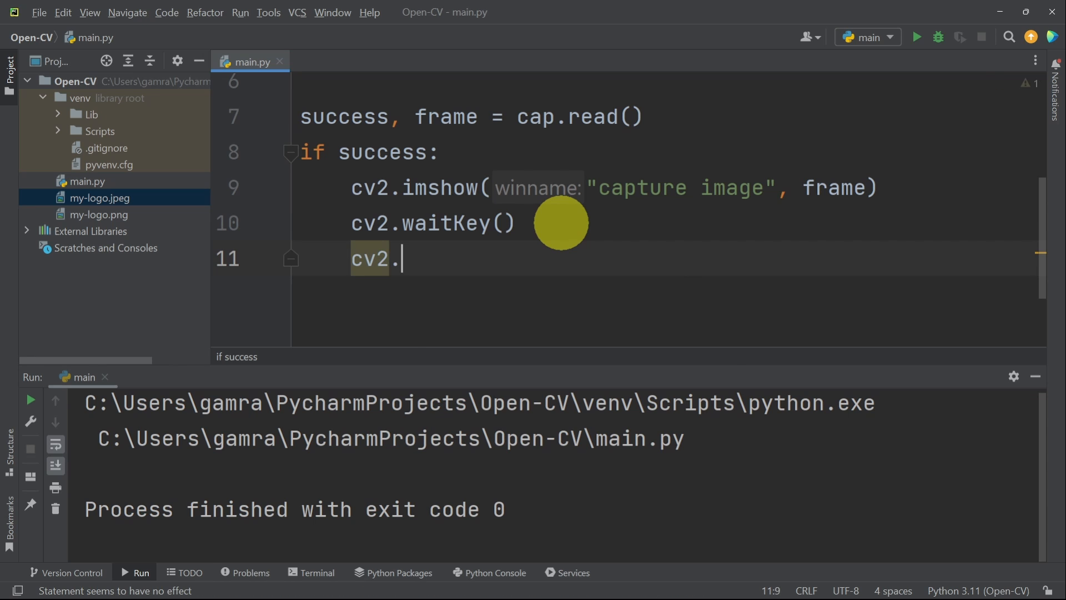
type("destroyAllWindows()")
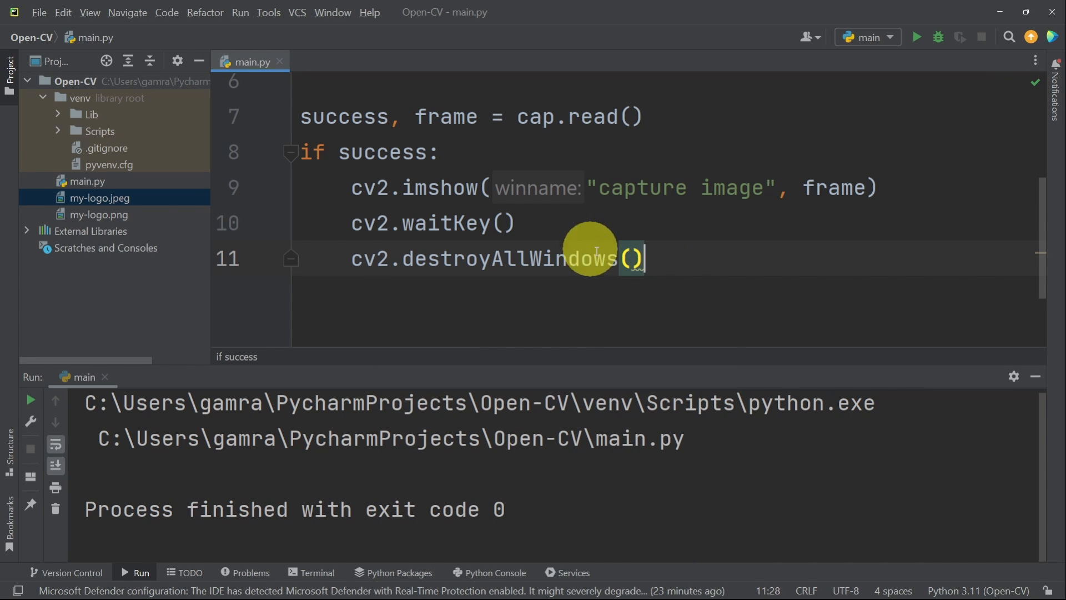
Run main.py, view the single frame in the capture image window and dismiss it
left_click(917, 36)
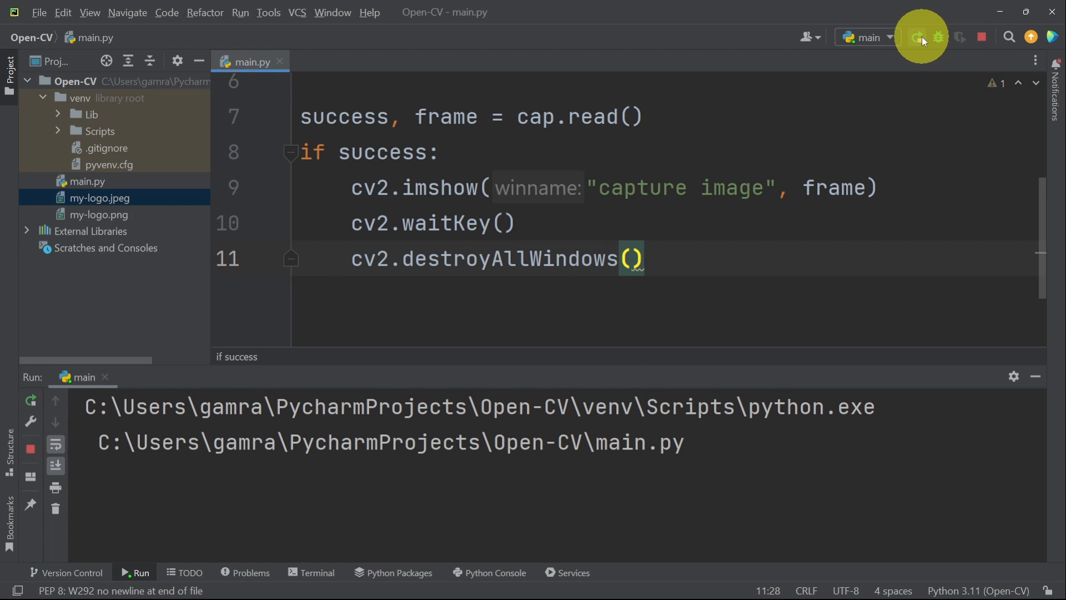
left_click(917, 37)
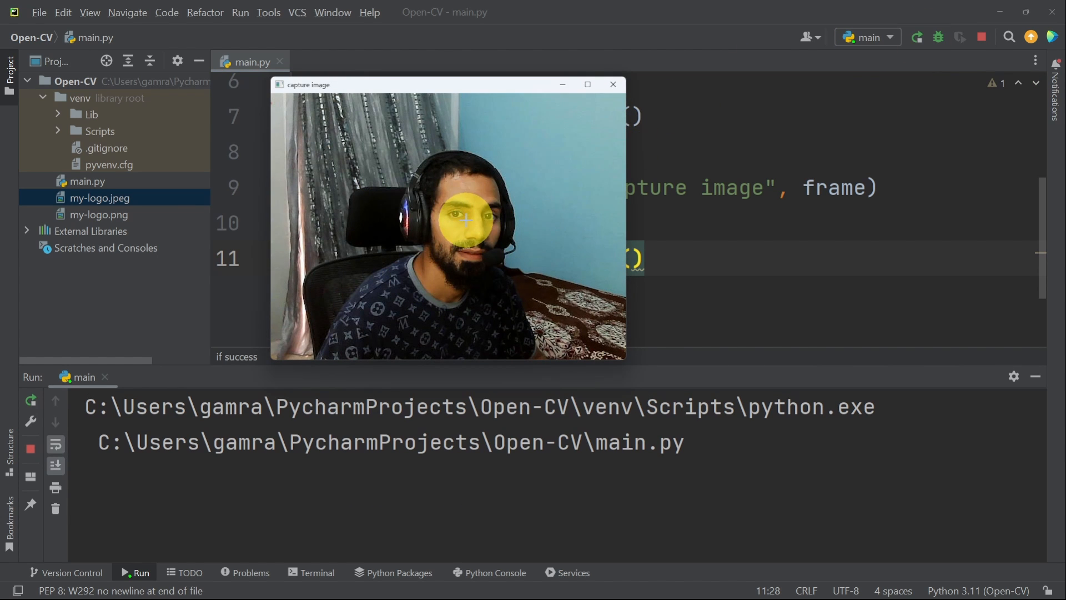
left_click(612, 83)
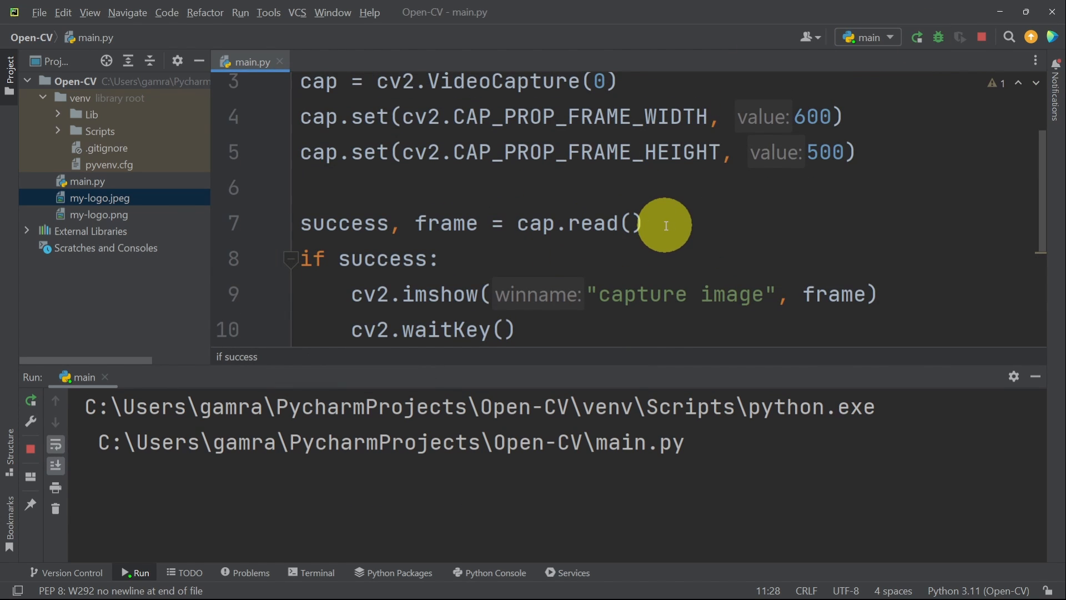
type("cv2.destroyAllWindows()")
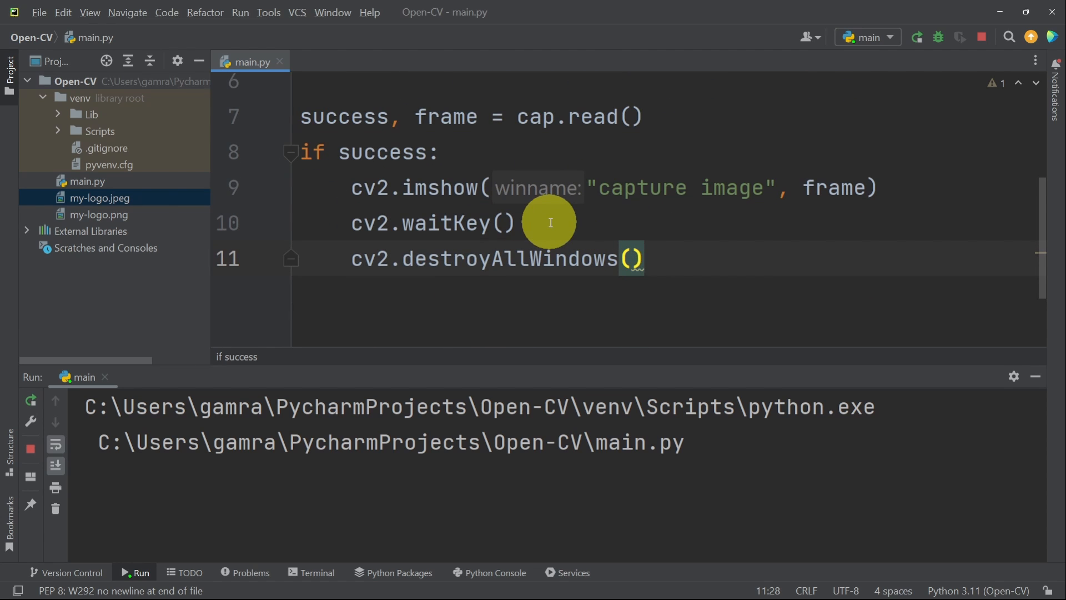
mouse_move(454, 203)
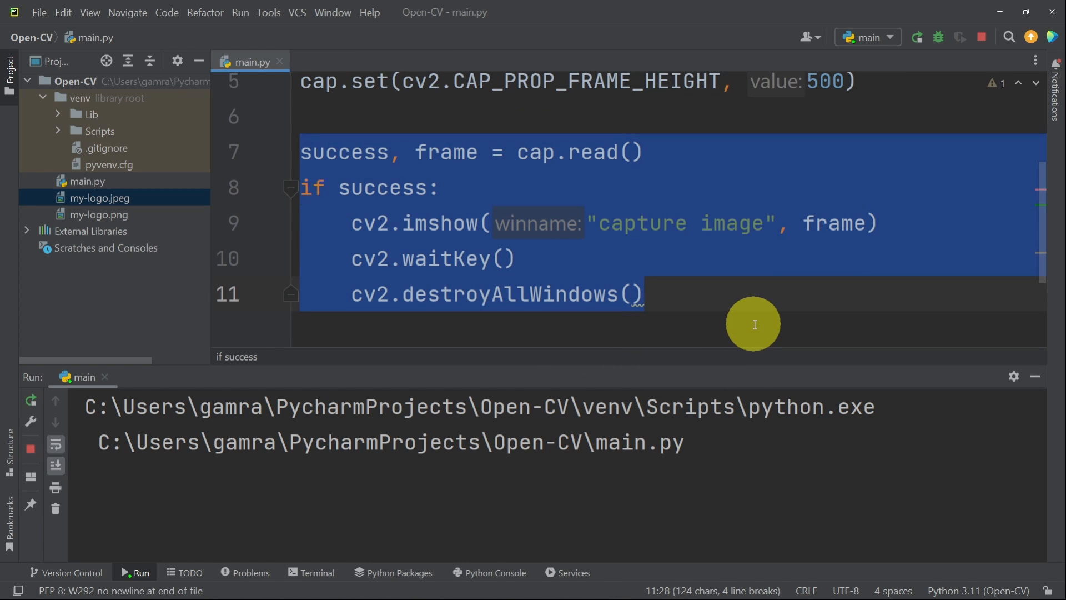
Wrap the read and display in a while True loop and change waitKey to waitKey(1)
type("w")
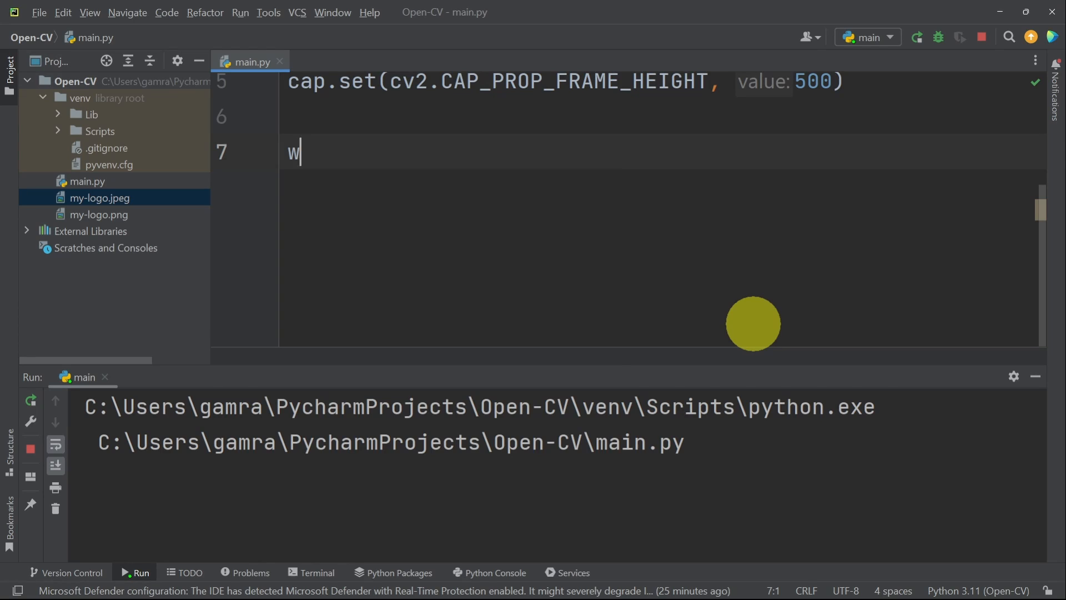
type("hile True:")
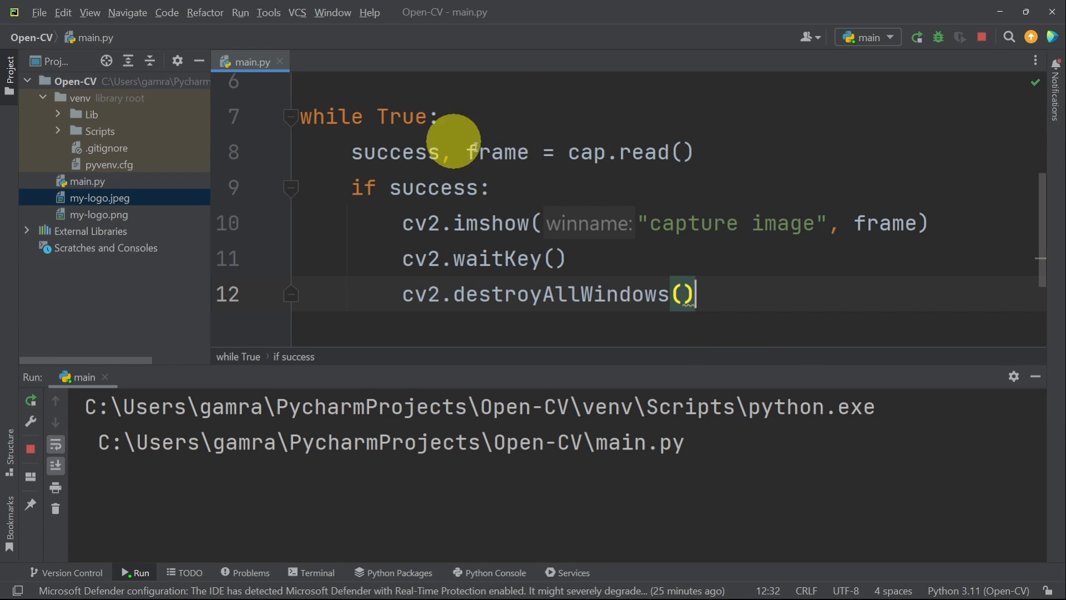
mouse_move(499, 151)
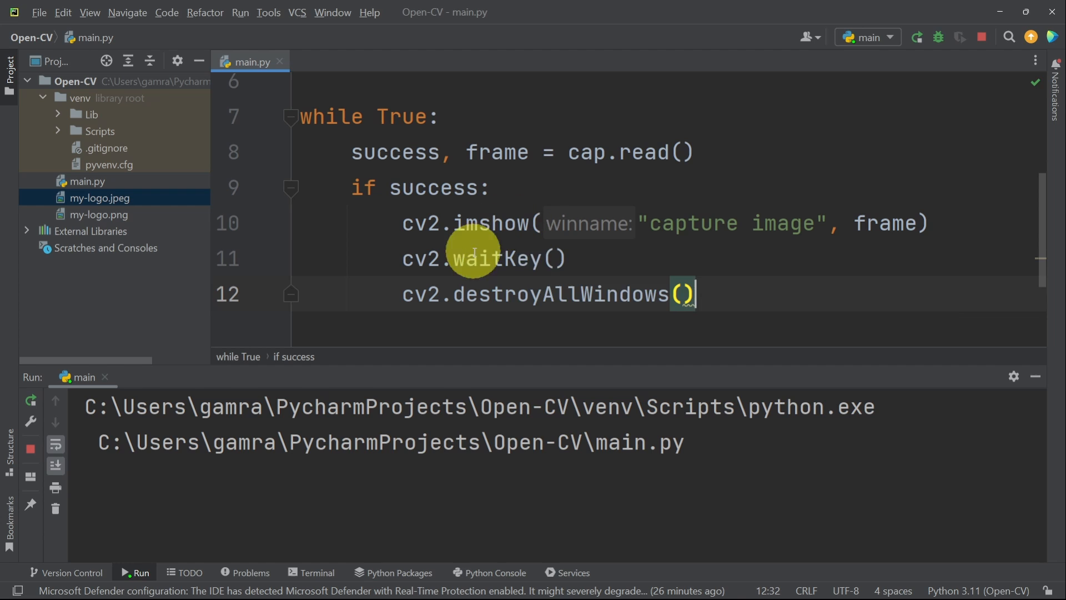
mouse_move(526, 258)
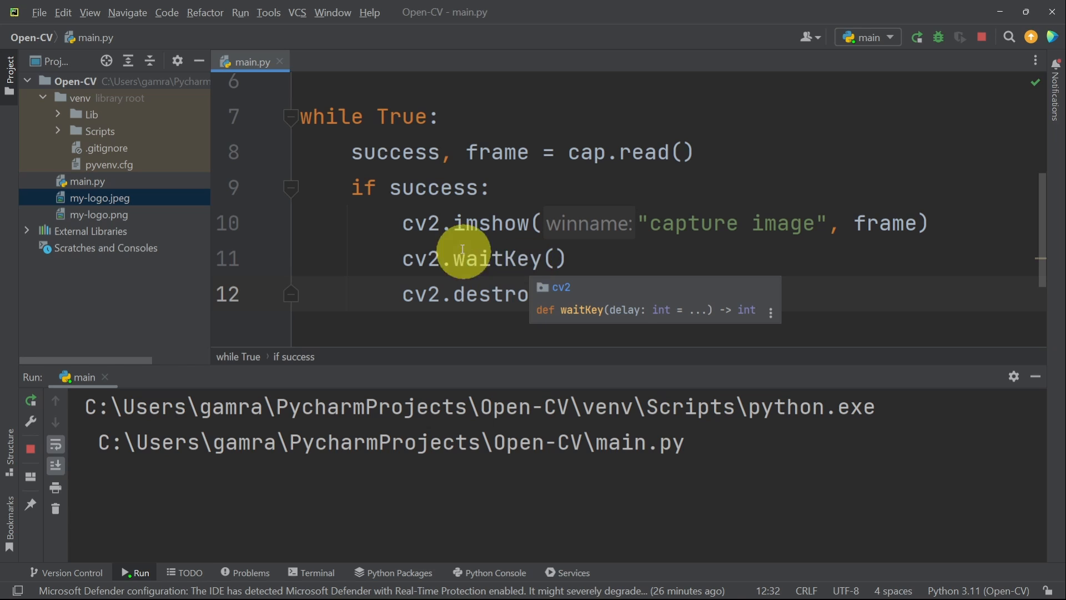
mouse_move(537, 257)
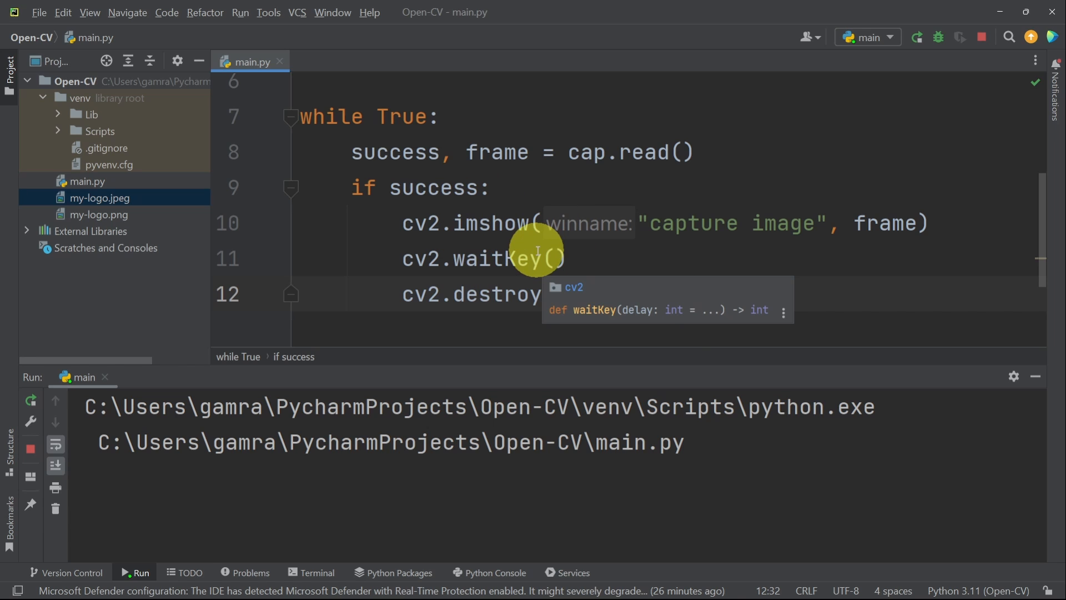
type("1")
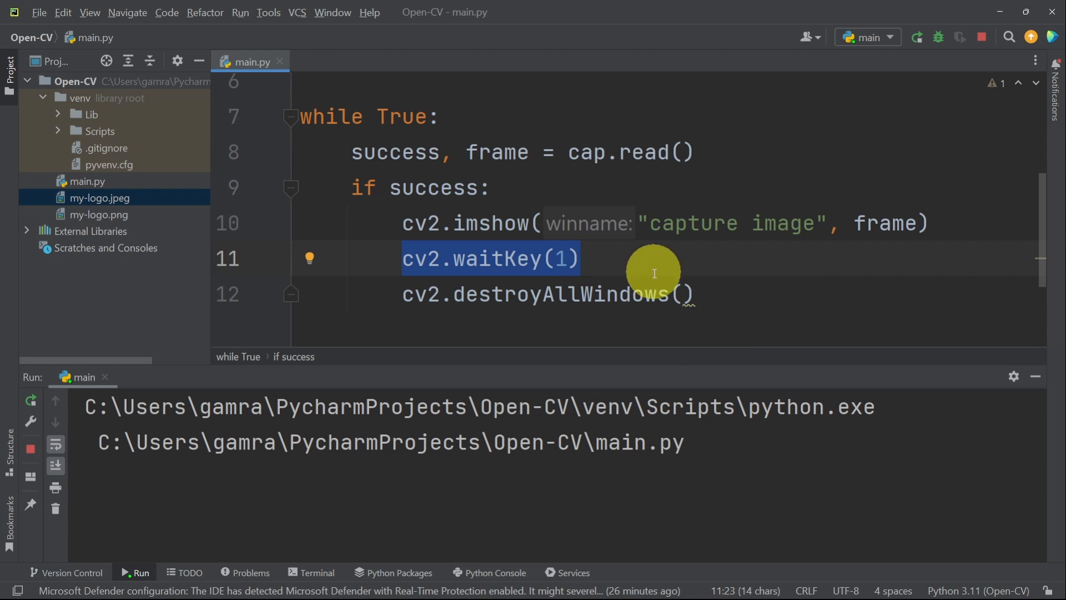
mouse_move(328, 121)
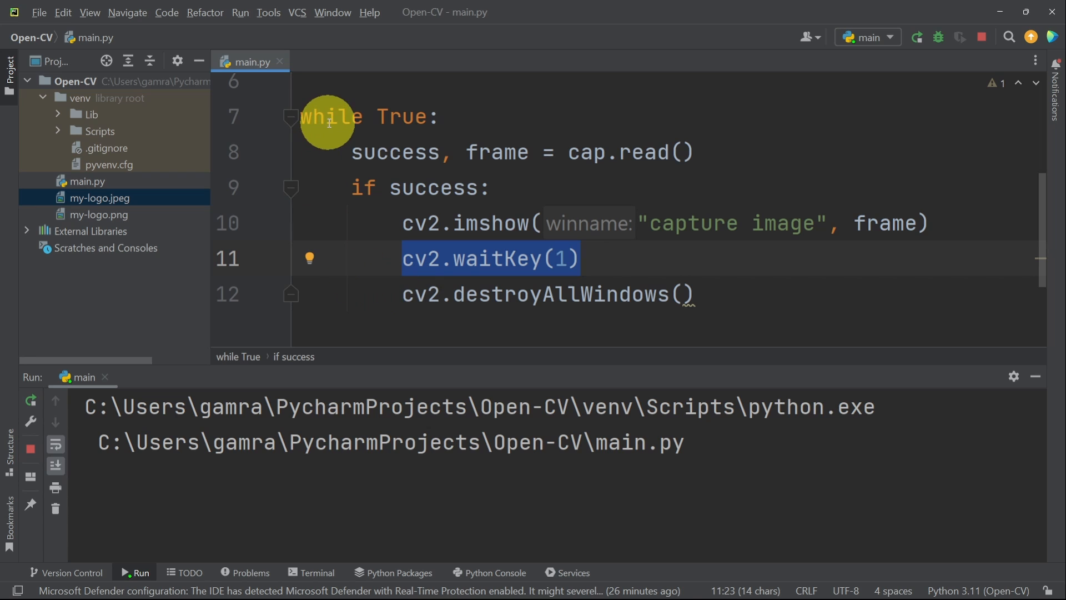
mouse_move(561, 185)
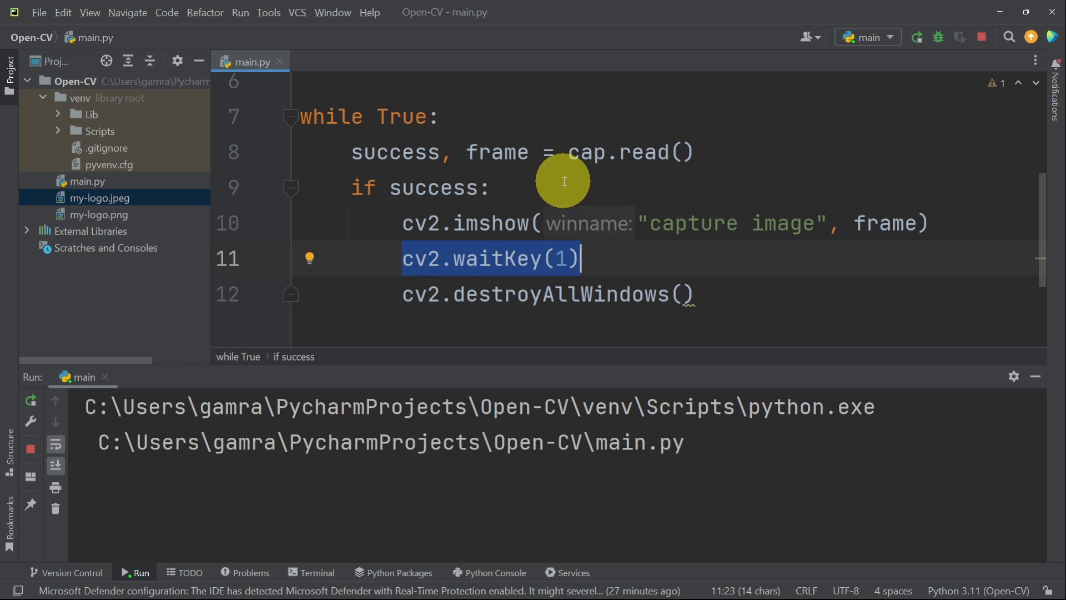
Run main.py to stream live webcam video, then stop the run
left_click(916, 36)
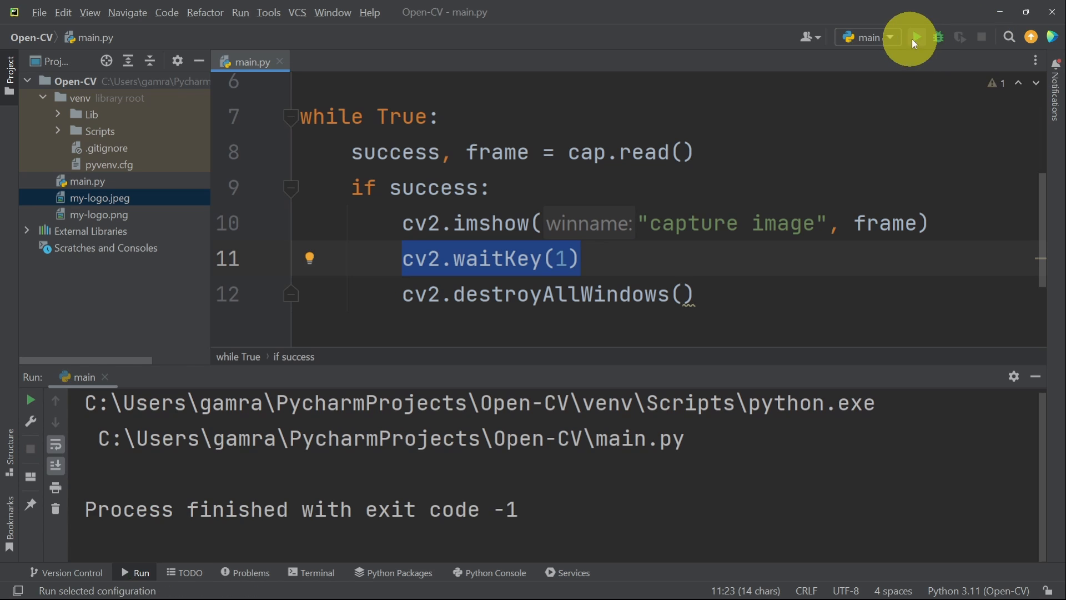
left_click(916, 36)
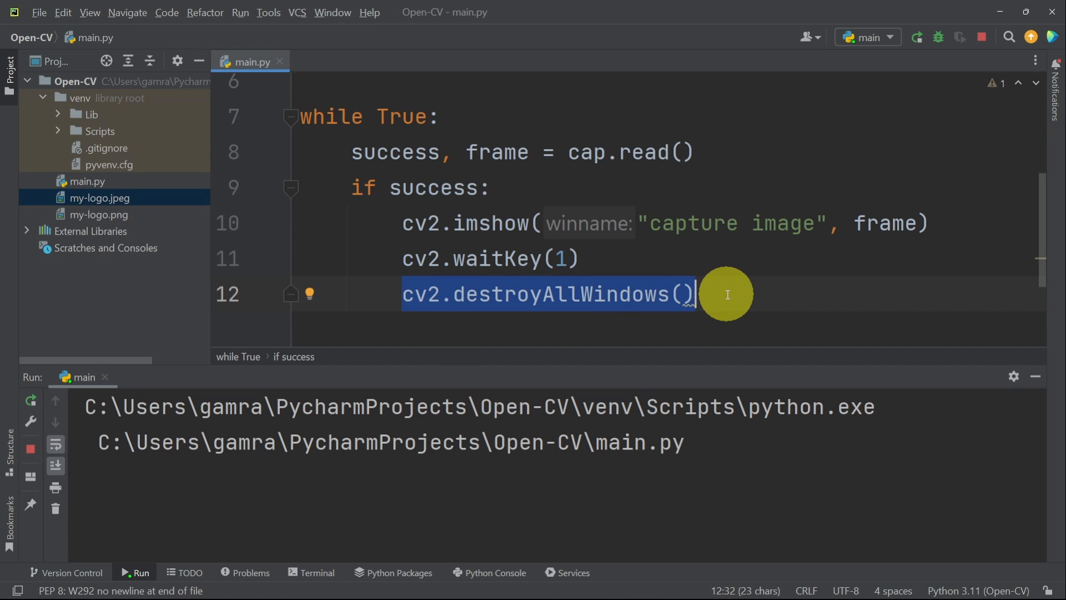
left_click(916, 36)
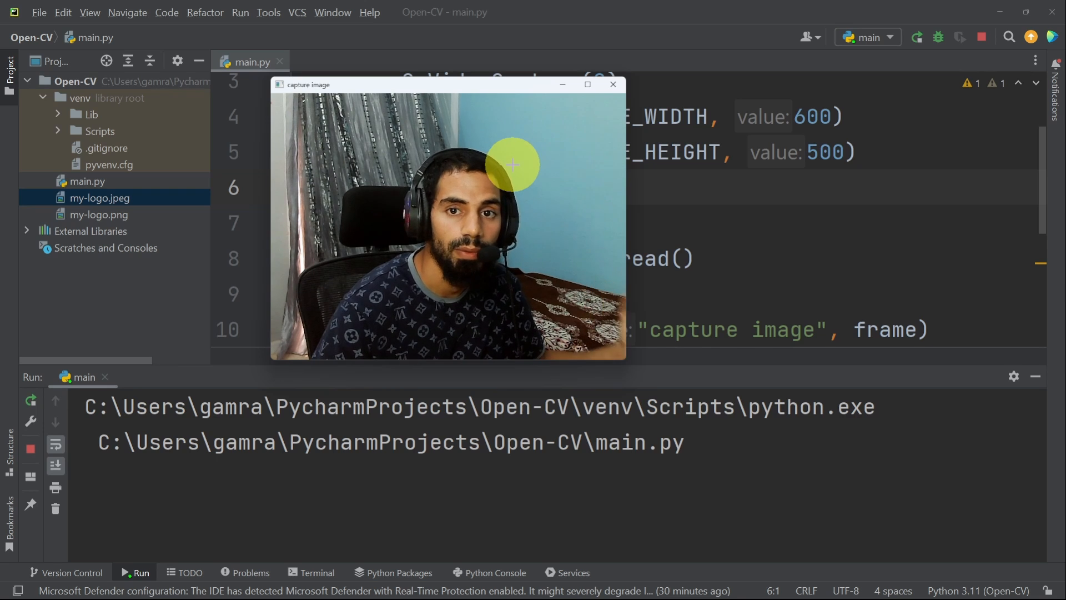
mouse_move(914, 105)
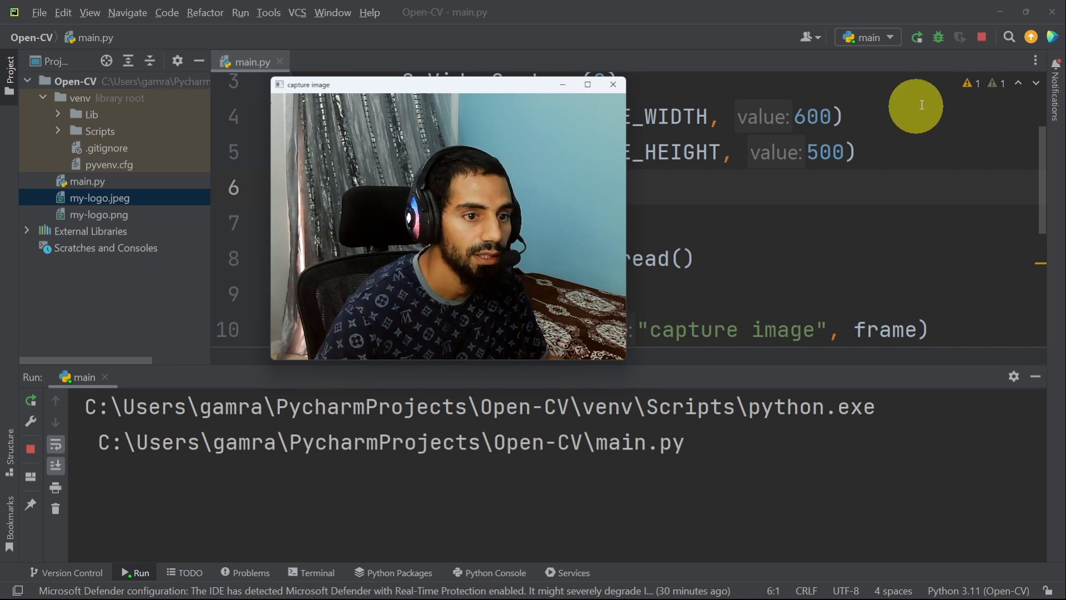
left_click(981, 37)
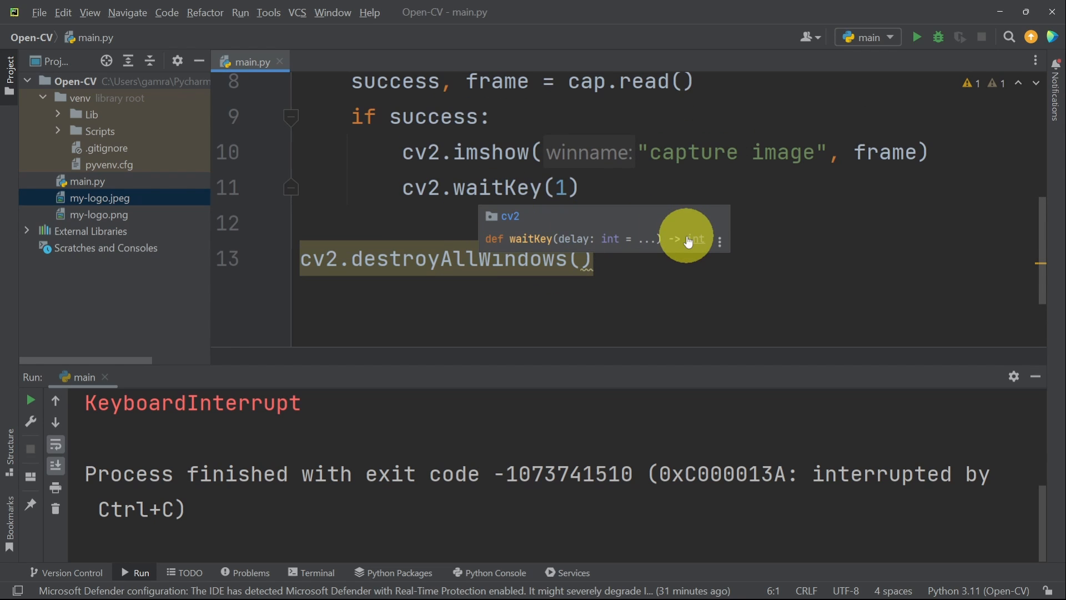
mouse_move(689, 237)
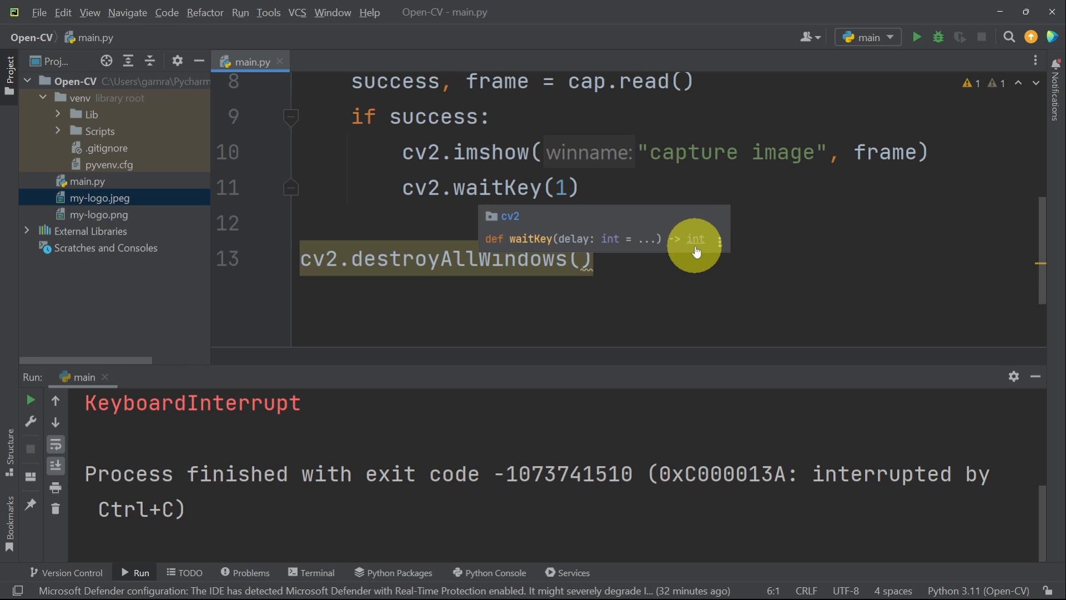
mouse_move(695, 245)
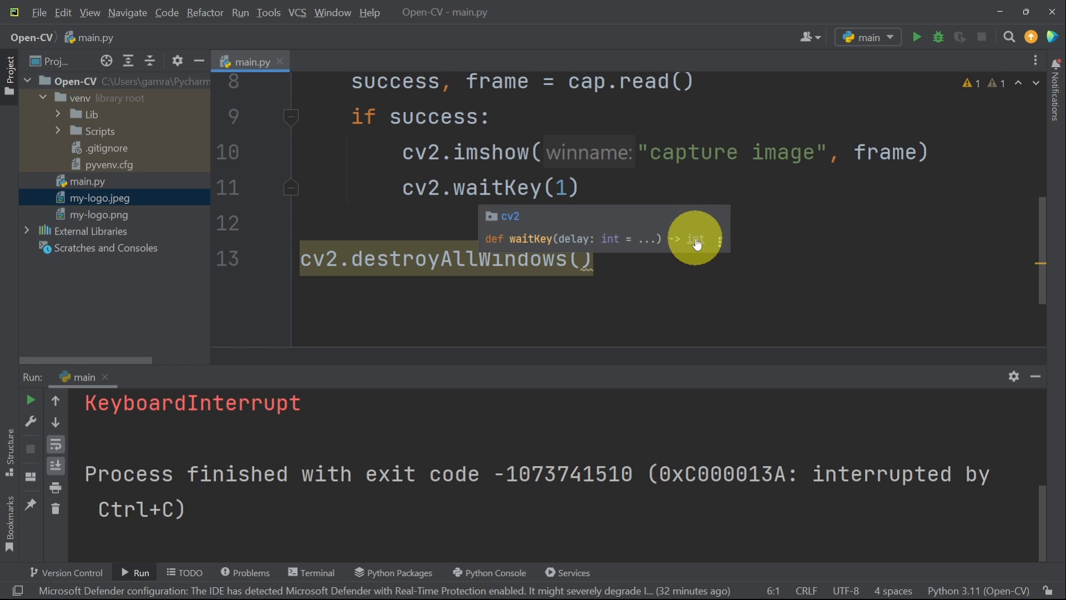
mouse_move(554, 216)
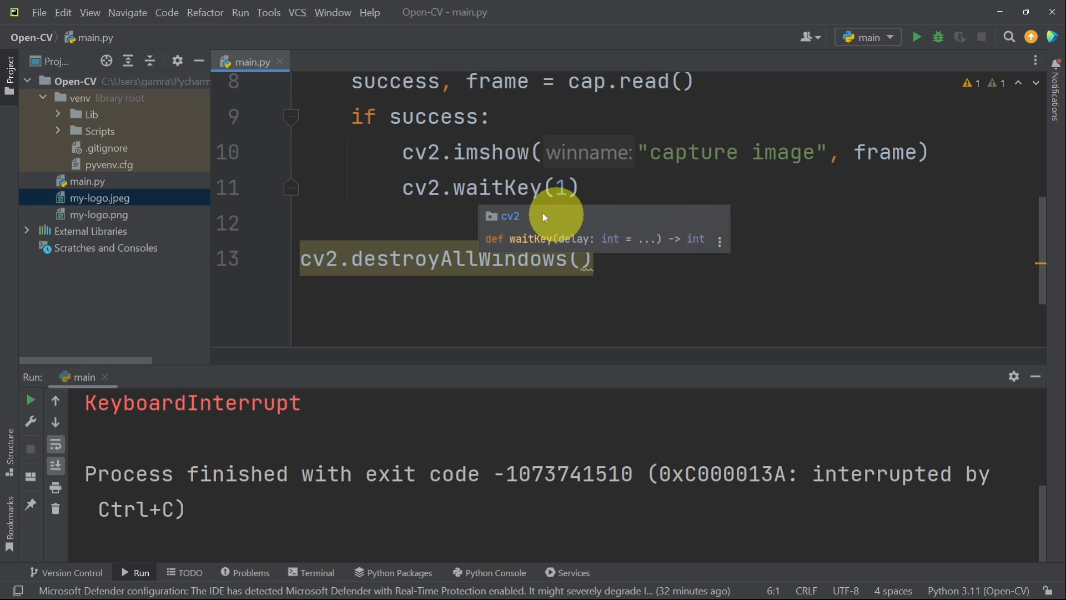
Turn the waitKey line into a condition with break, replacing key code 97 with ord()
left_click(402, 187)
type("if ")
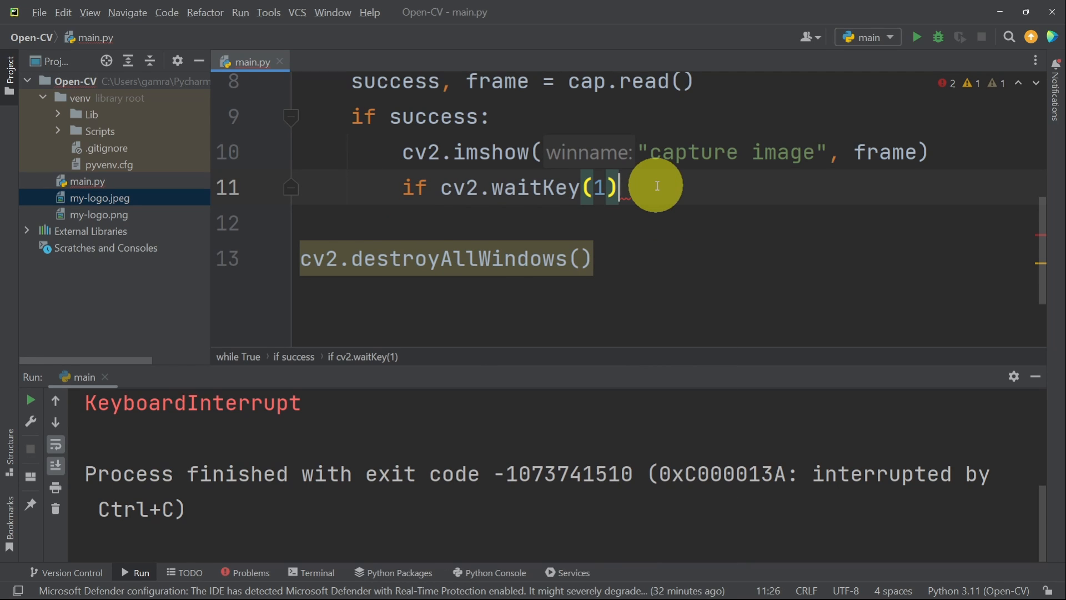
type("!= -1:")
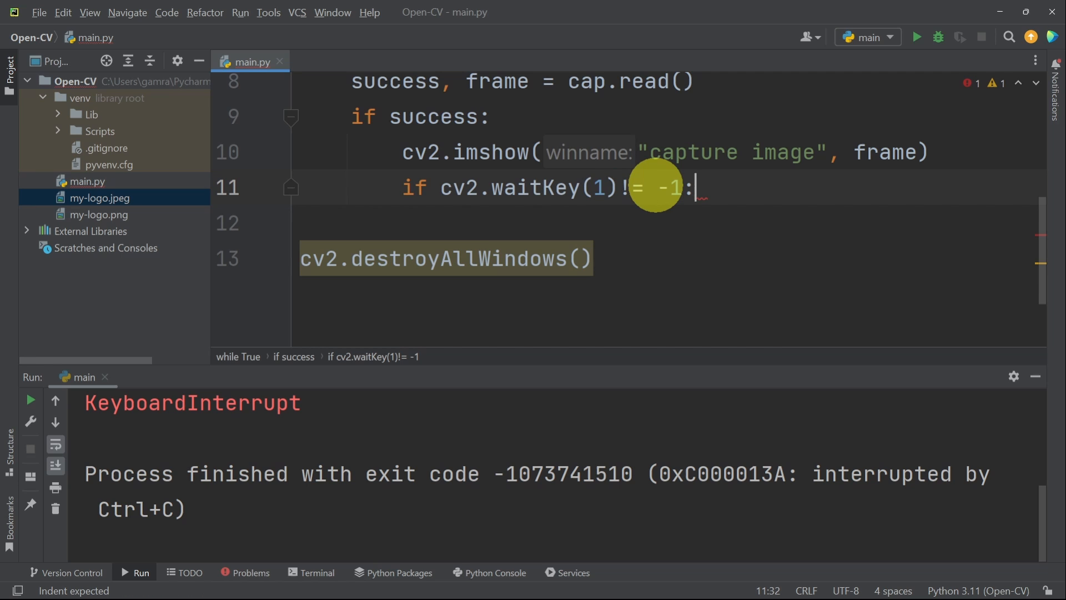
type("break")
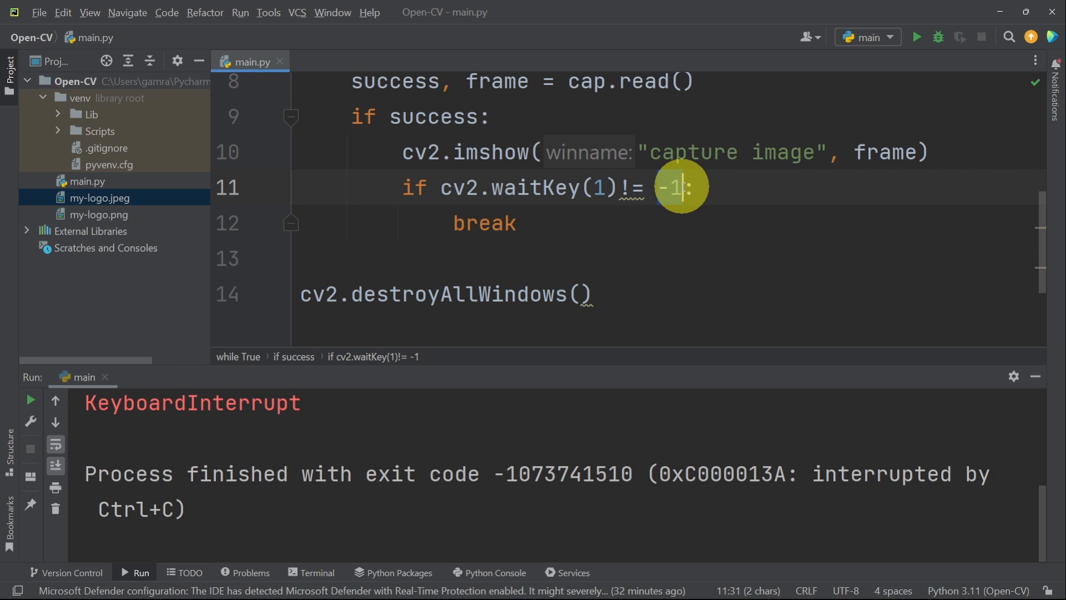
type("97")
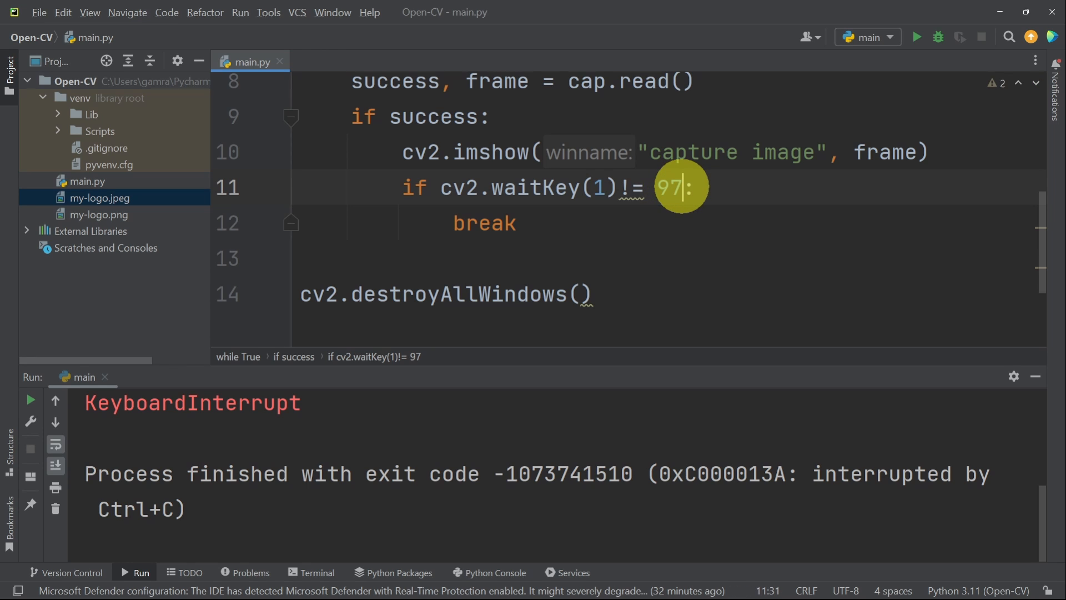
key("Backspace")
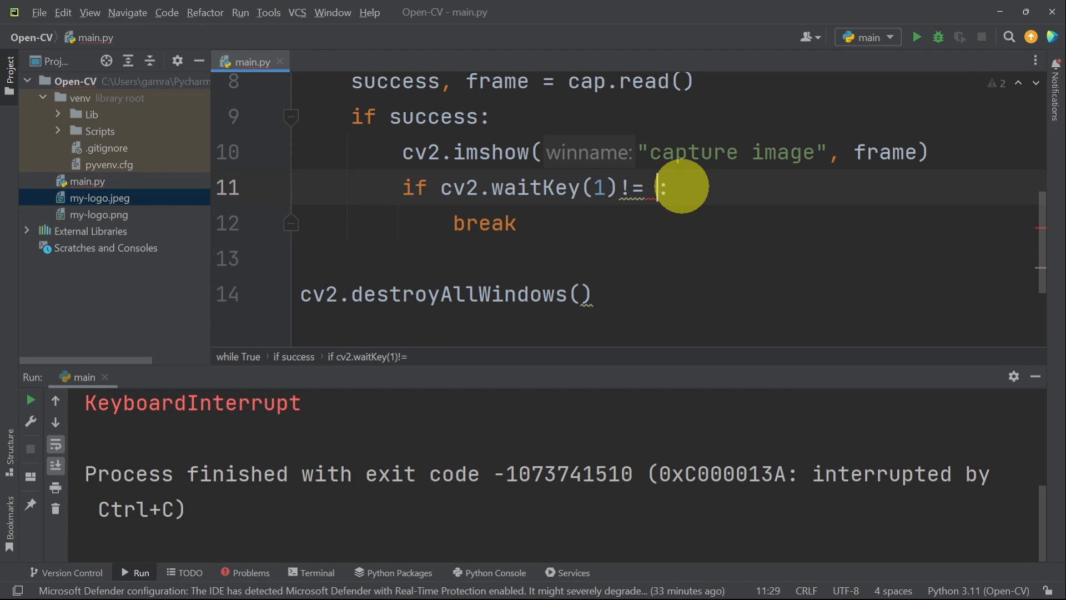
type("ord()")
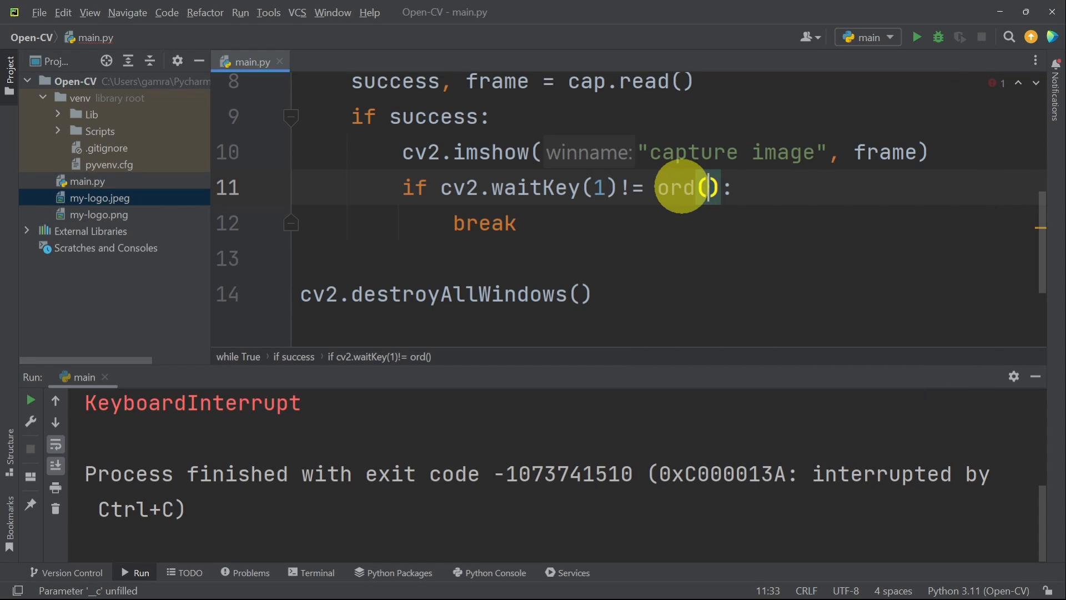
Finish it as if cv2.waitKey(1) == ord('q'): break and run the script
type("'a'")
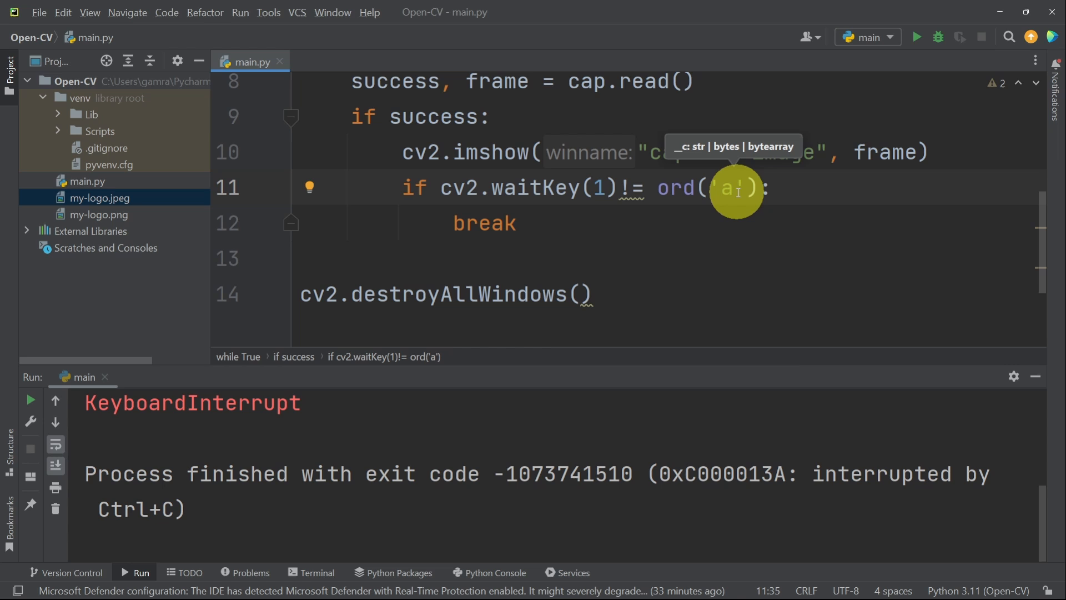
type("q")
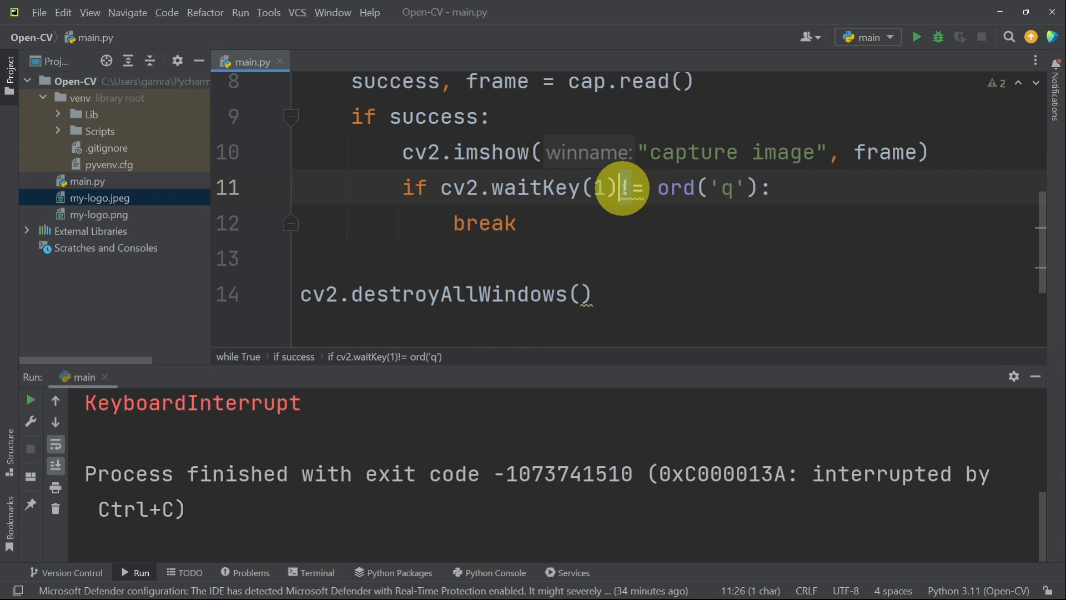
type("=")
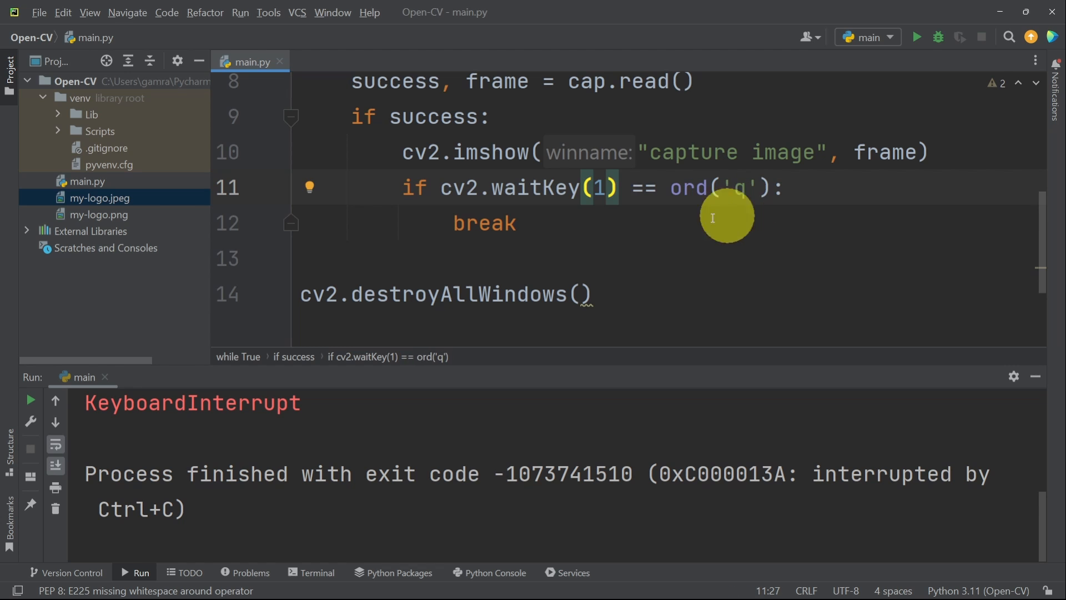
double_click(483, 224)
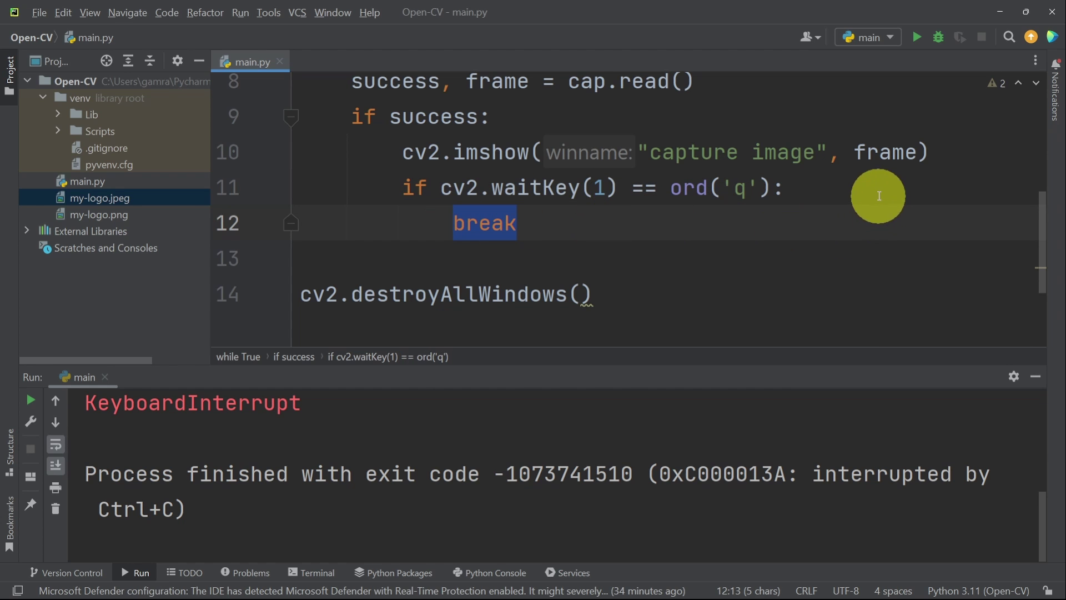
left_click(915, 37)
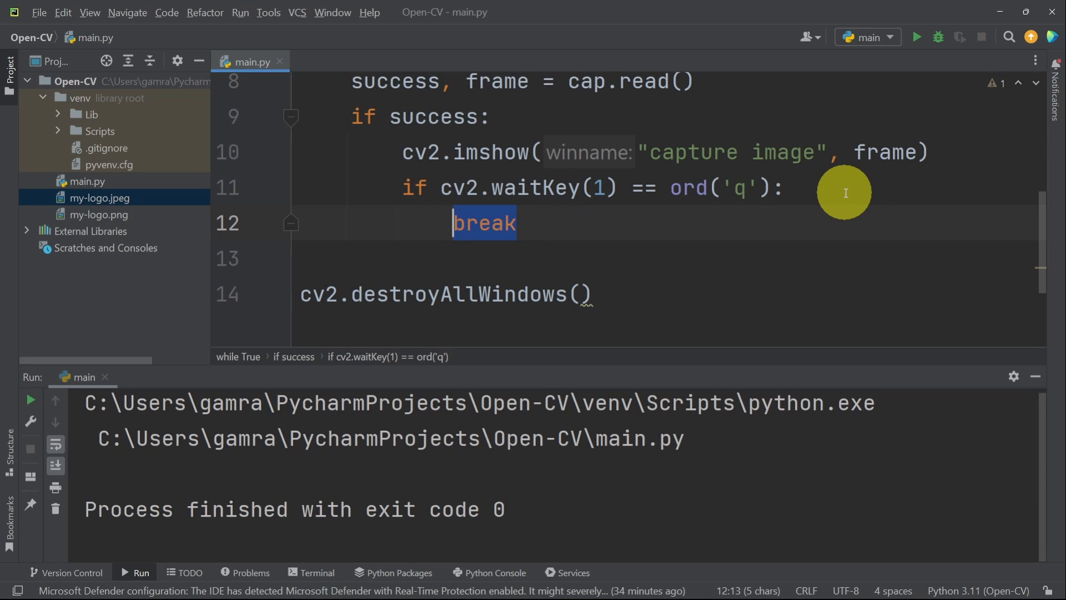
mouse_move(520, 278)
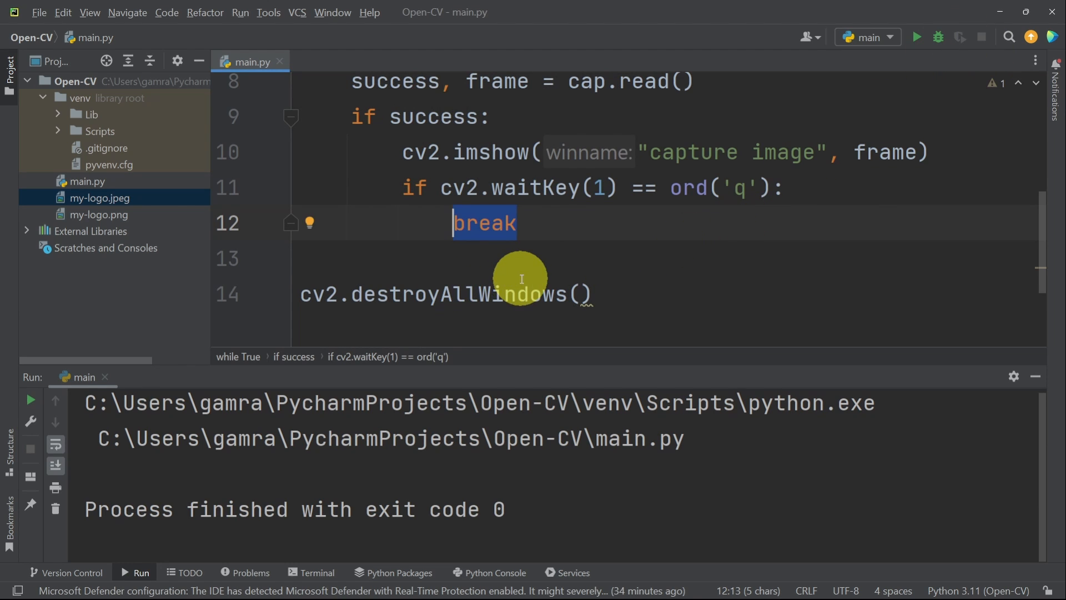